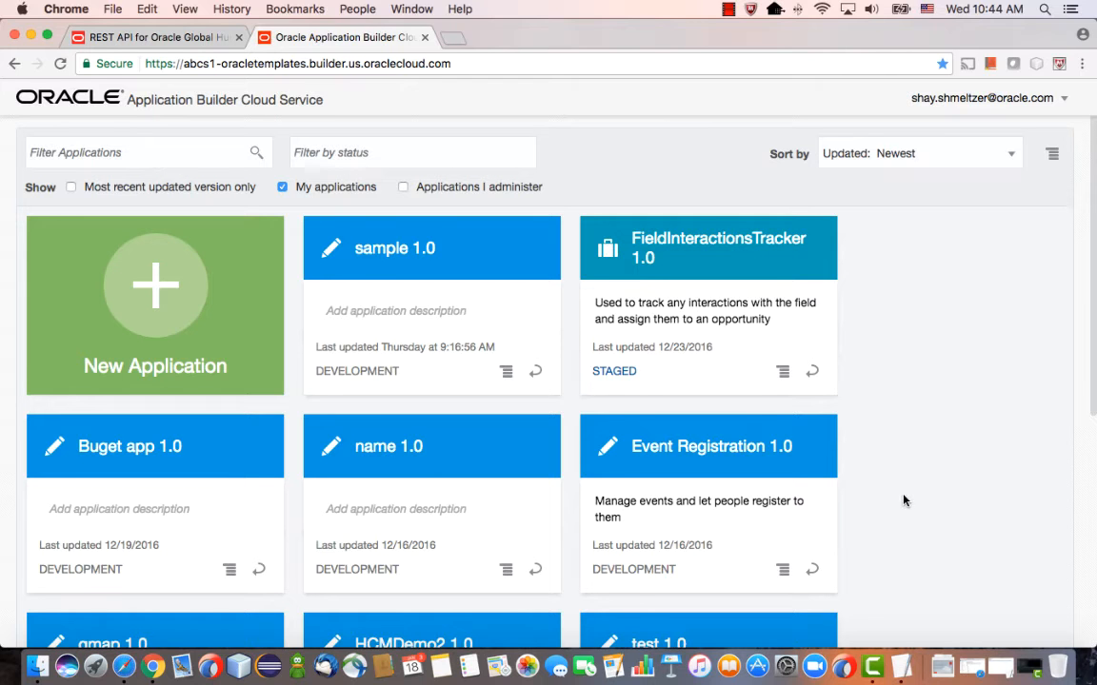
mouse_move(873, 495)
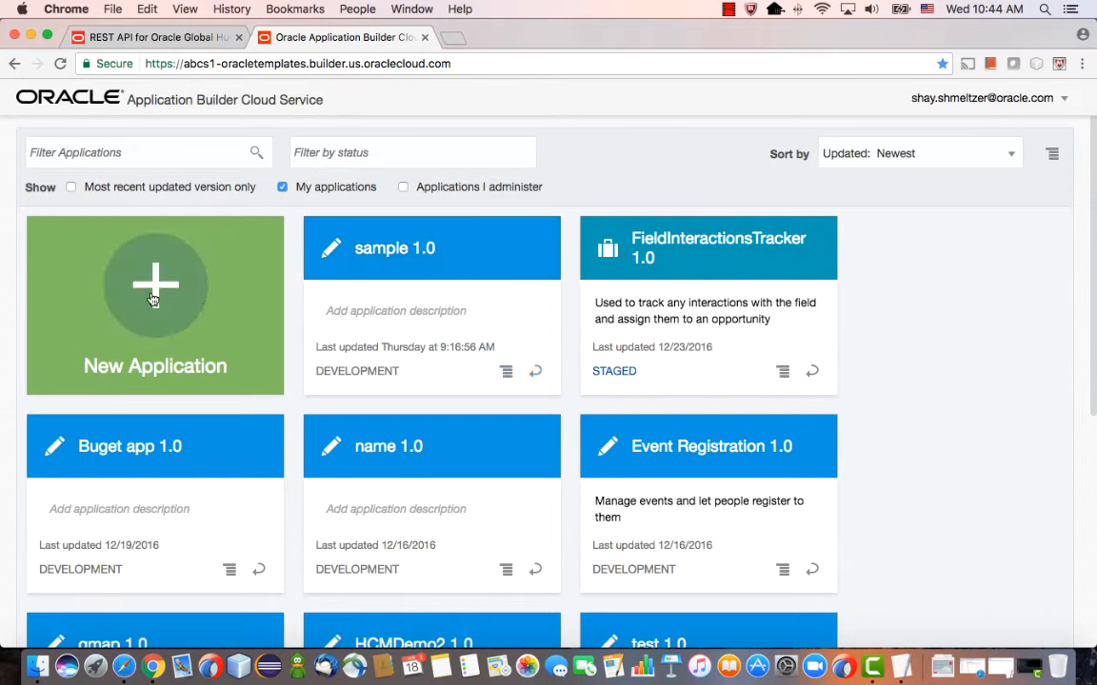
mouse_move(160, 303)
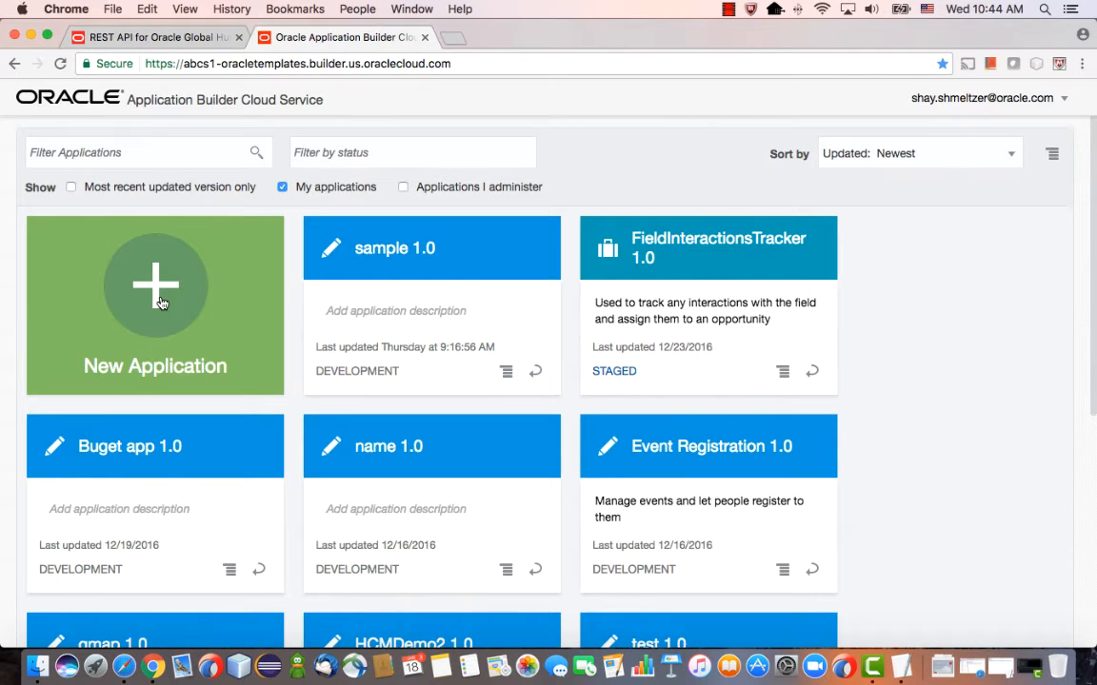
- Name the new application 'Car Pass' and advance to template selection
left_click(154, 304)
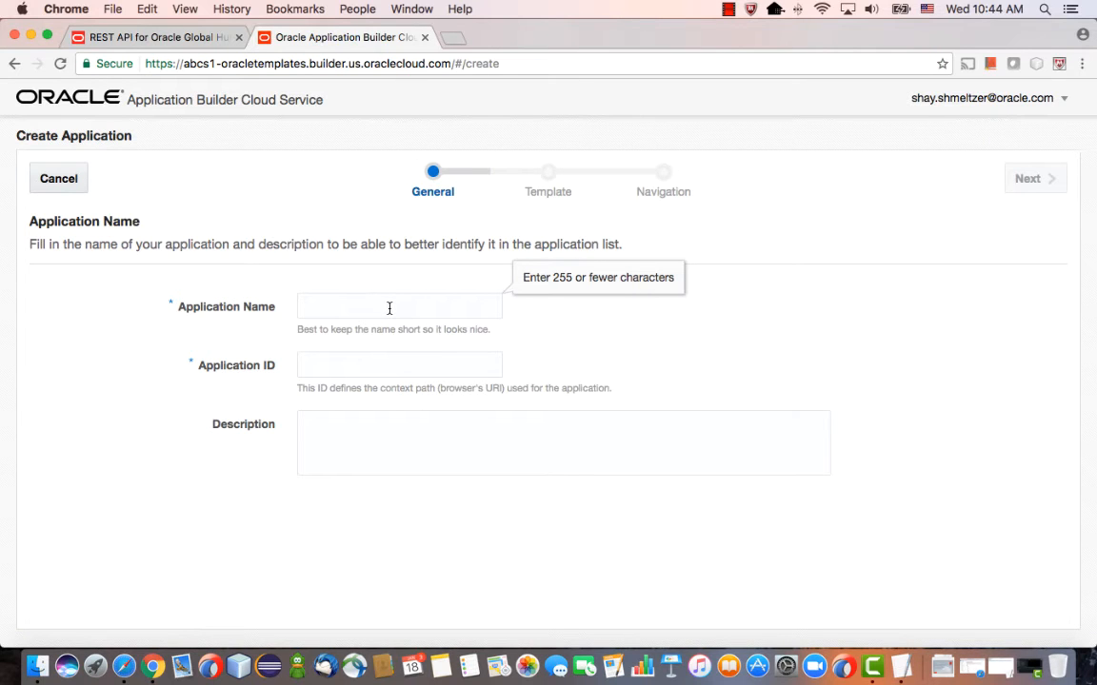
type("Car Pass")
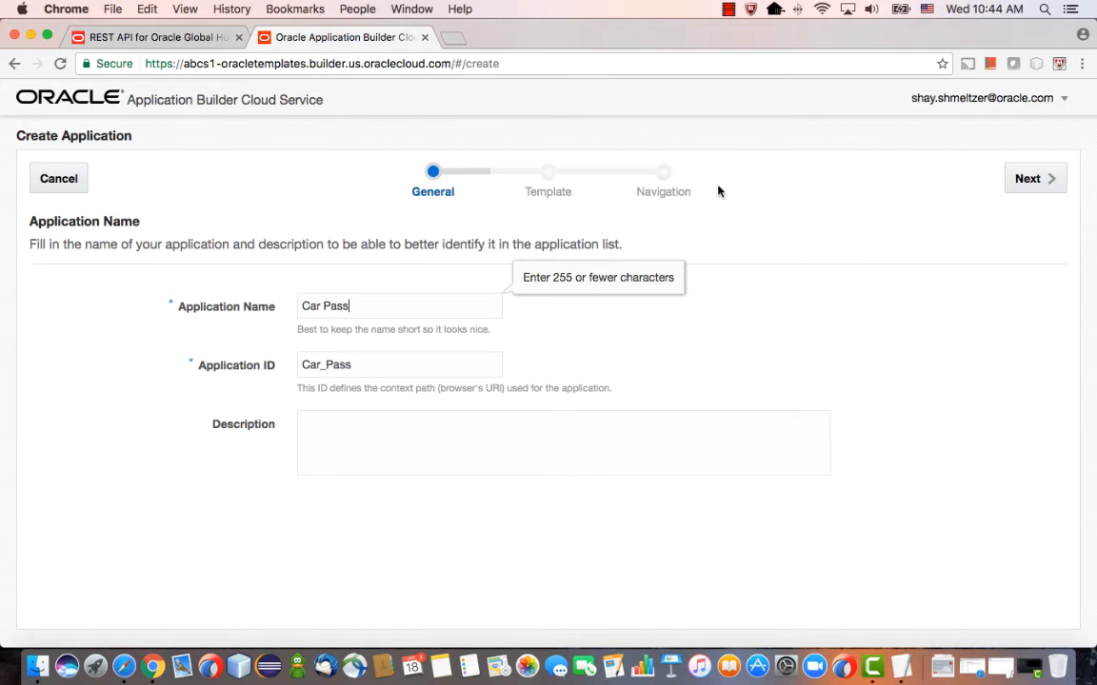
left_click(1027, 178)
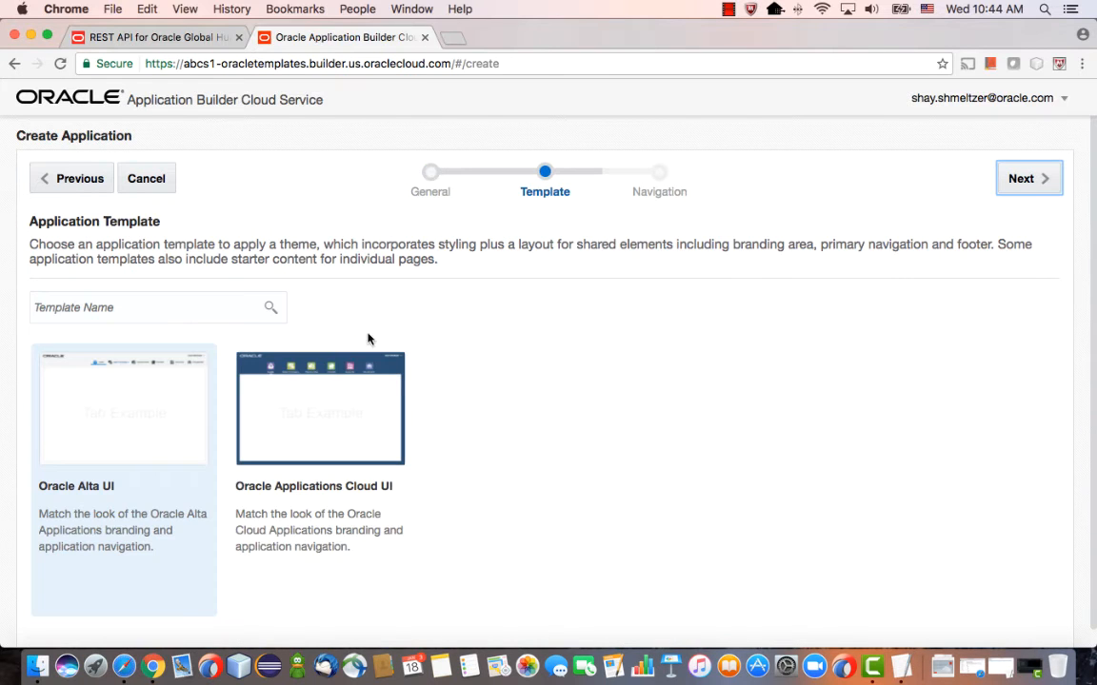
mouse_move(364, 314)
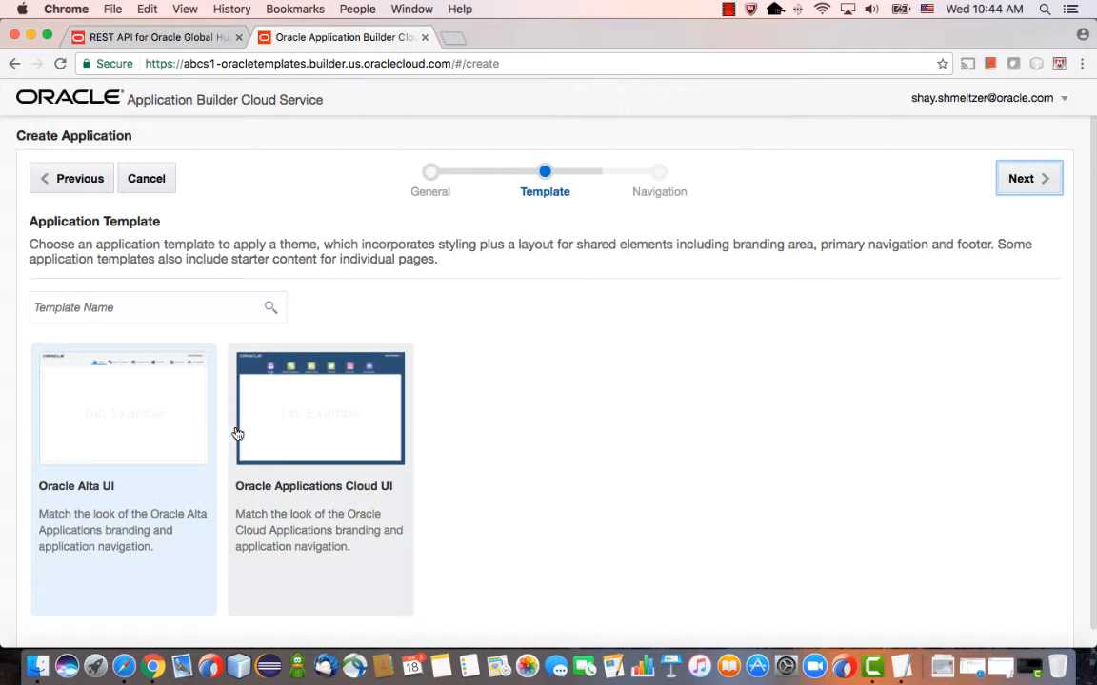
- Choose the Oracle Applications Cloud UI template, rename the Home tab to Emp, and finish
left_click(320, 409)
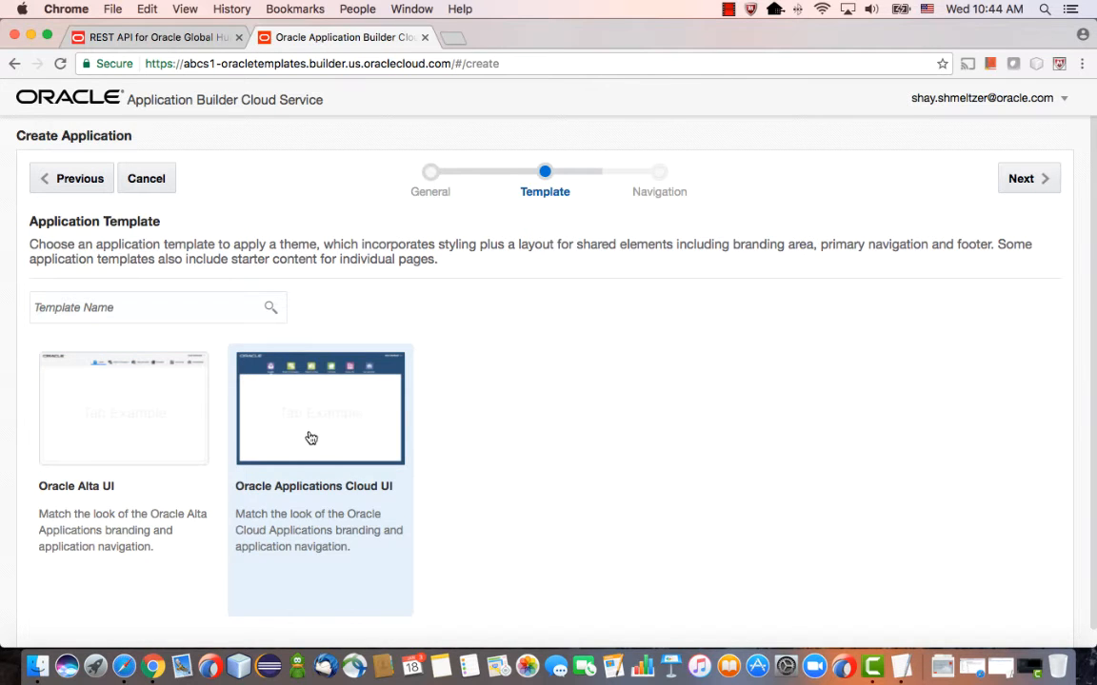
left_click(1020, 178)
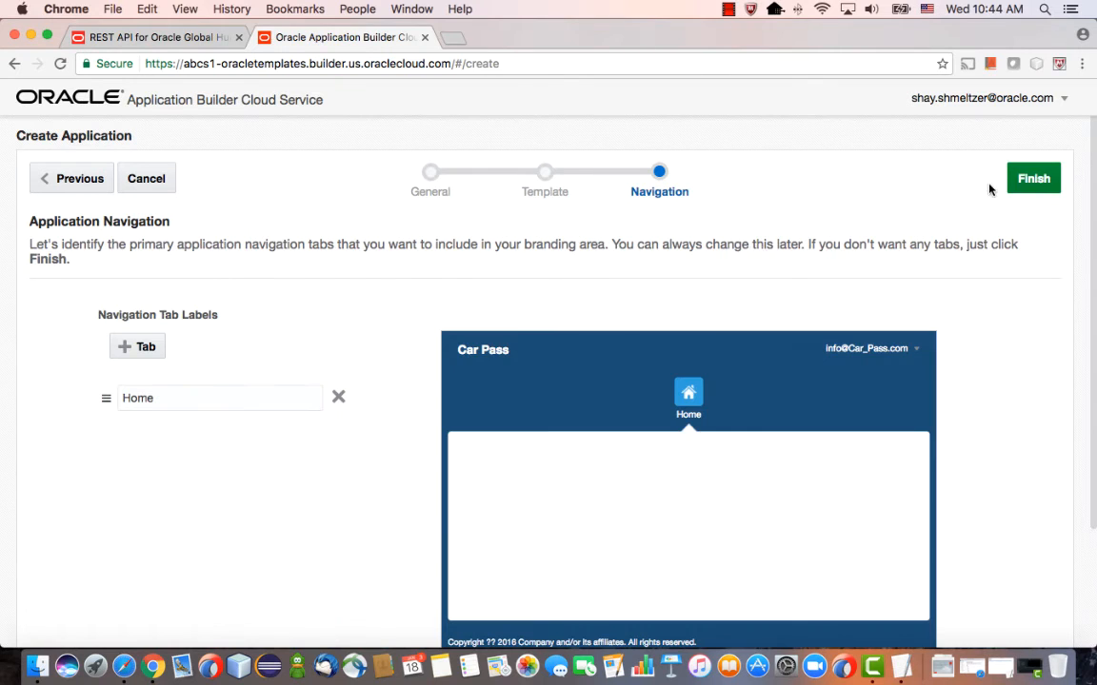
double_click(137, 398)
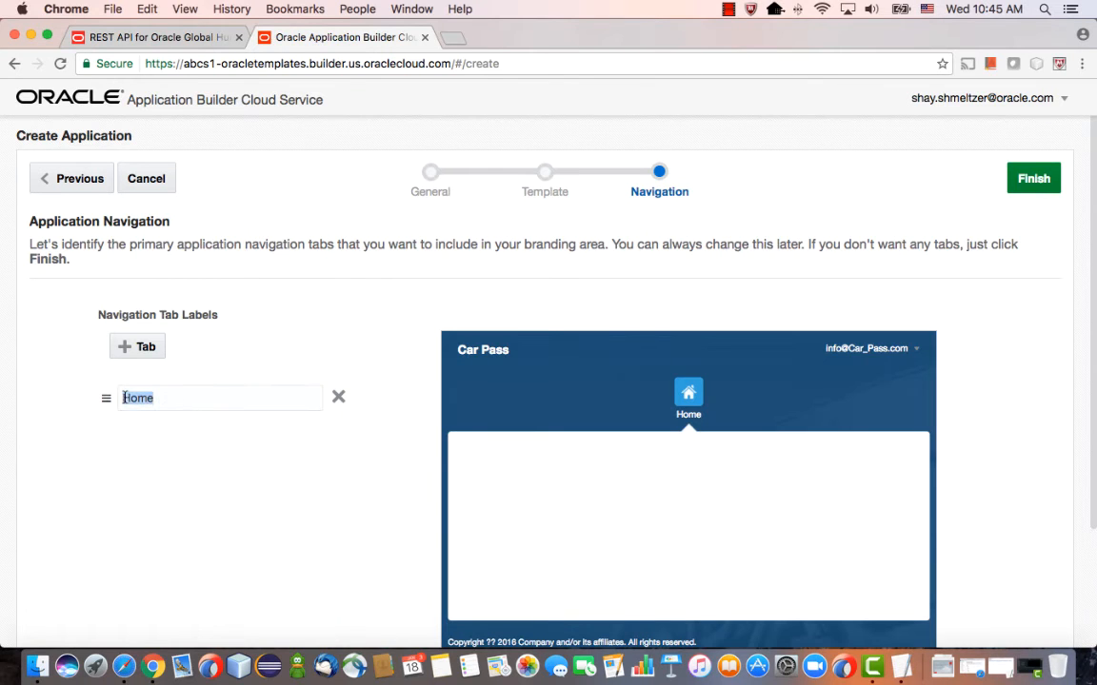
type("Emp")
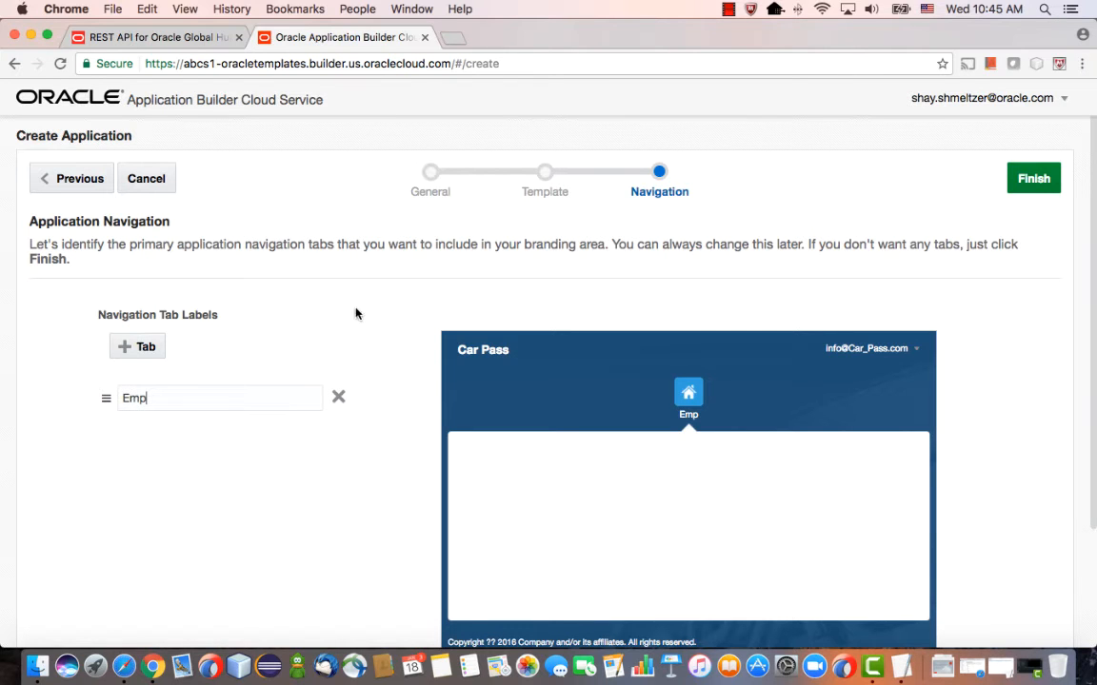
left_click(1033, 178)
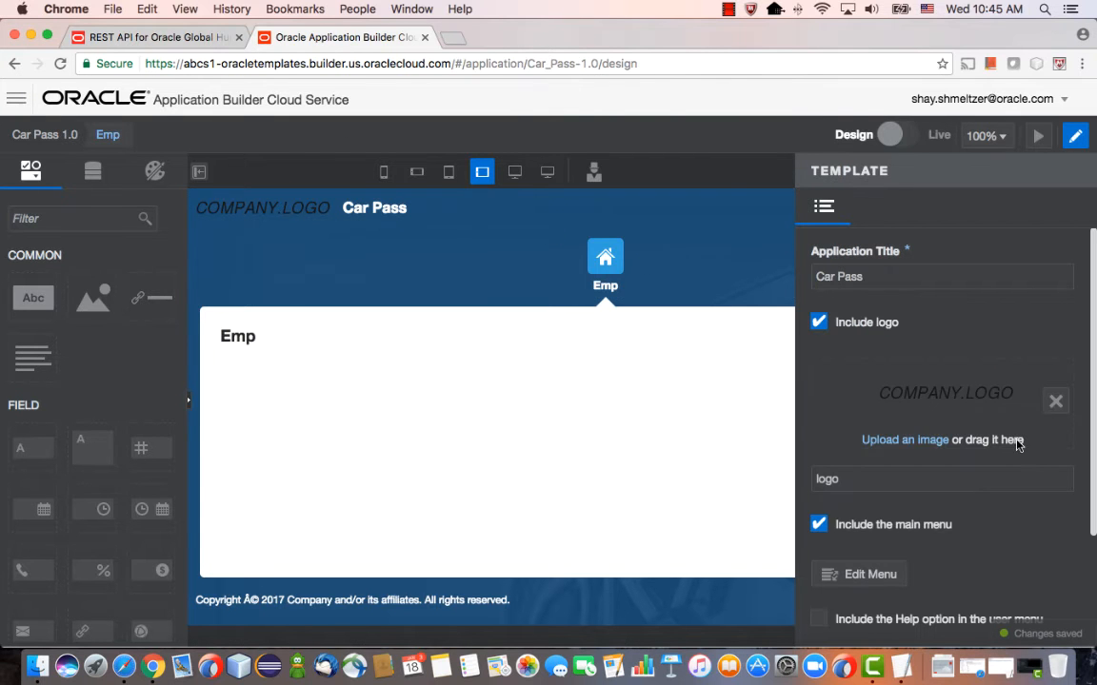
- Upload vision_small.png as the logo and retitle the Emp page header 'Employees'
left_click(904, 439)
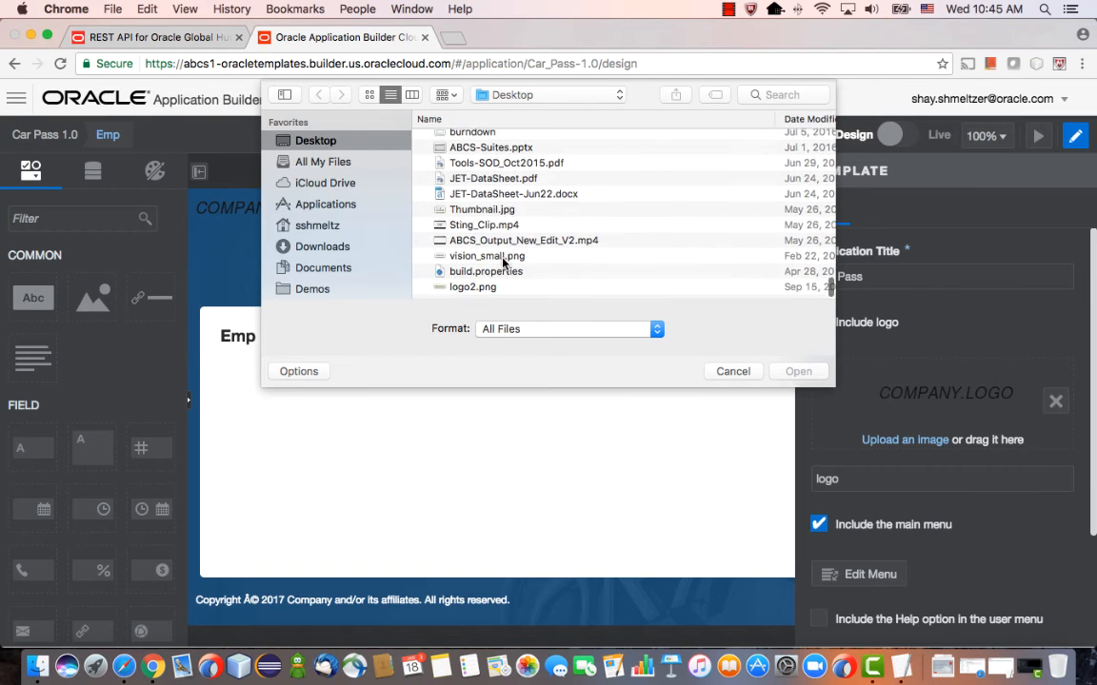
left_click(732, 371)
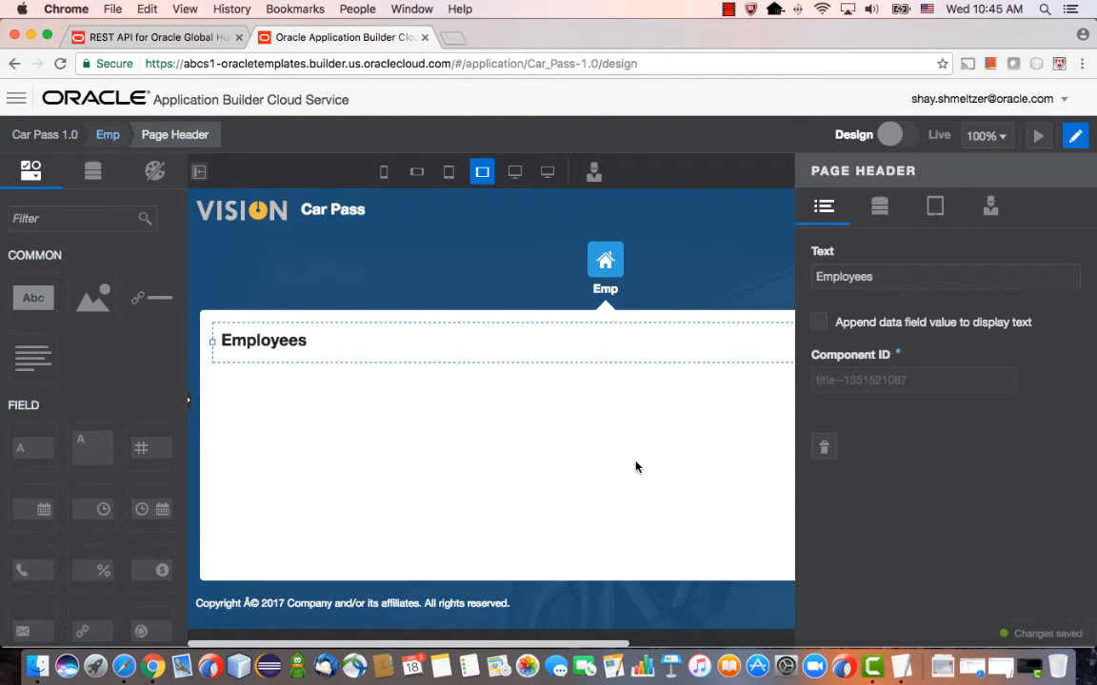
left_click(942, 276)
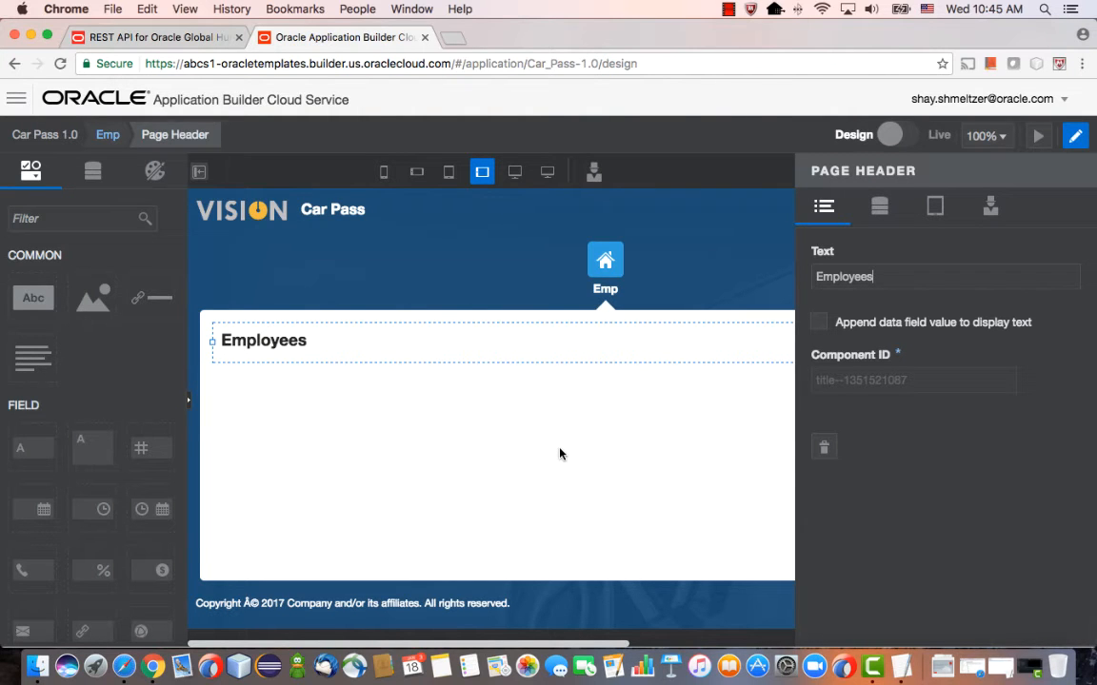
left_click(153, 38)
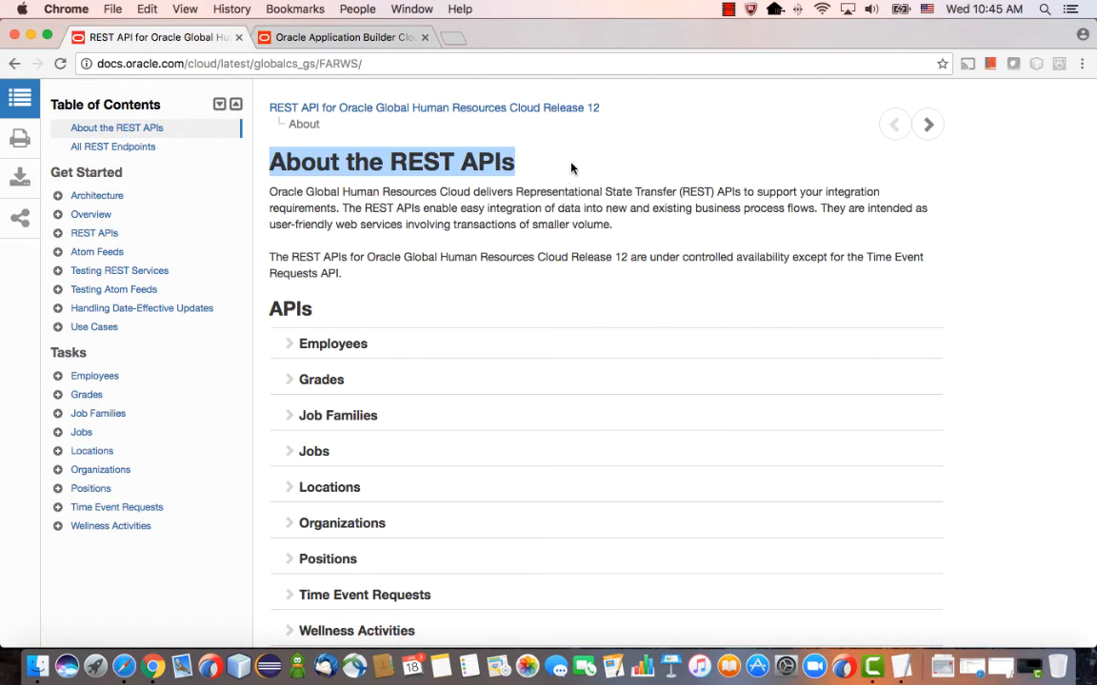
mouse_move(372, 479)
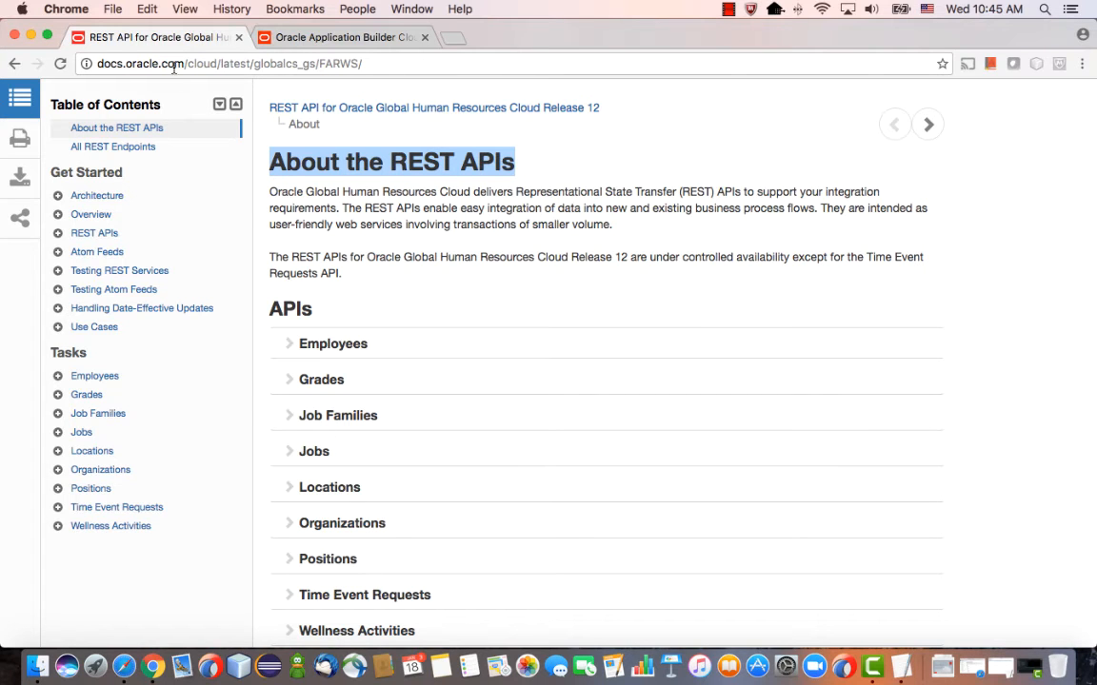
- Open the Employees API endpoints in a new tab, find the Get all employees path, and return
left_click(288, 344)
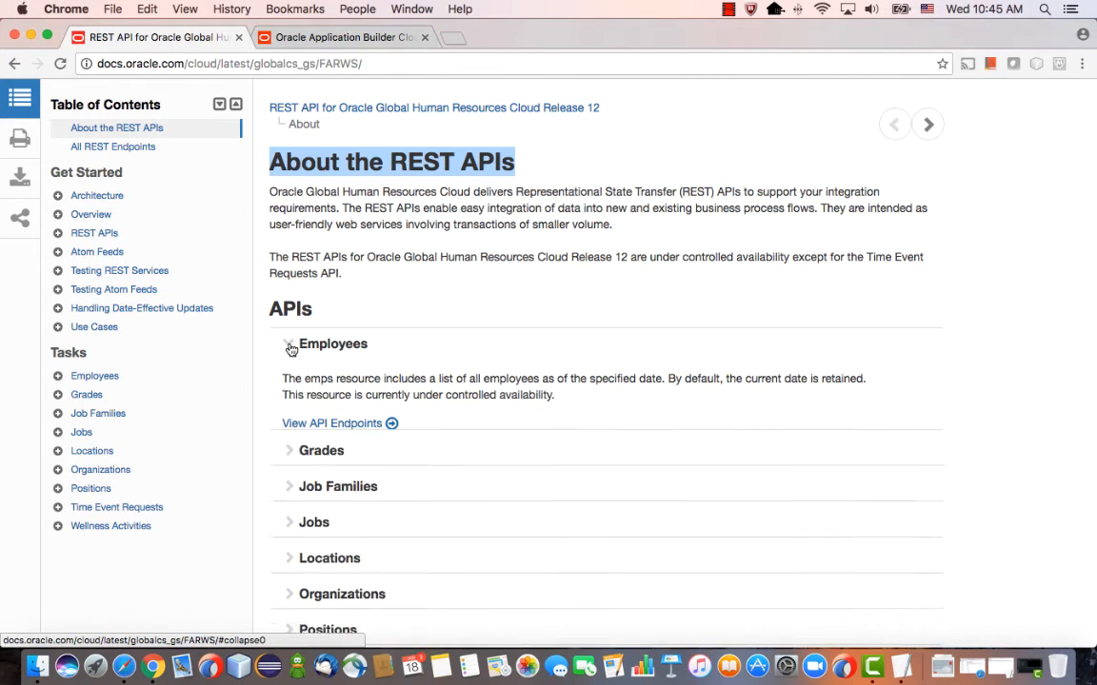
right_click(324, 422)
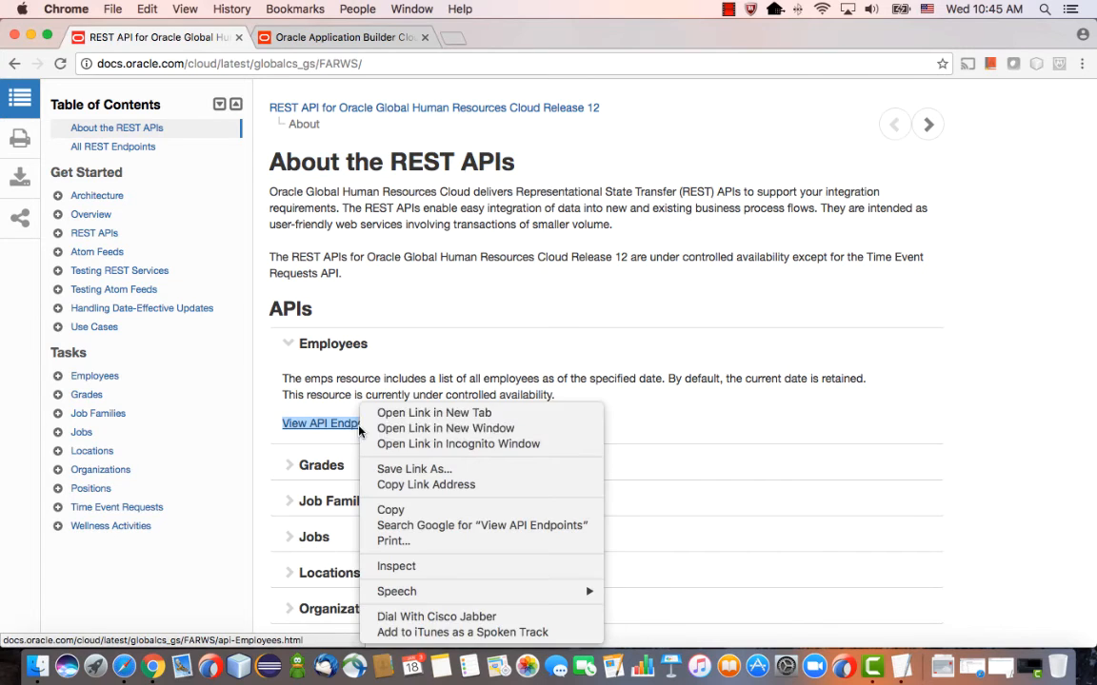
left_click(433, 412)
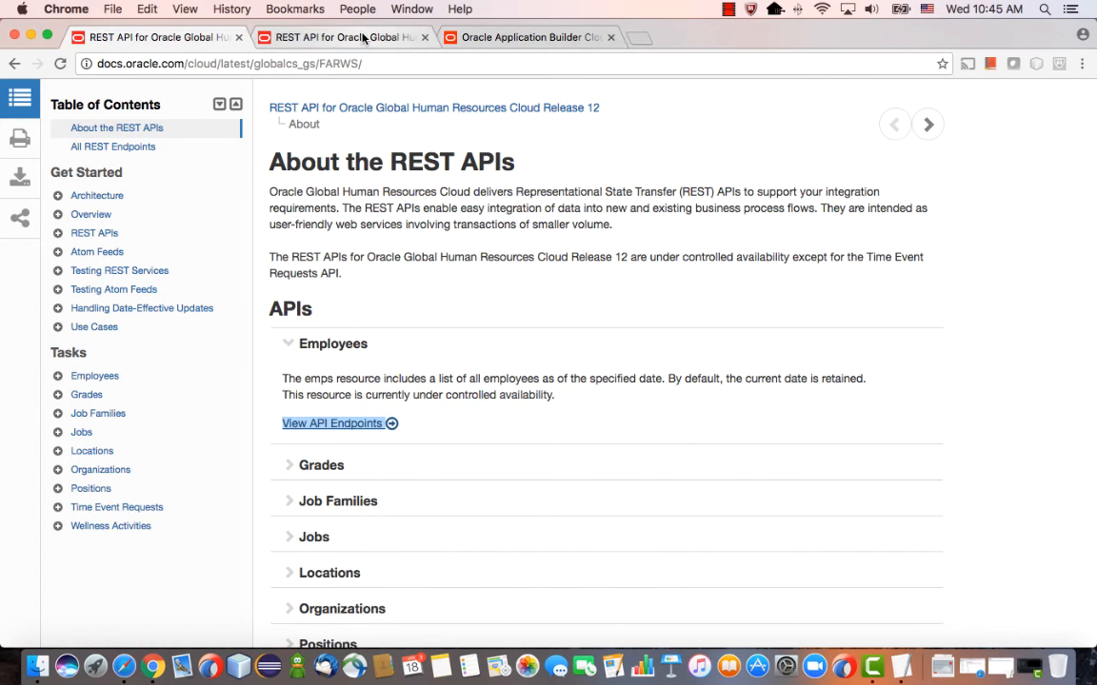
left_click(332, 423)
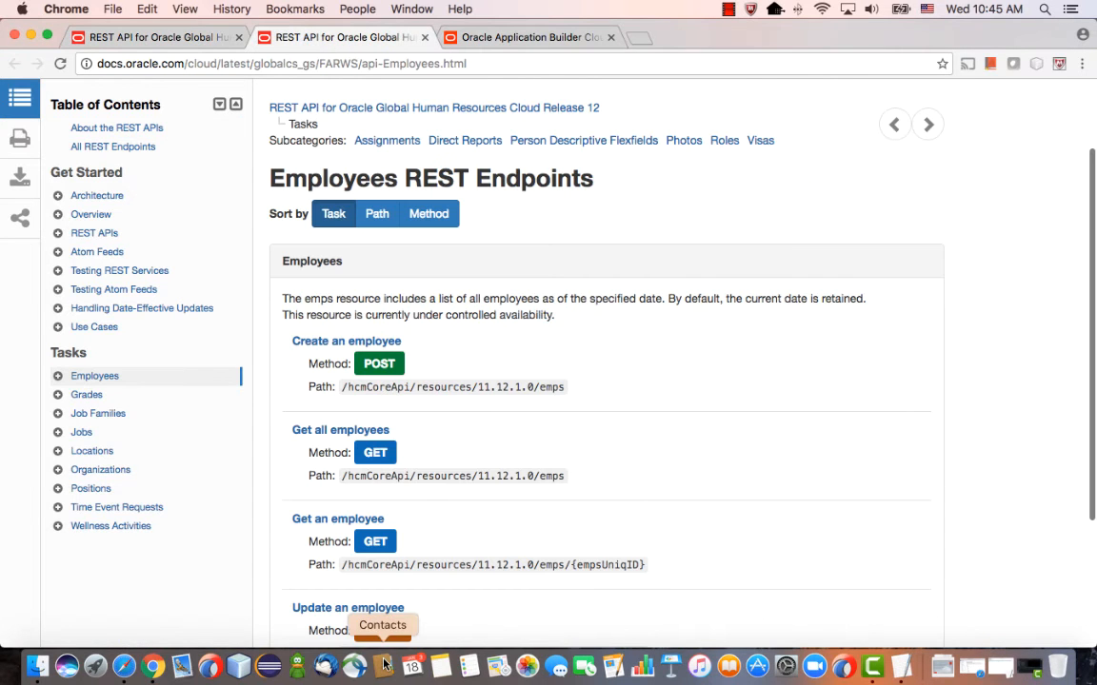
scroll("down", 3)
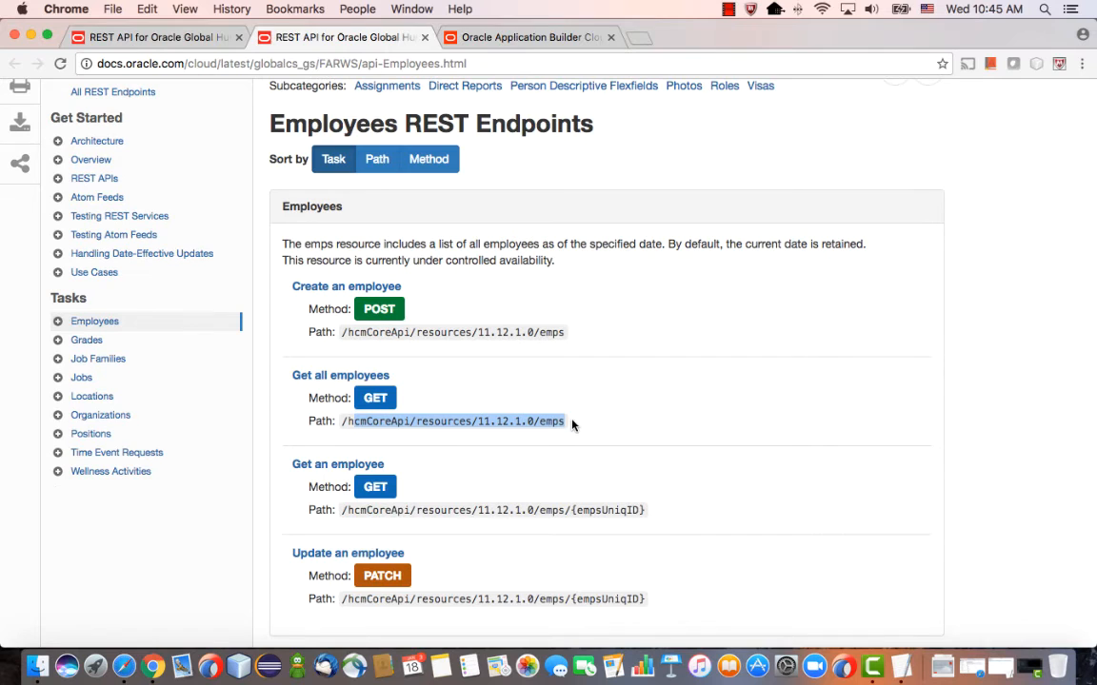
left_click(528, 37)
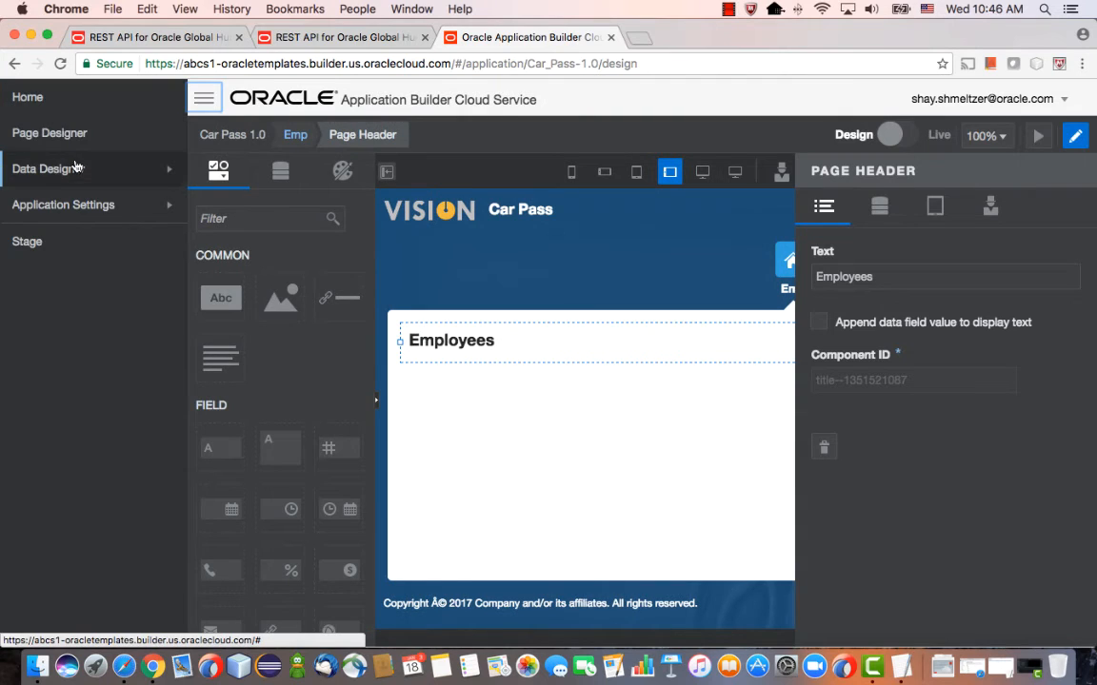
- From Data Designer's Services, choose Add Service and then Add Custom Services
left_click(47, 169)
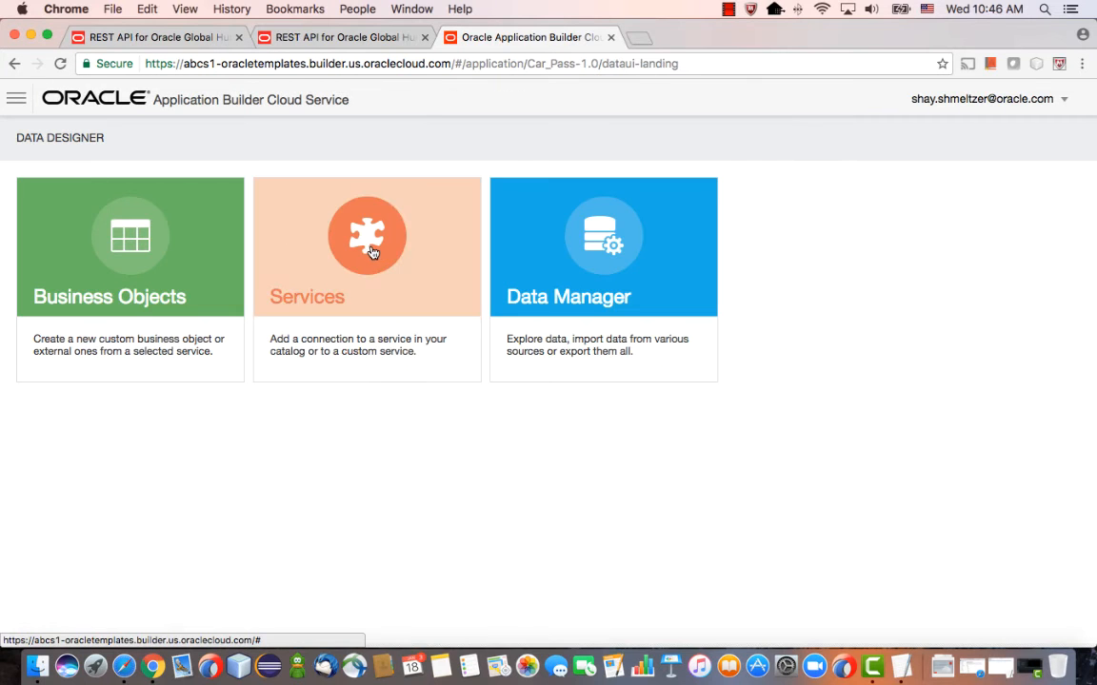
left_click(367, 246)
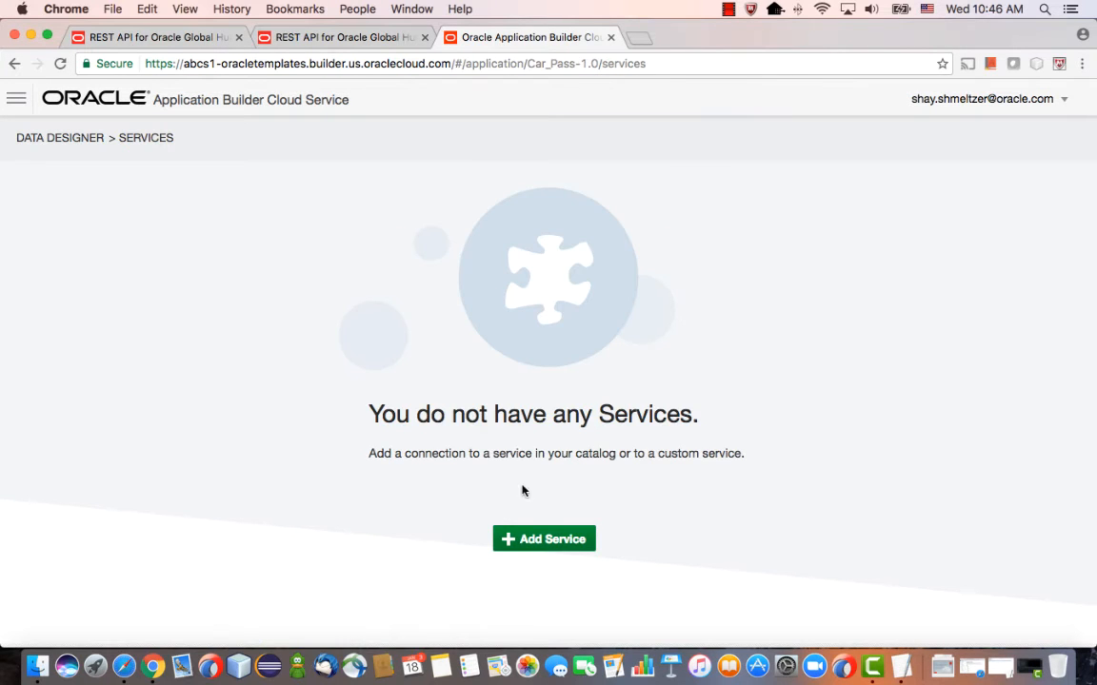
left_click(544, 539)
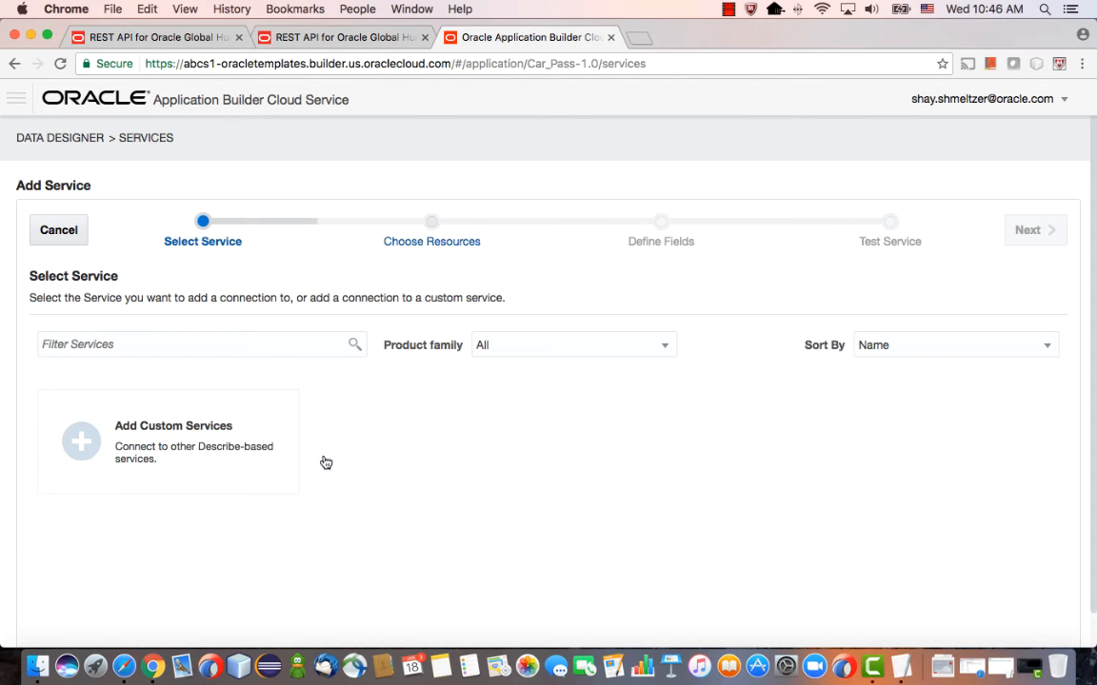
left_click(173, 425)
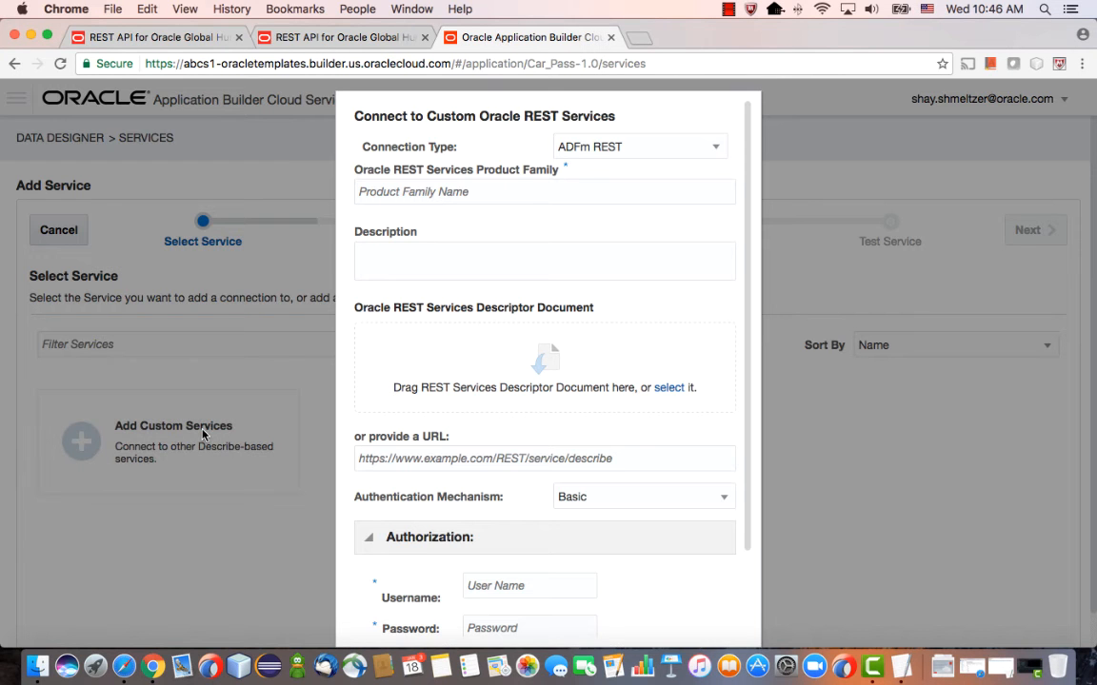
- Enter product family Employees, the emps describe URL and Basic credentials, then confirm
left_click(544, 192)
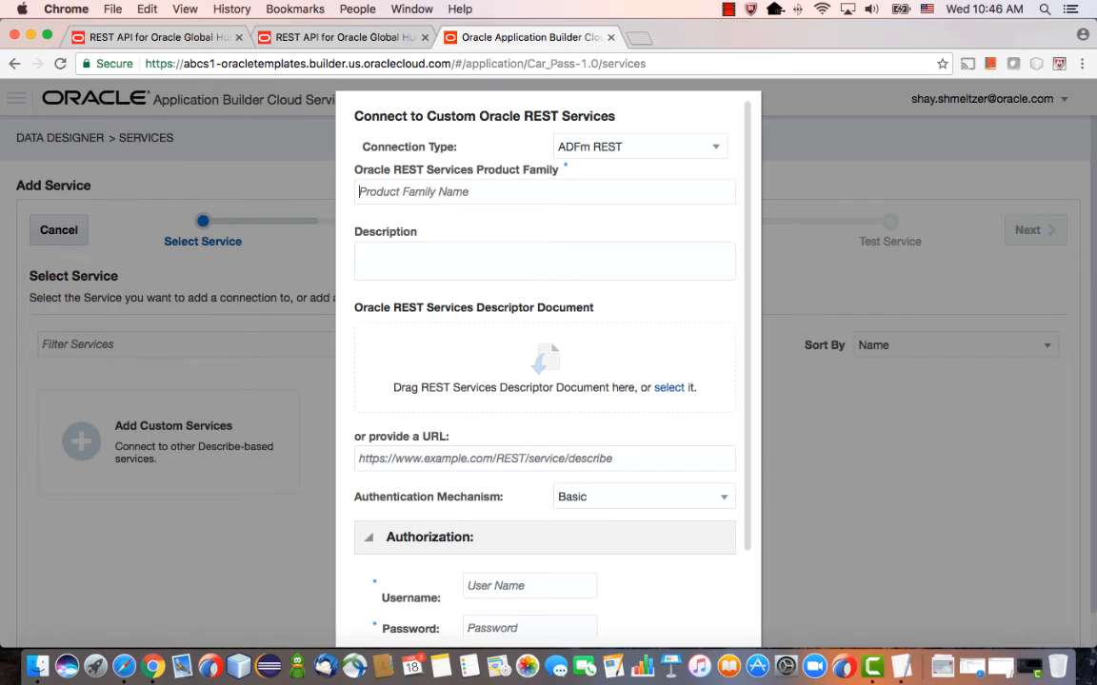
type("Employees")
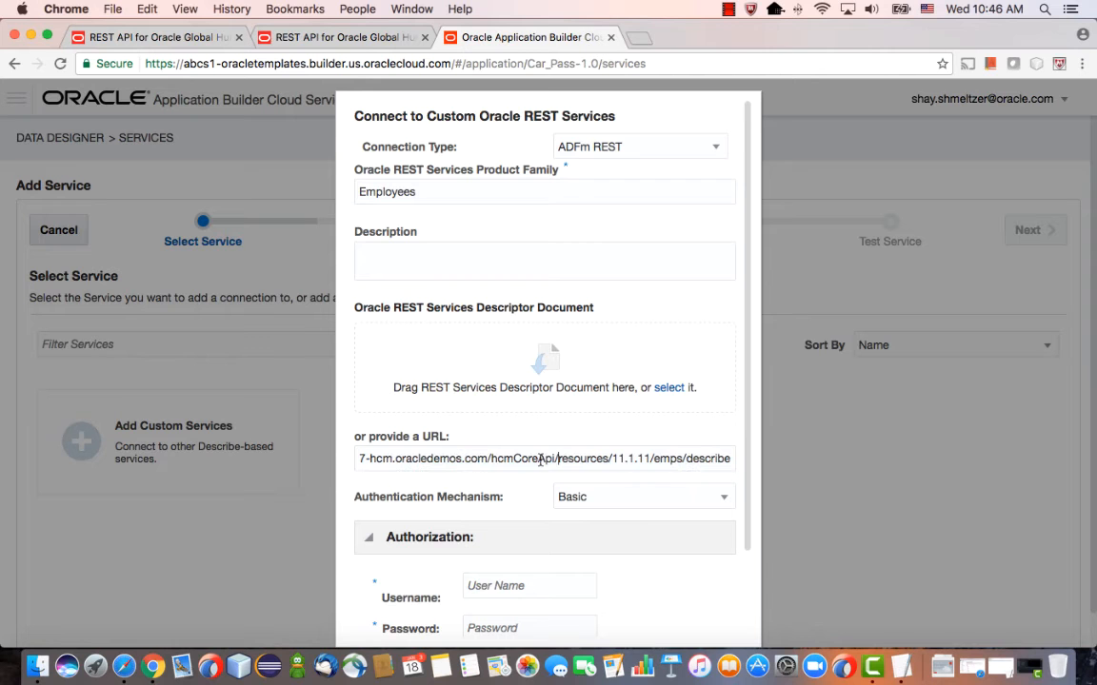
double_click(666, 458)
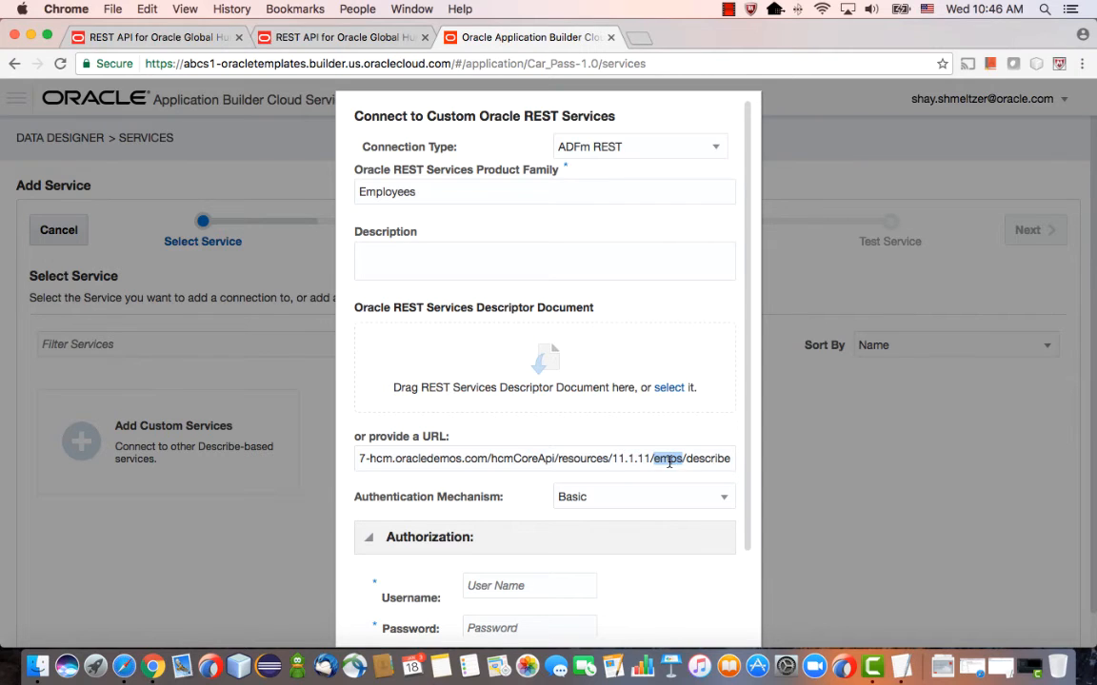
left_click(685, 459)
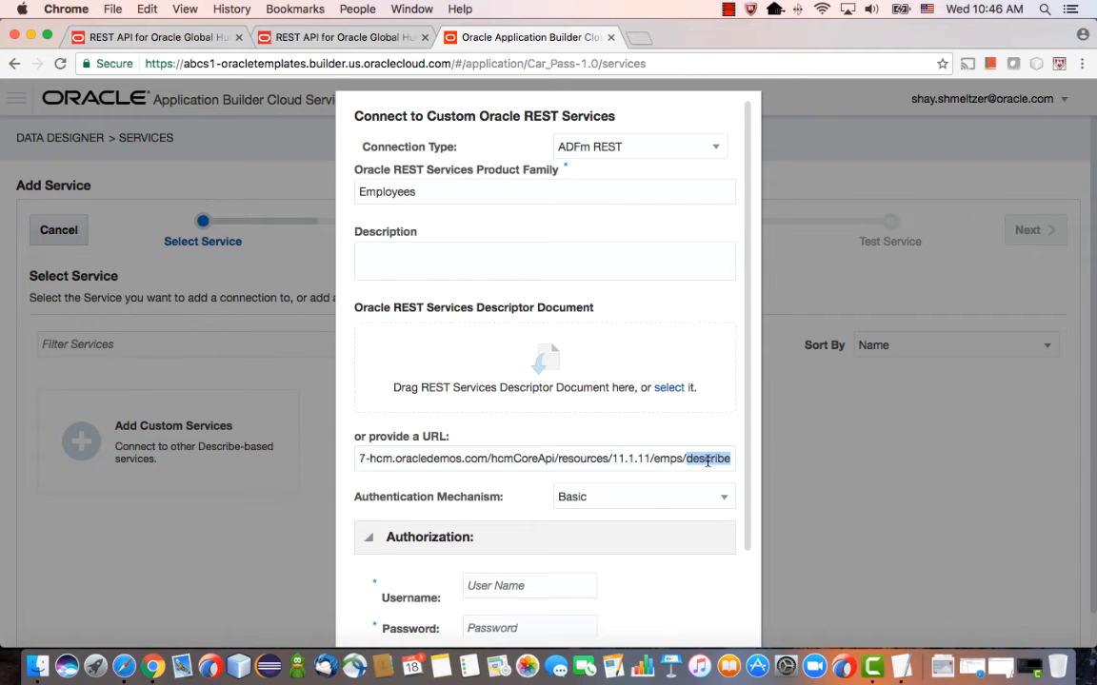
left_click(643, 496)
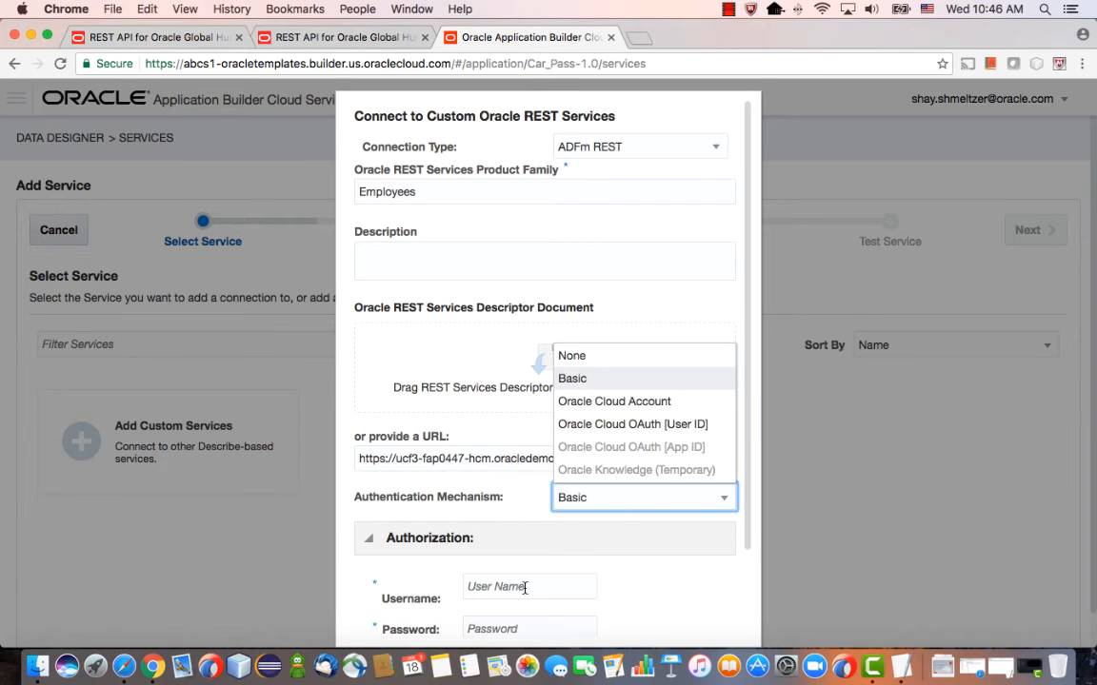
type("h")
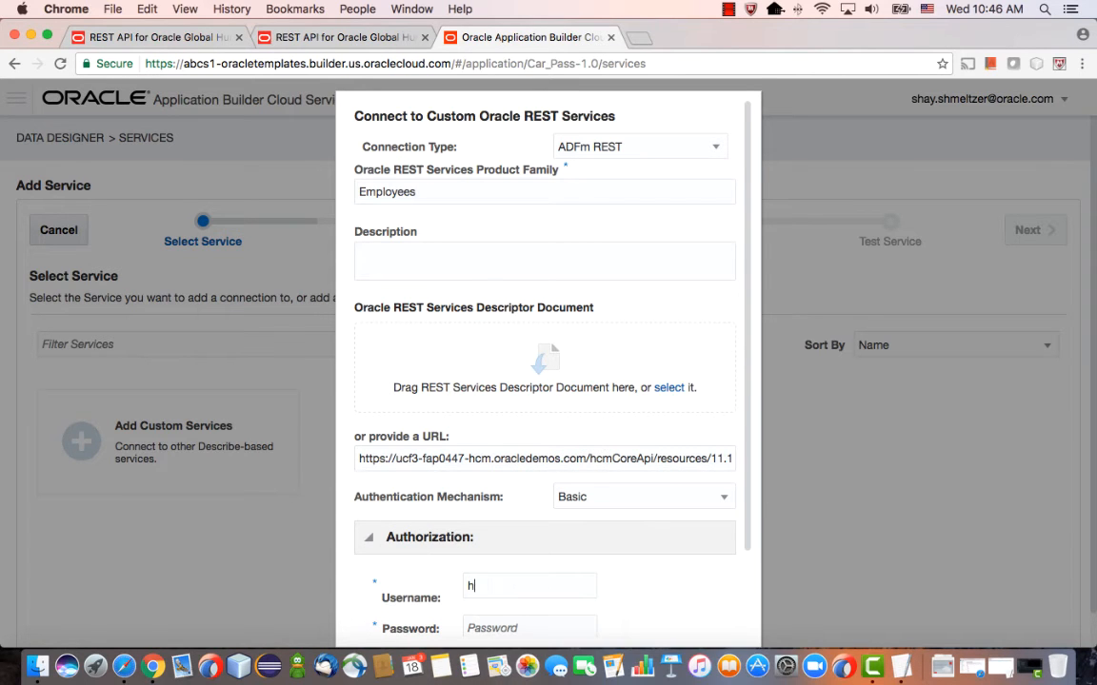
type("cm_impl")
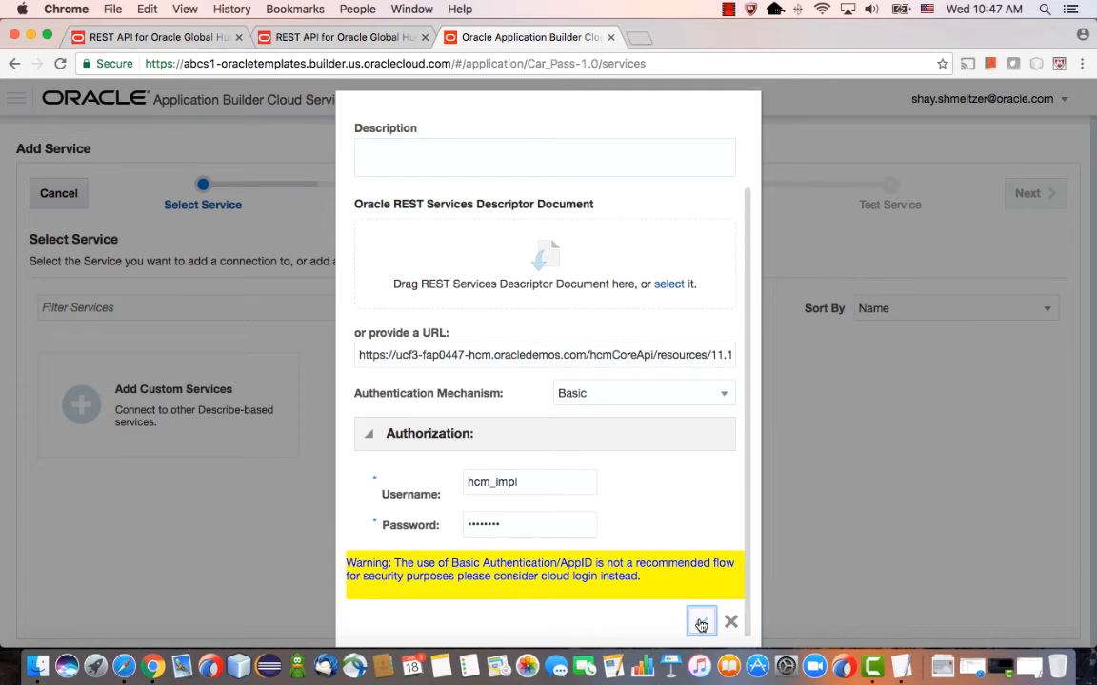
left_click(700, 621)
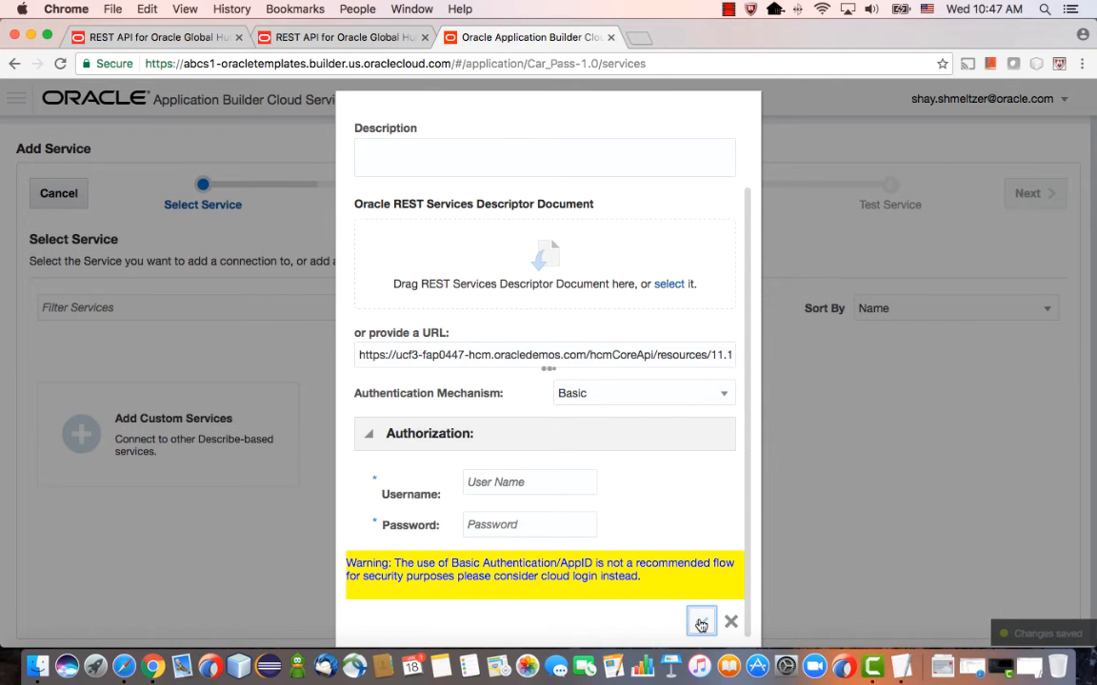
left_click(700, 622)
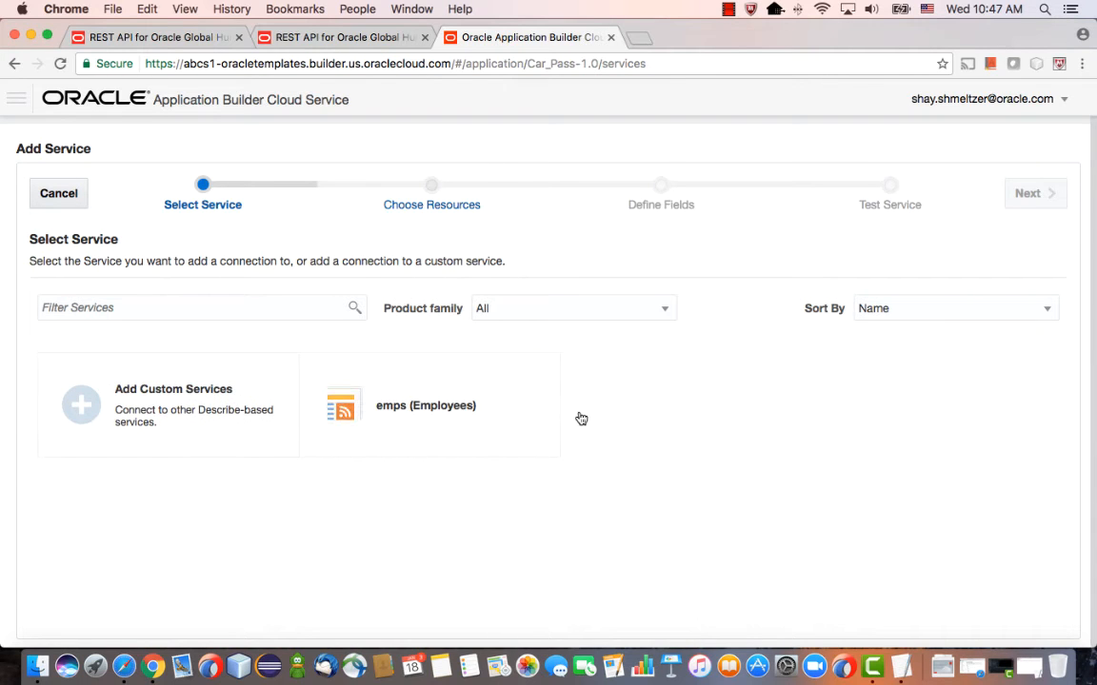
- Select the emps service, step through resources and fields, test it, and finish
left_click(426, 405)
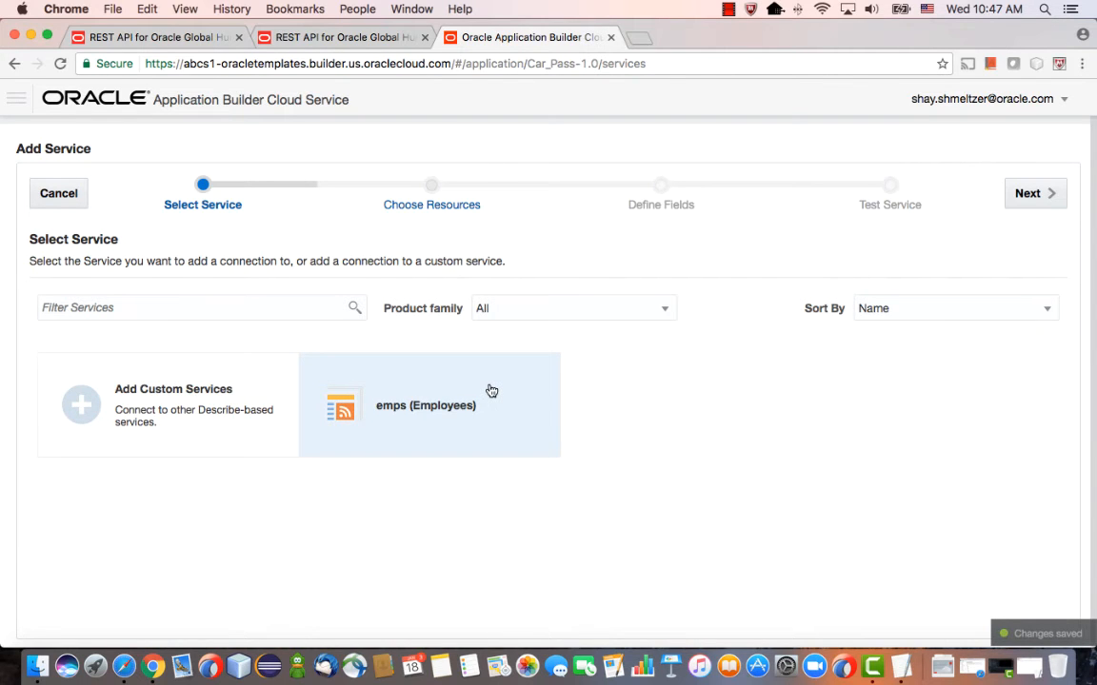
left_click(1034, 193)
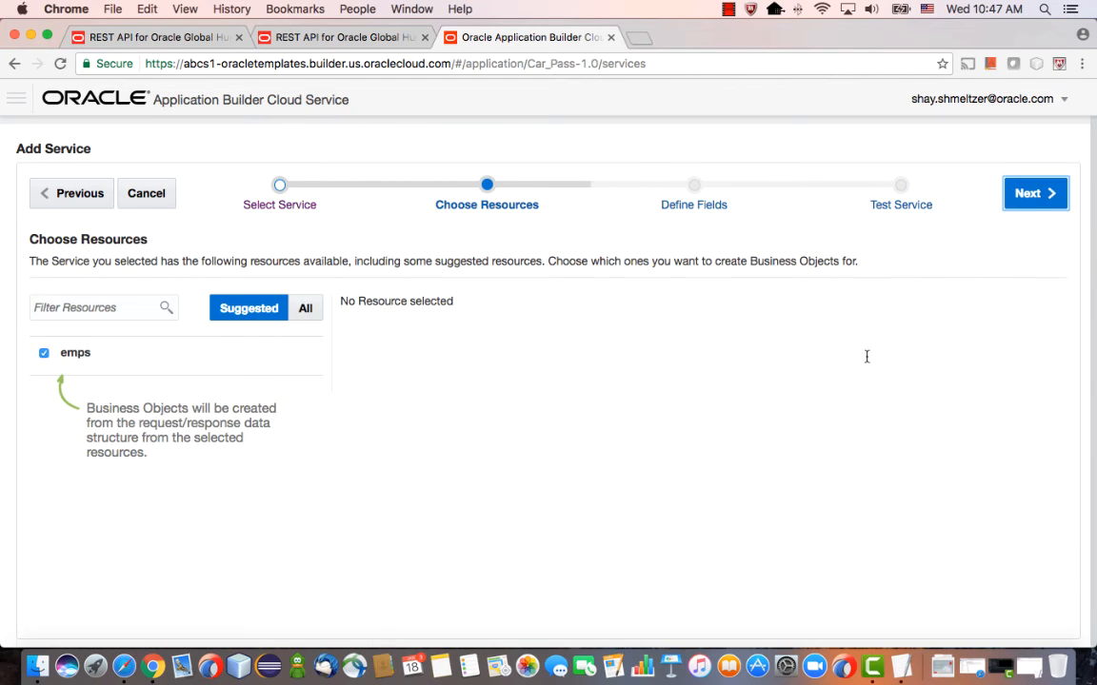
left_click(1034, 193)
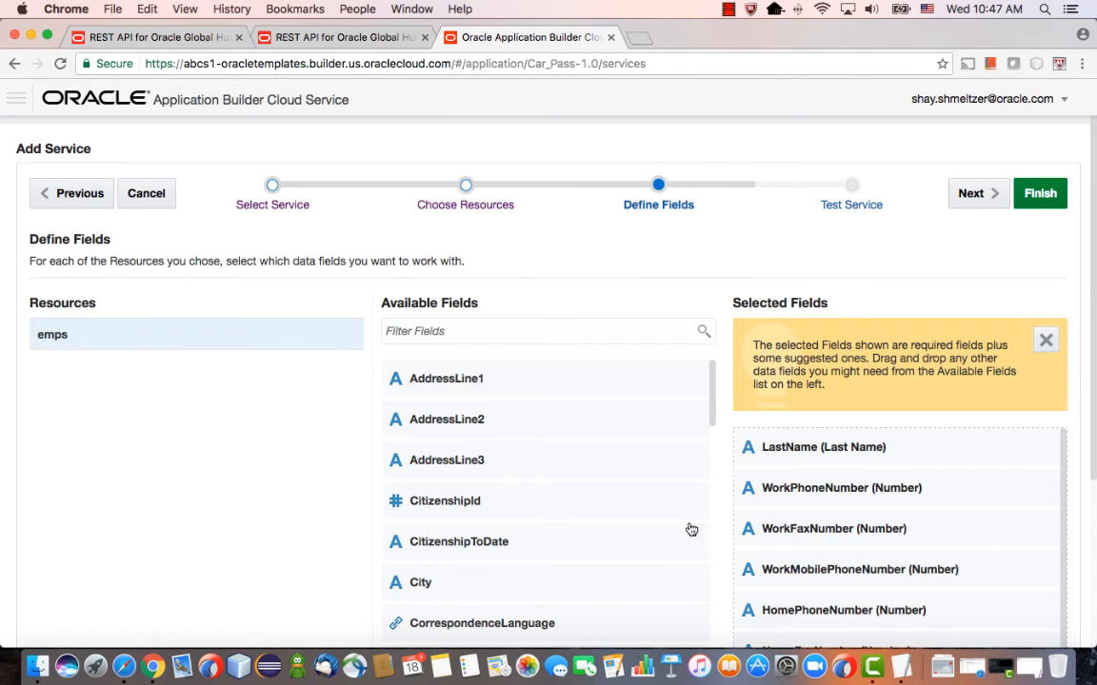
scroll("down", 3)
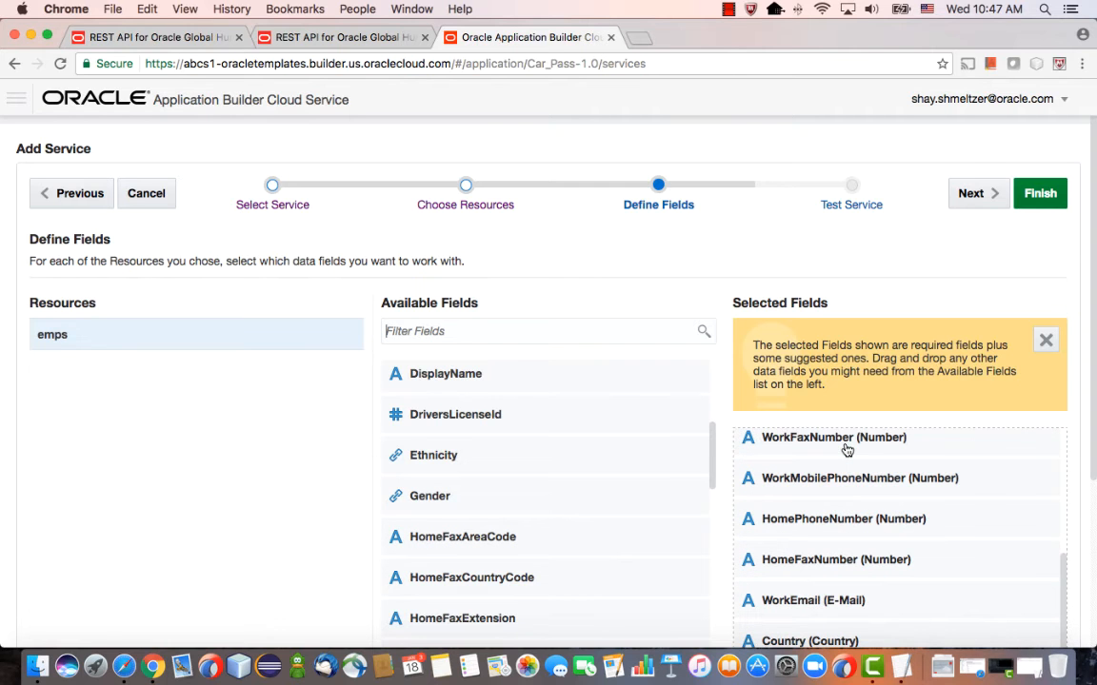
left_click(970, 193)
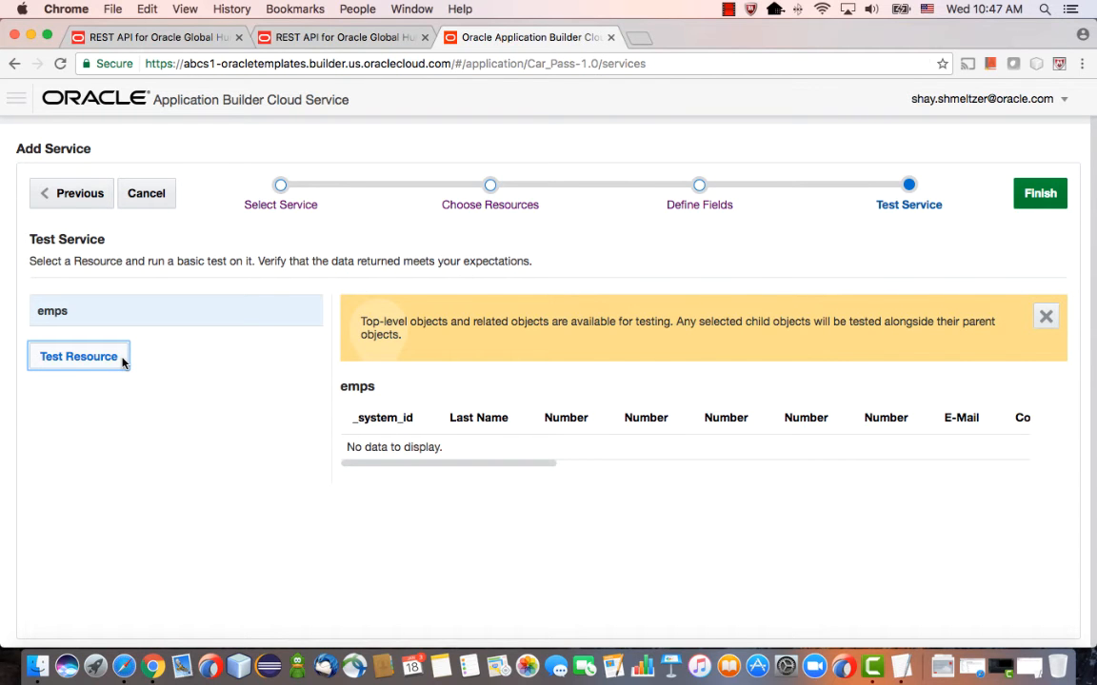
left_click(78, 356)
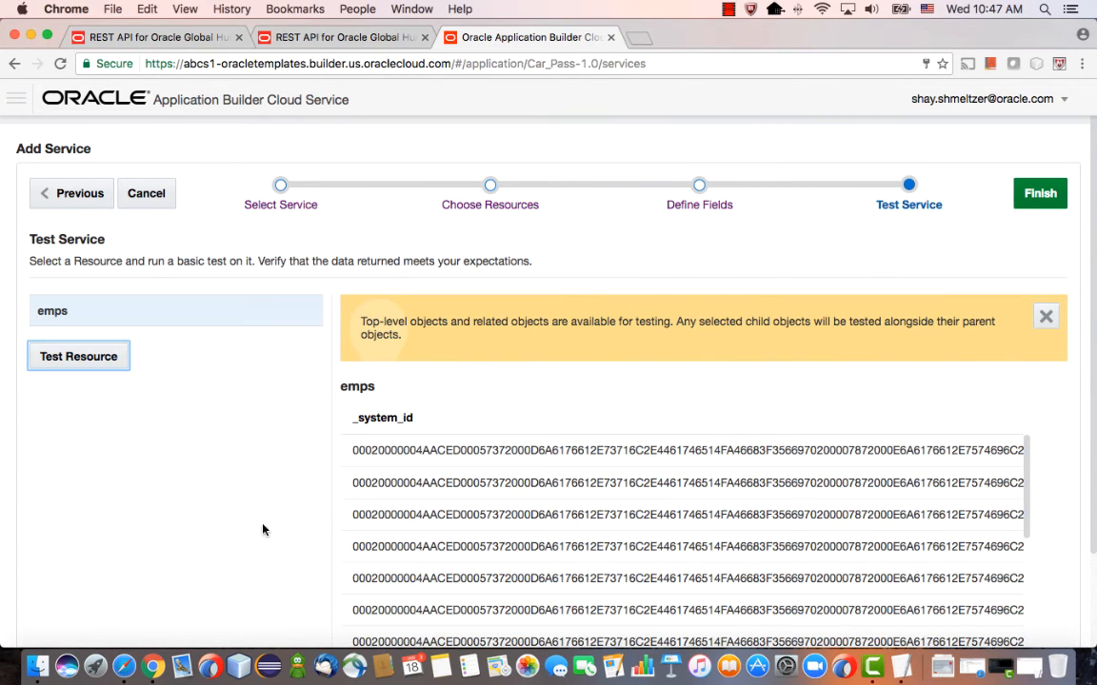
left_click(79, 356)
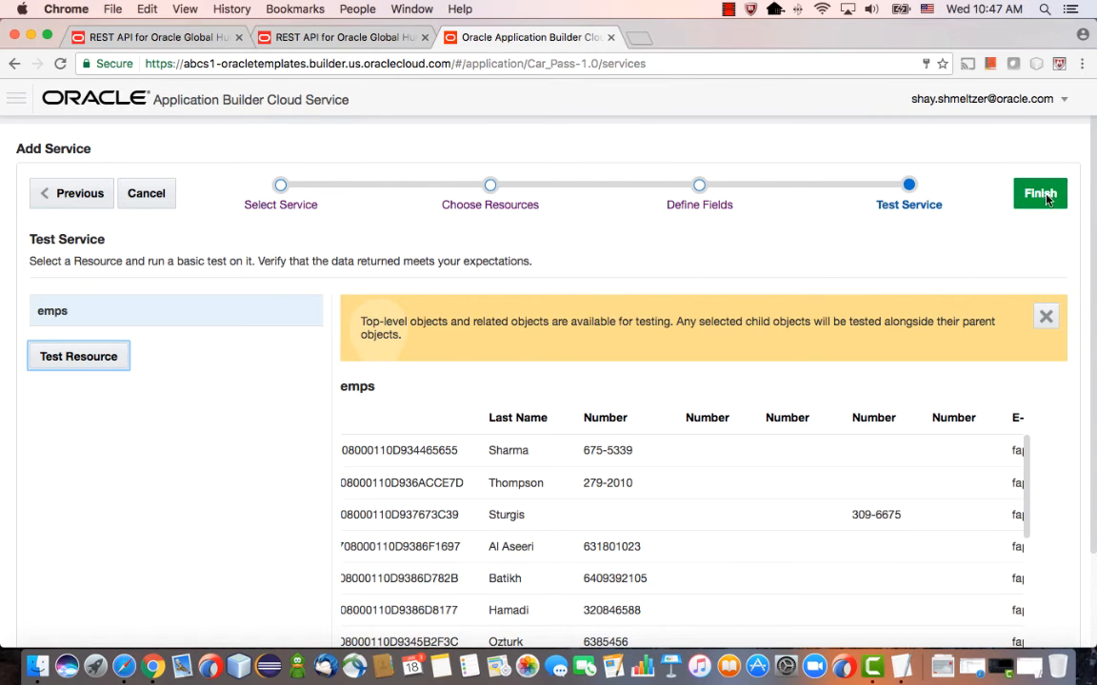
left_click(1039, 193)
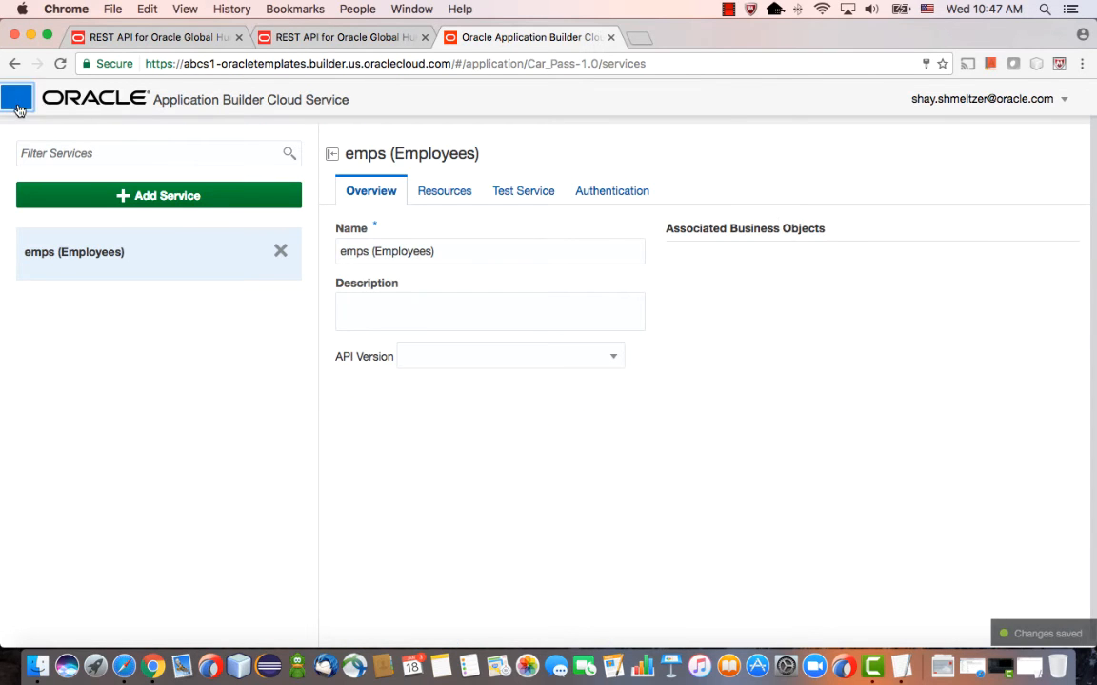
- Turn off employee editing and set the details link on First Name
left_click(16, 99)
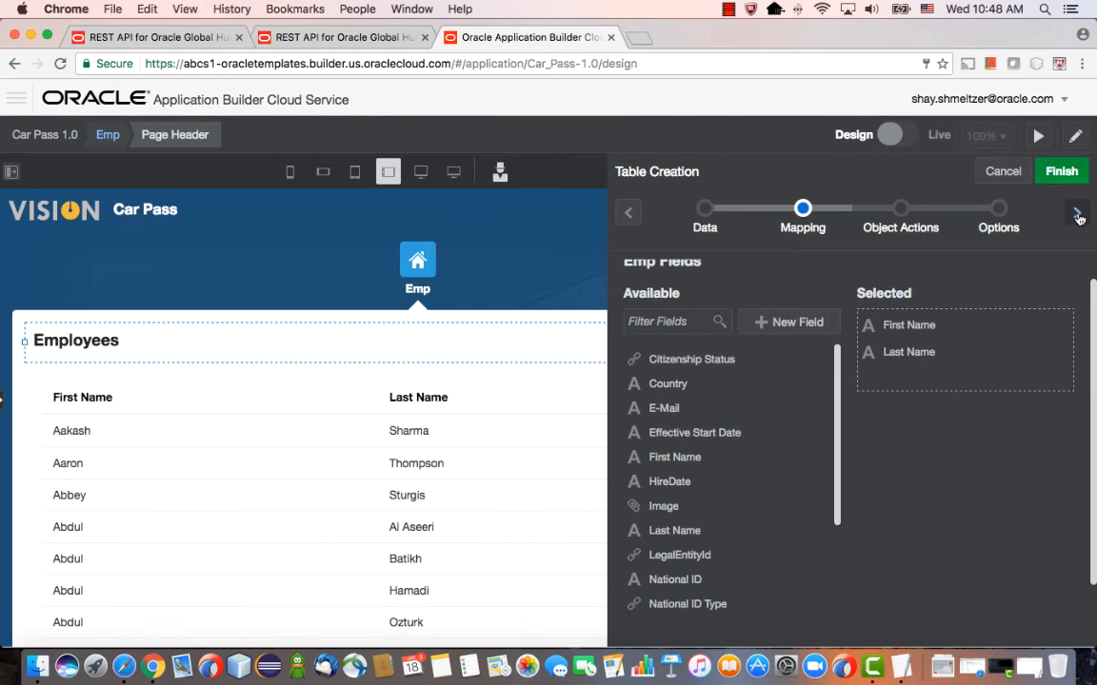
left_click(1076, 213)
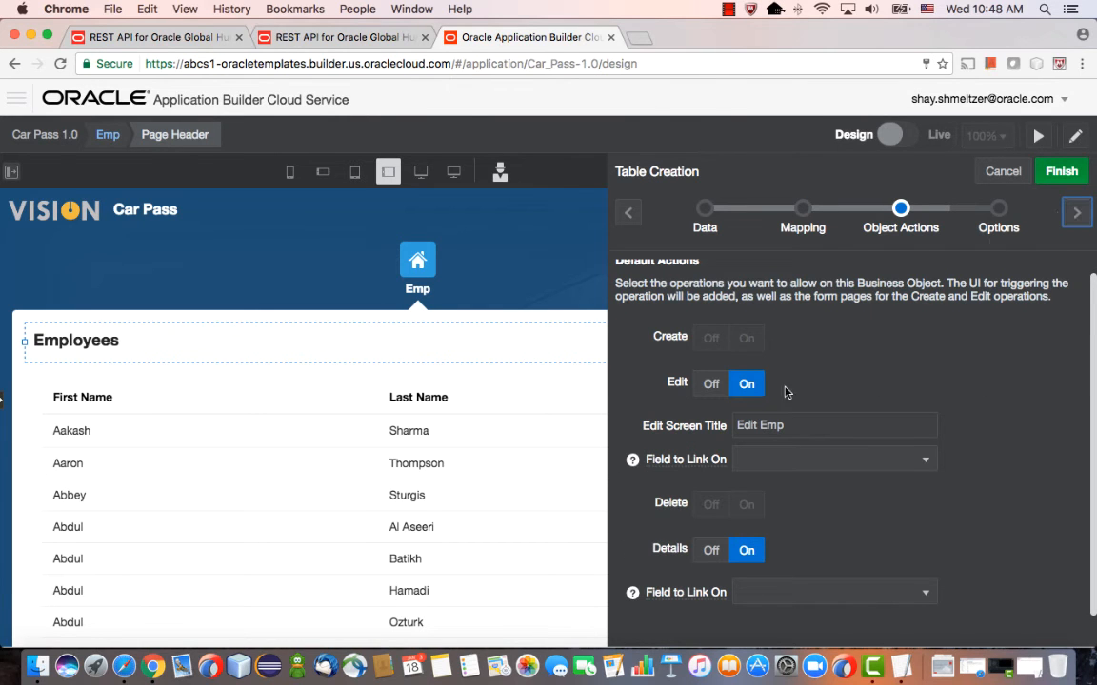
mouse_move(710, 382)
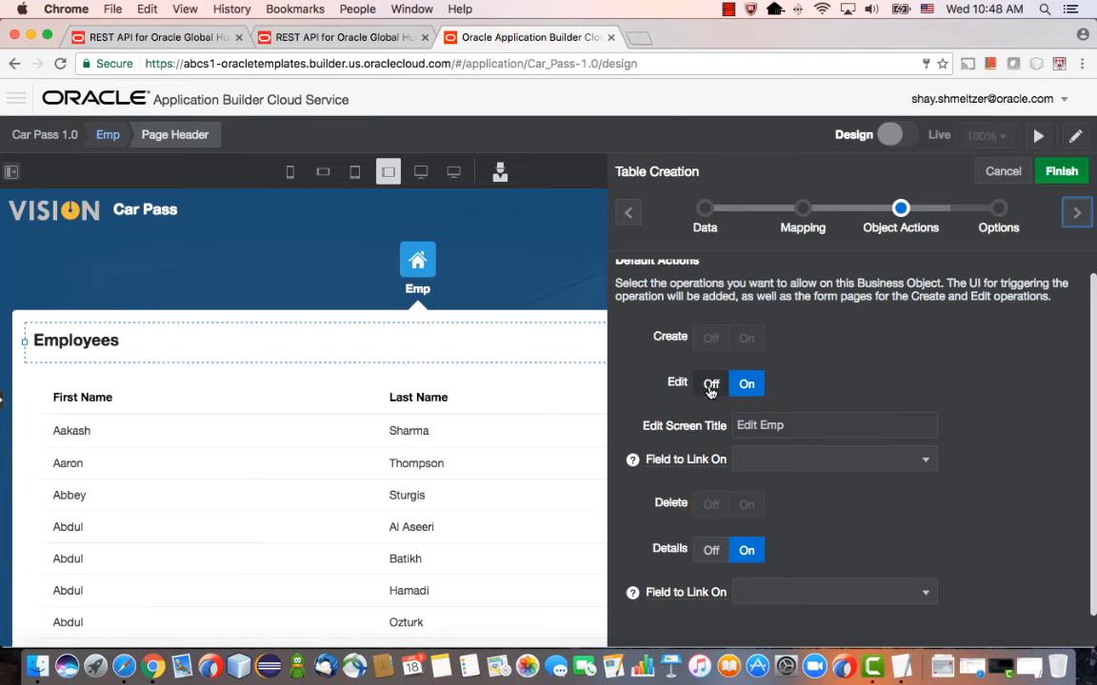
left_click(711, 384)
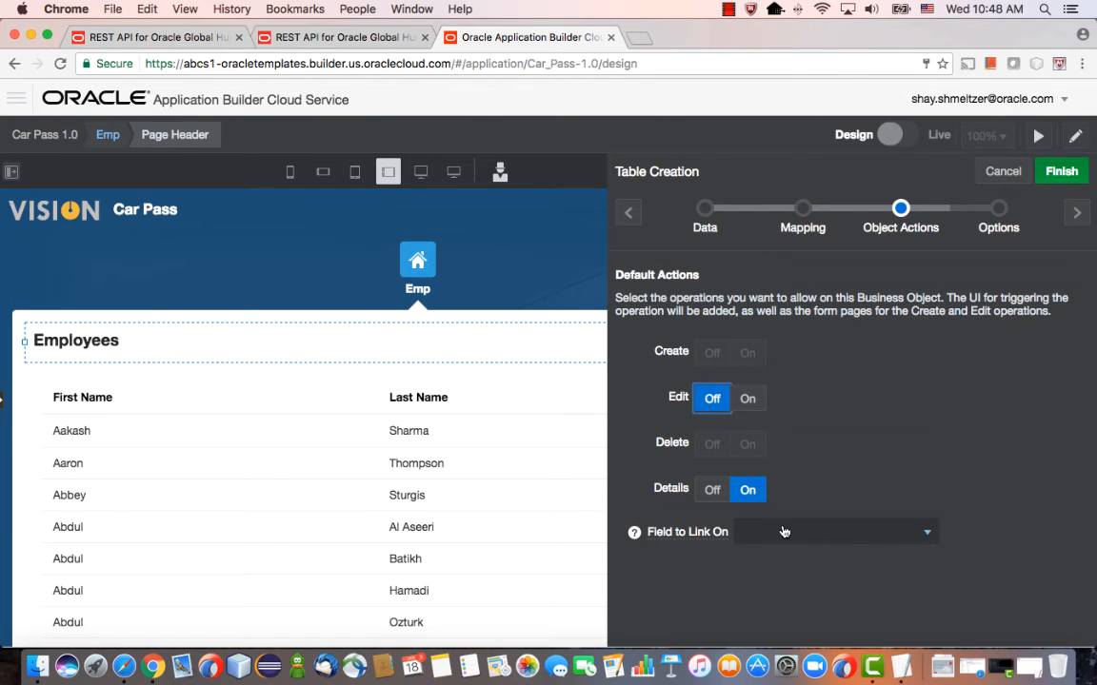
left_click(833, 531)
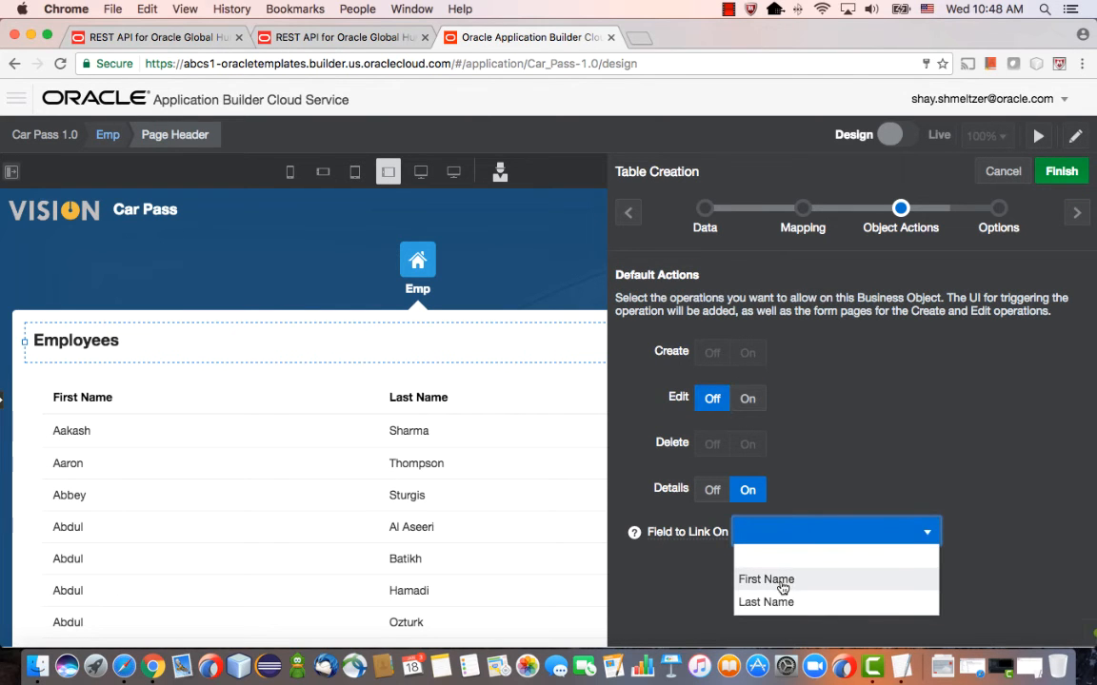
left_click(766, 578)
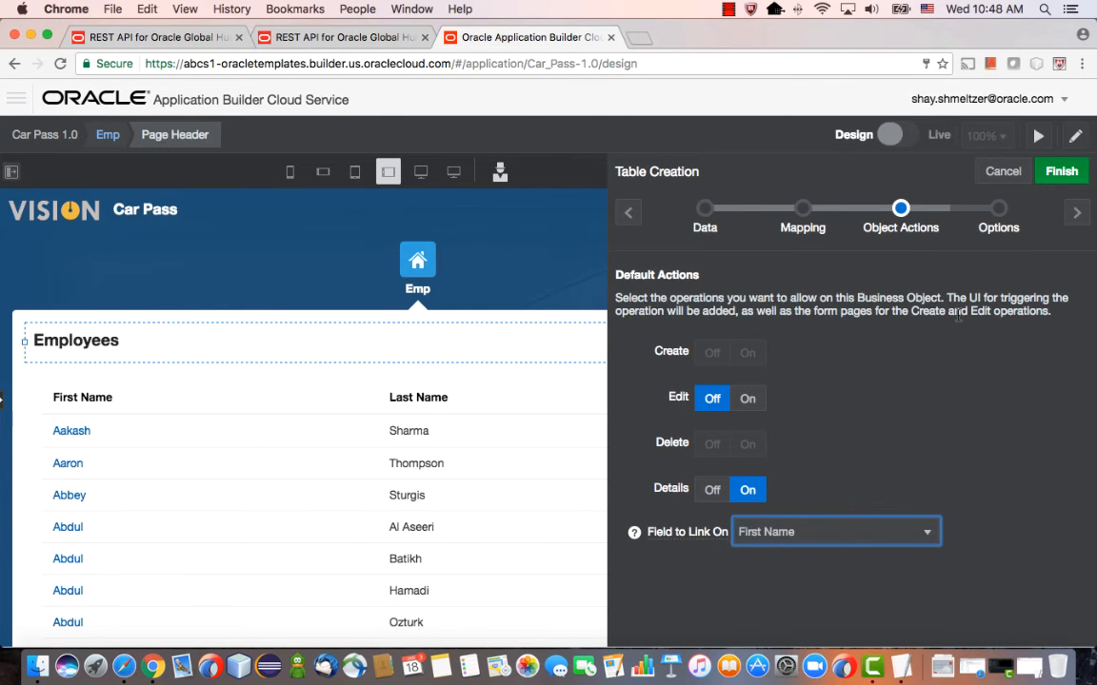
- Turn on a Last Name basic filter and advanced search, then finish the table
left_click(1077, 212)
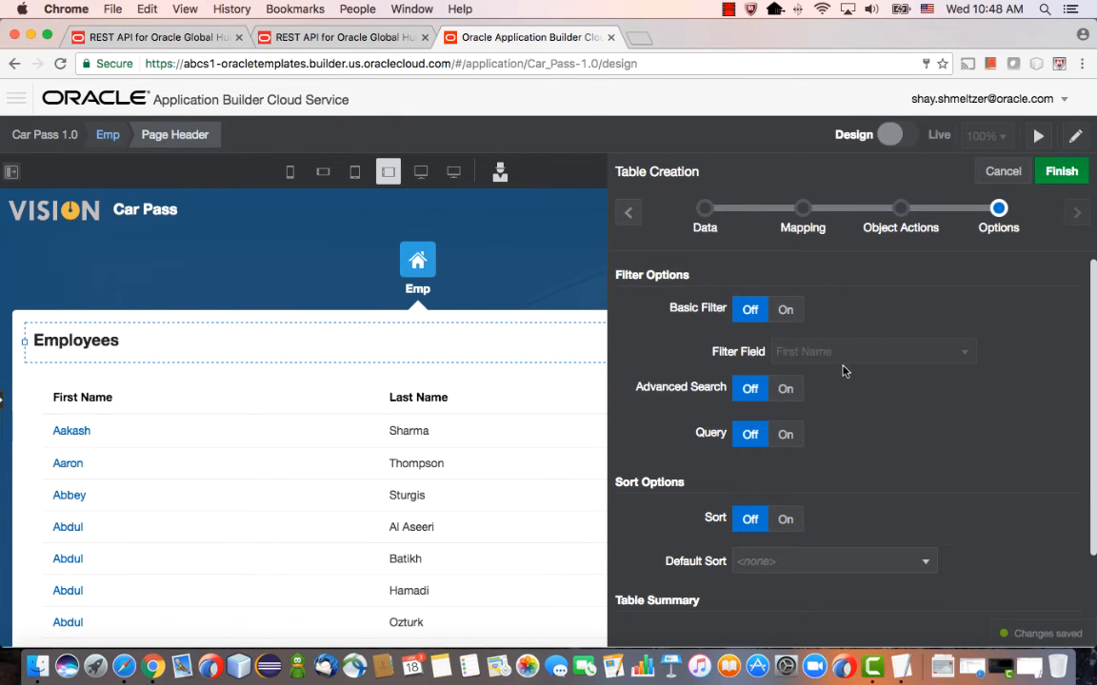
left_click(785, 308)
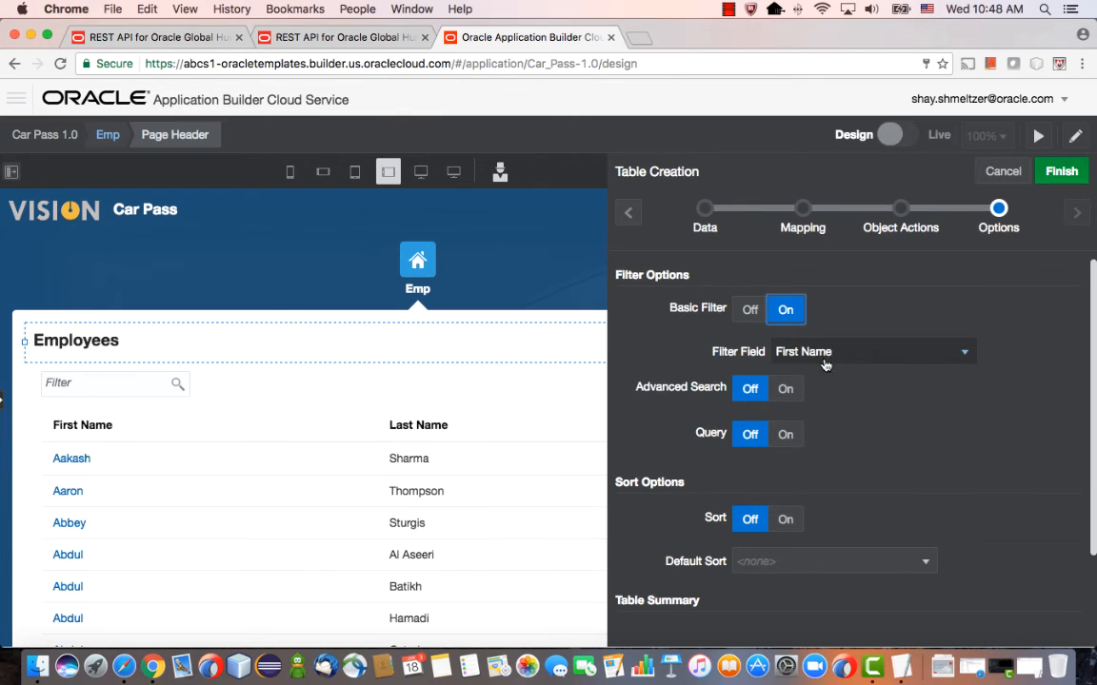
left_click(866, 352)
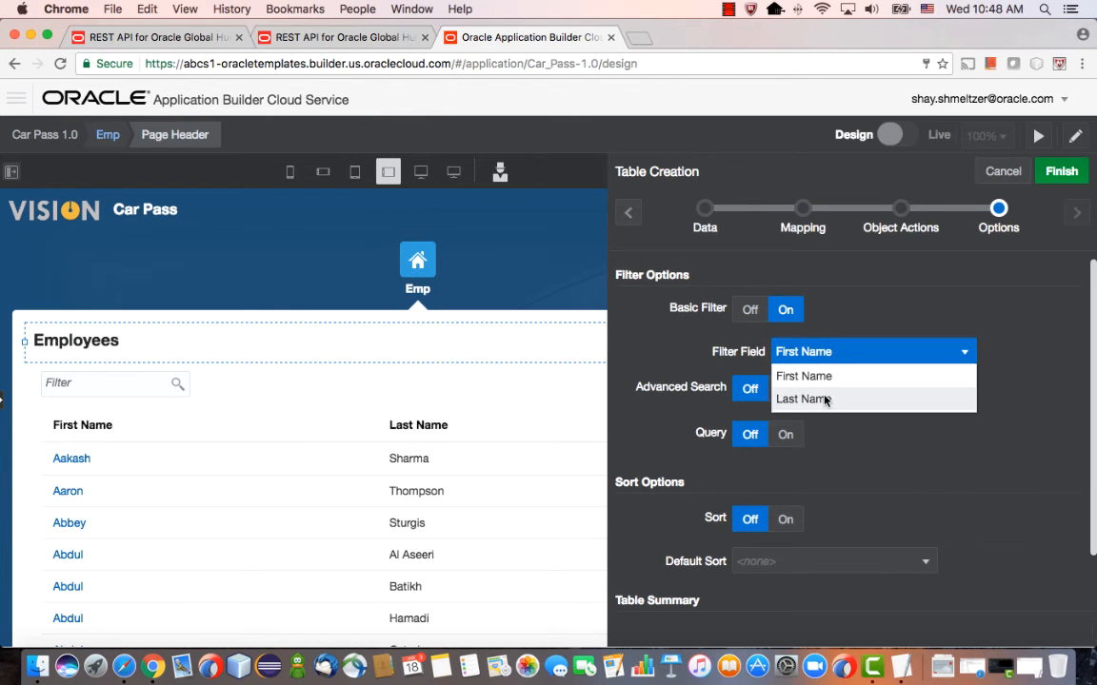
left_click(803, 399)
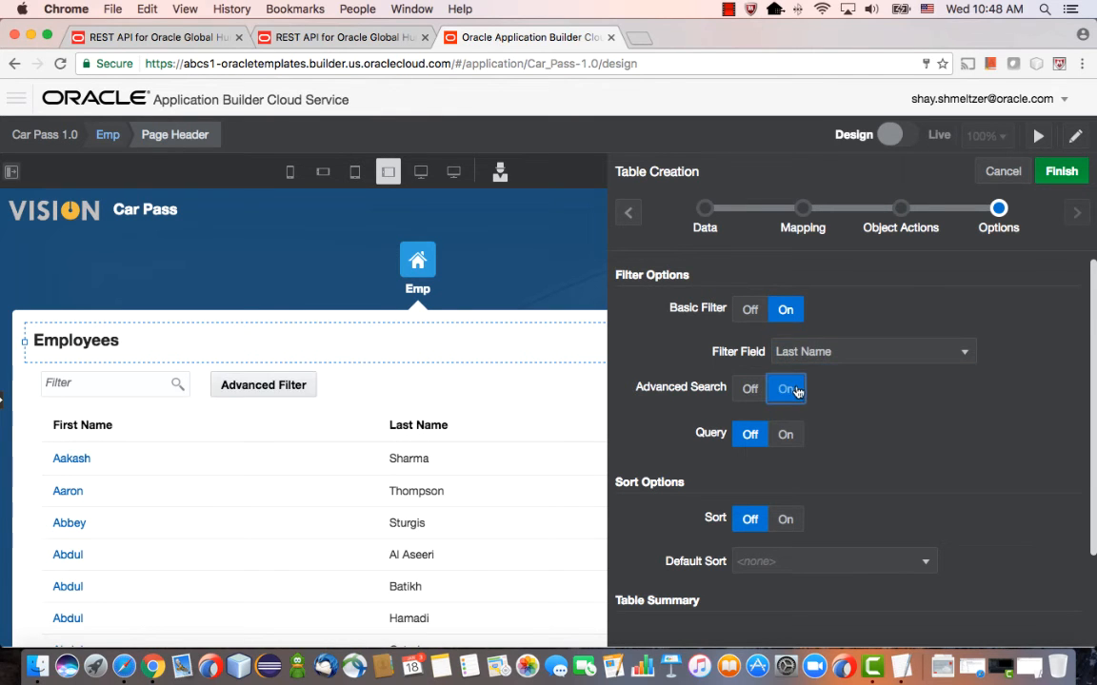
left_click(785, 389)
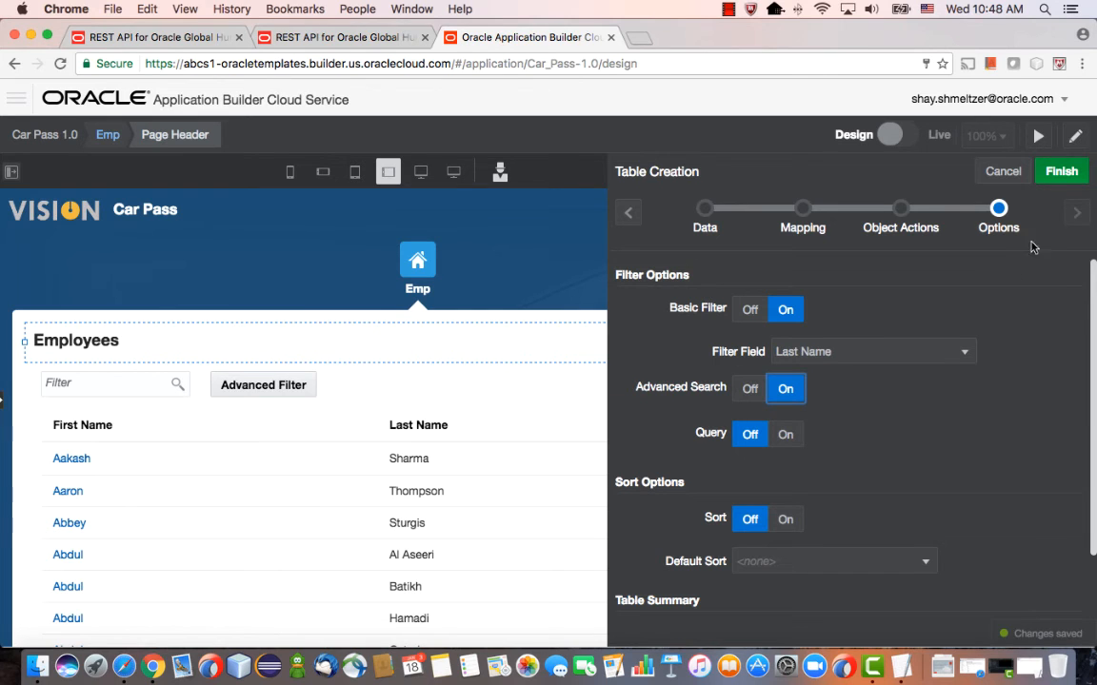
left_click(1060, 171)
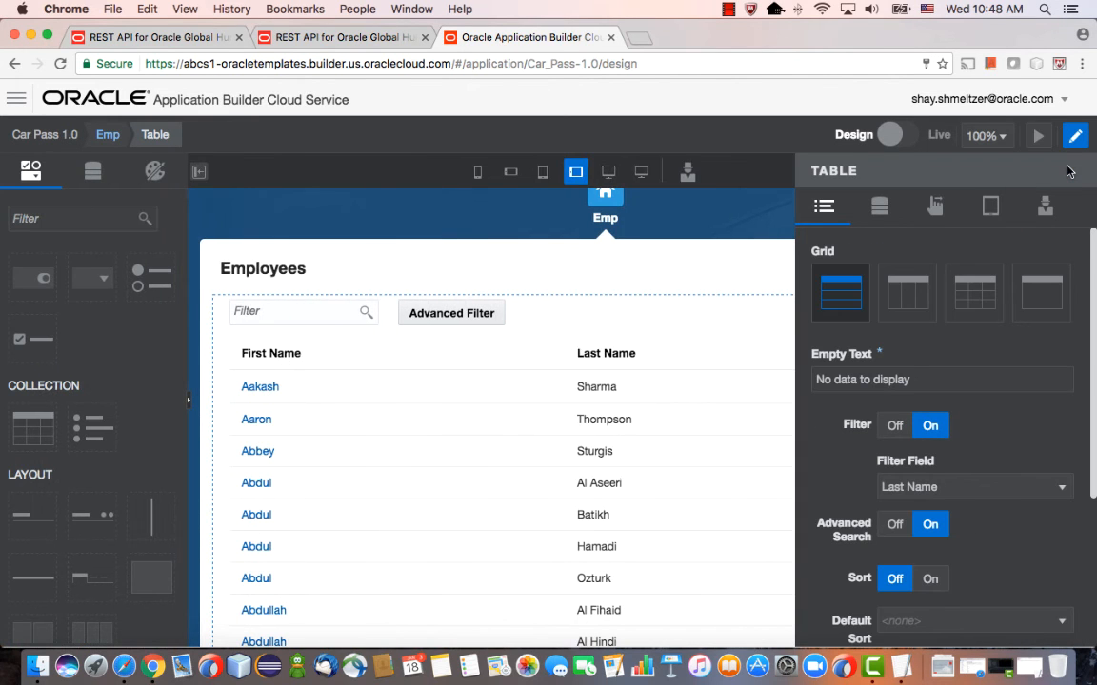
left_click(1037, 135)
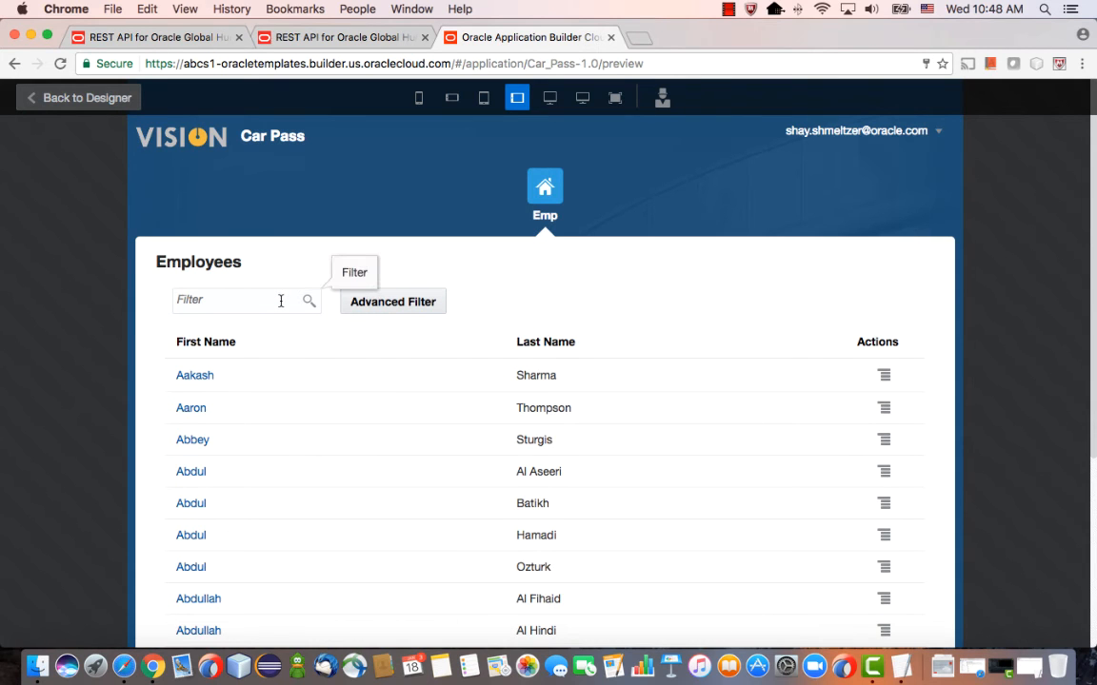
type("Hamadi")
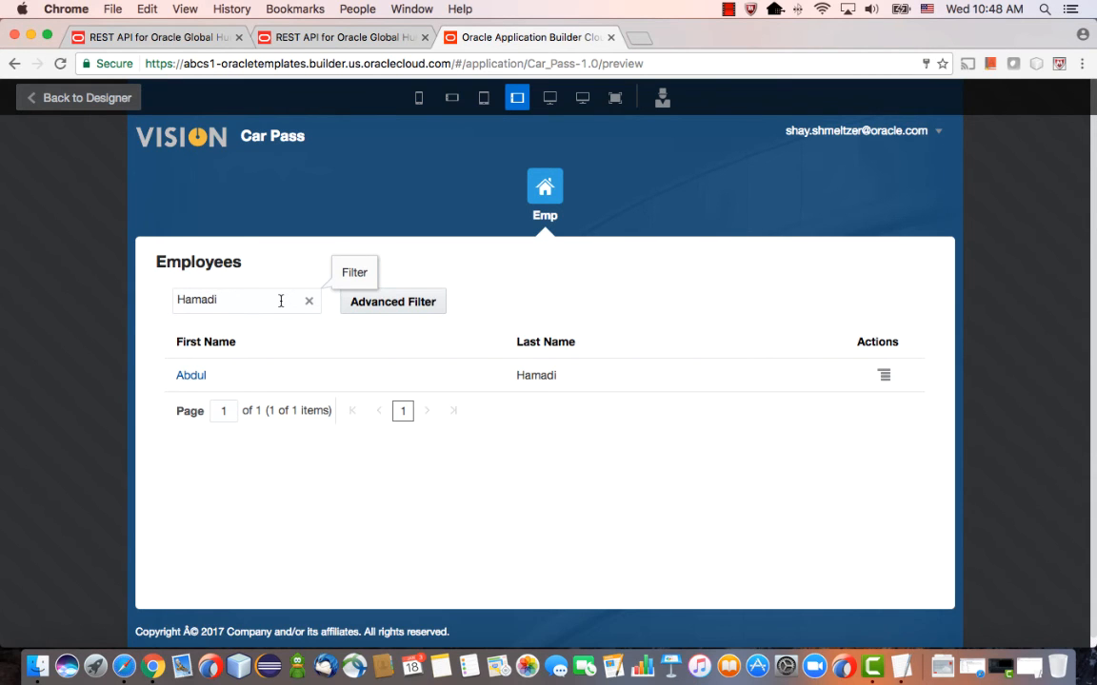
left_click(190, 375)
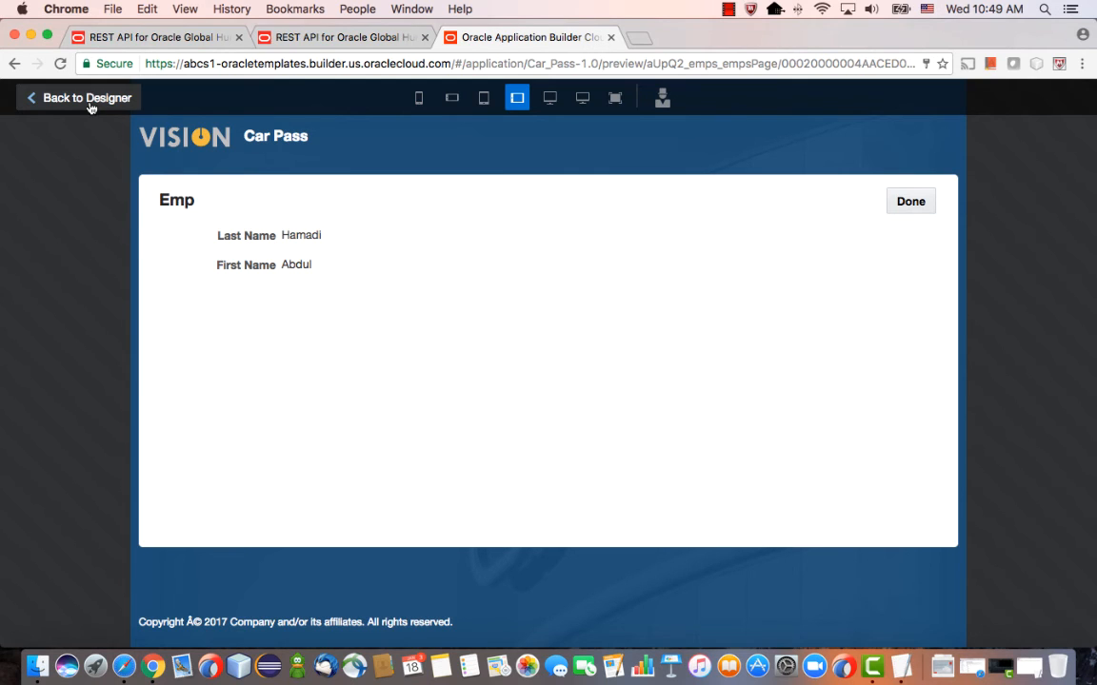
left_click(78, 97)
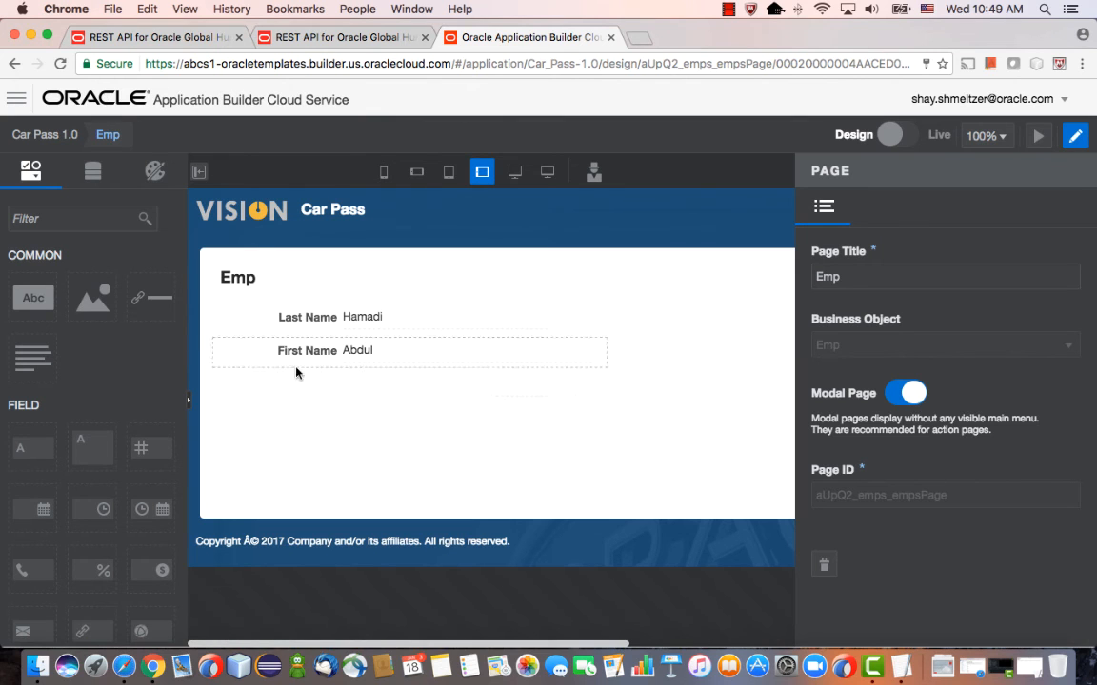
- Change the employee details page header text to 'Car Info'
left_click(238, 277)
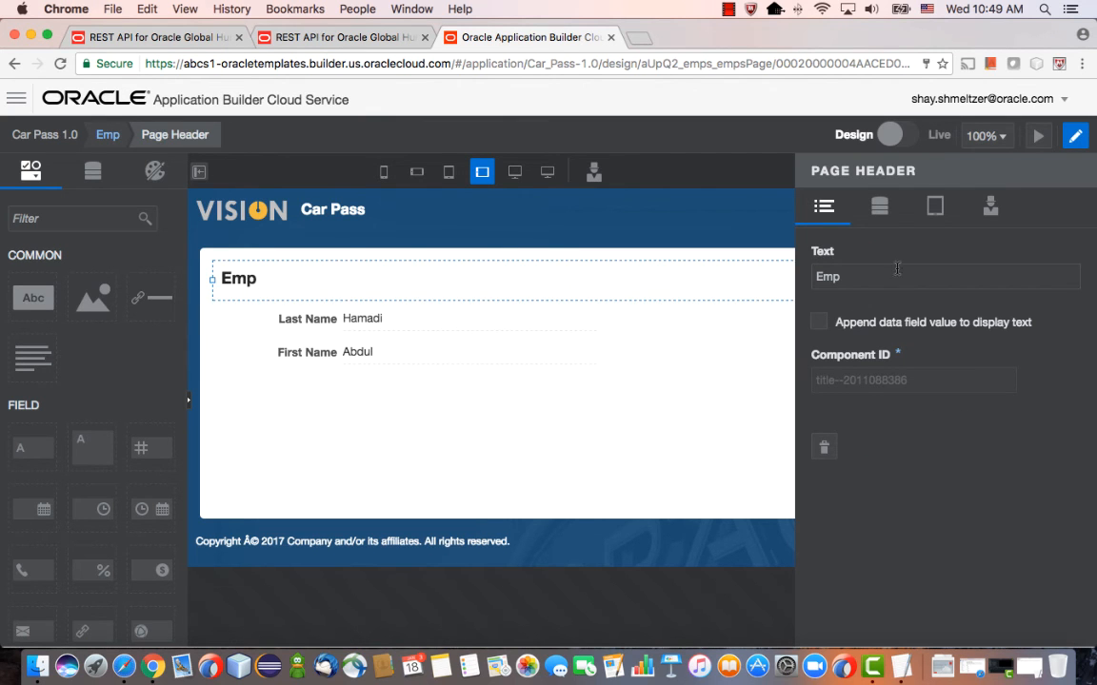
double_click(828, 276)
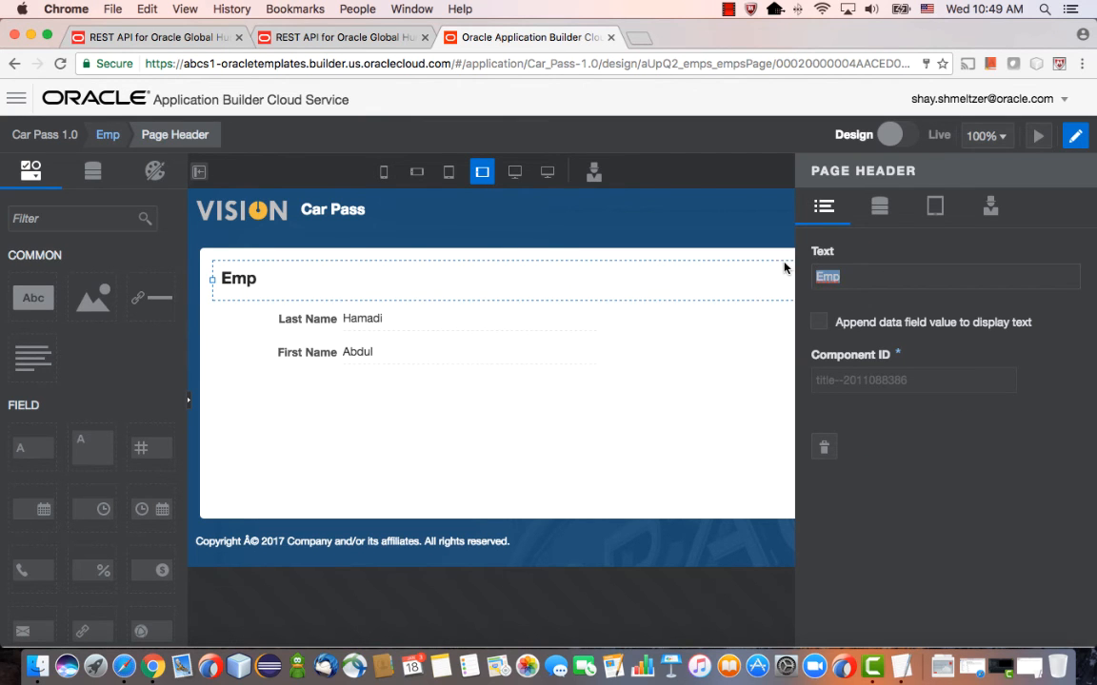
type("Cars")
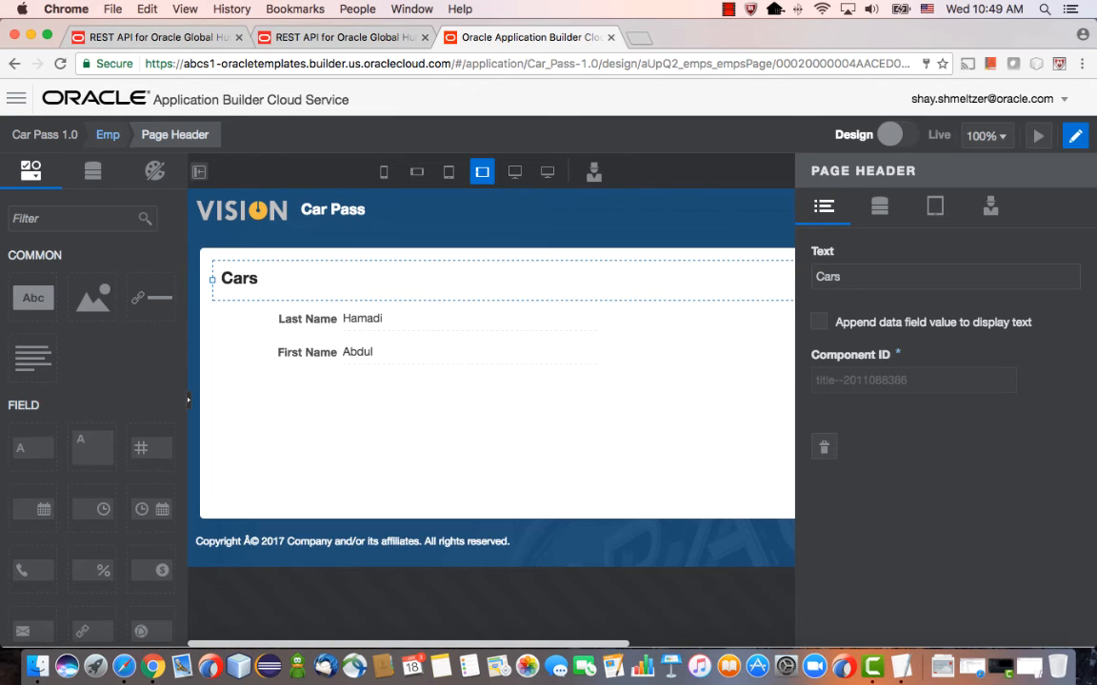
type("Car Info")
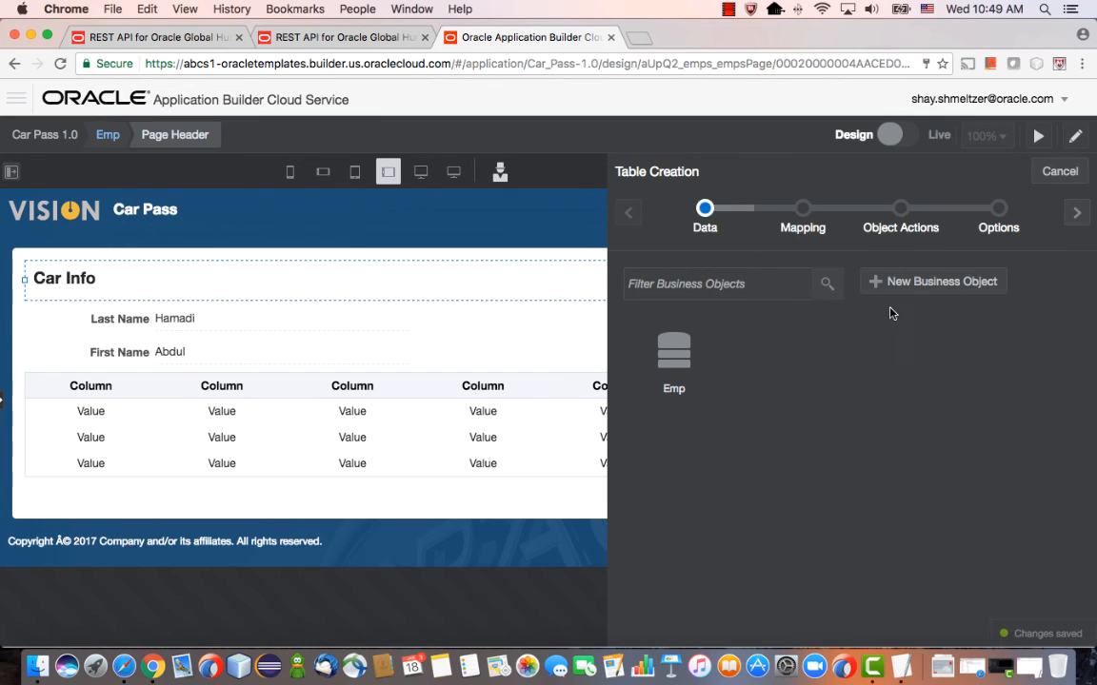
- Create the Car child business object with a License text field
left_click(931, 281)
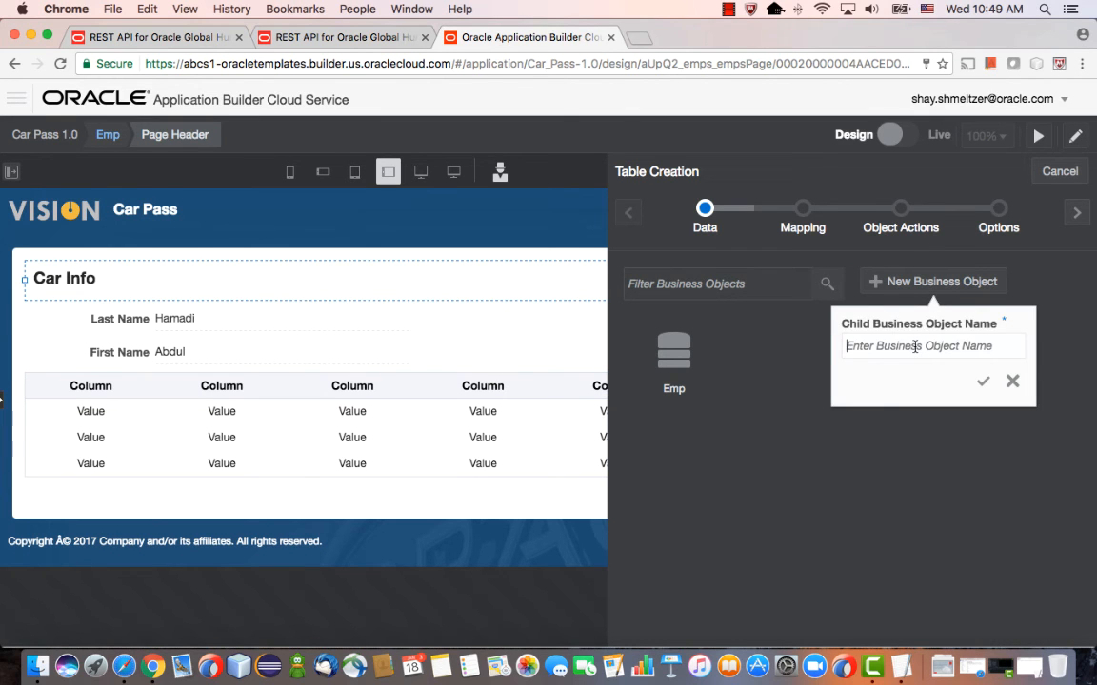
type("Cars")
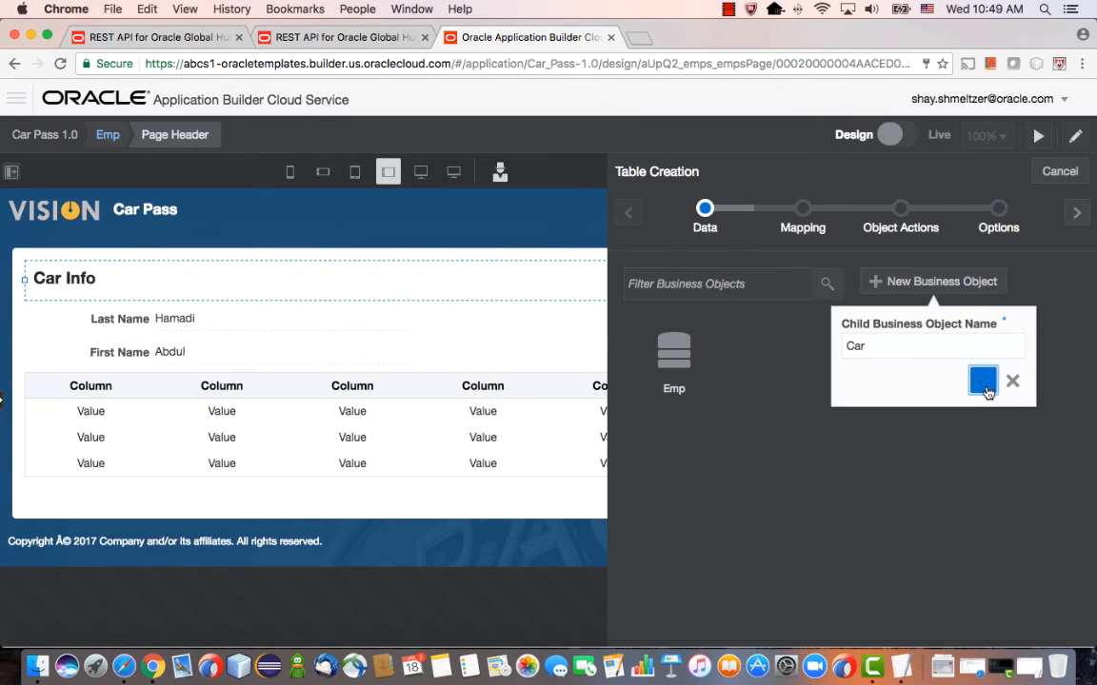
left_click(982, 381)
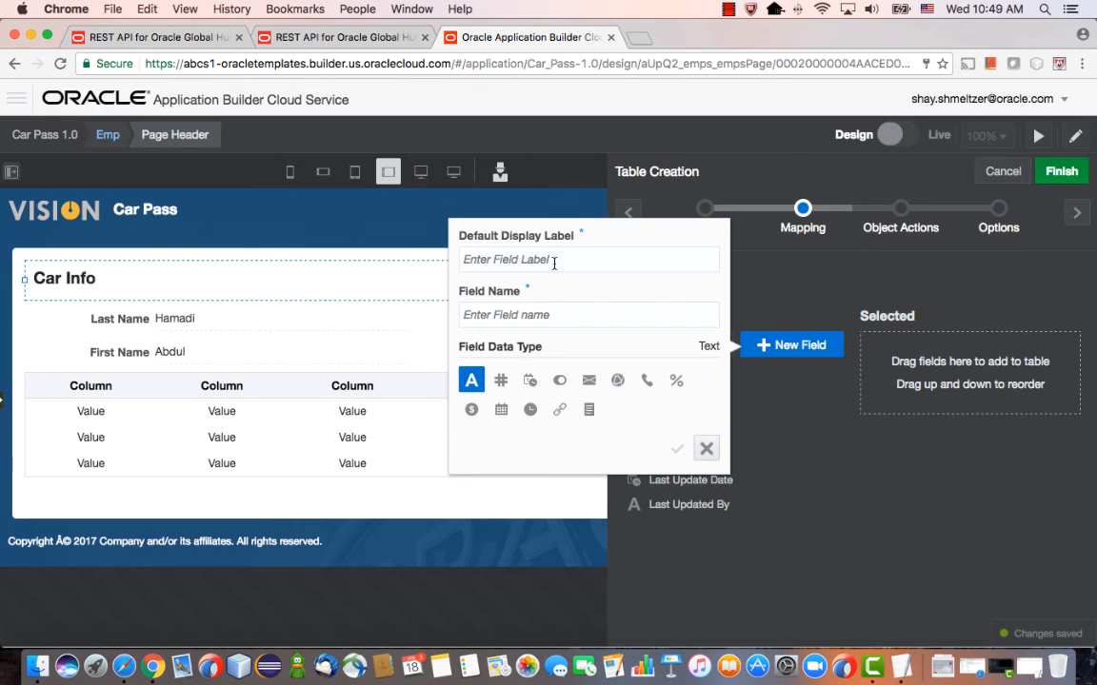
type("License")
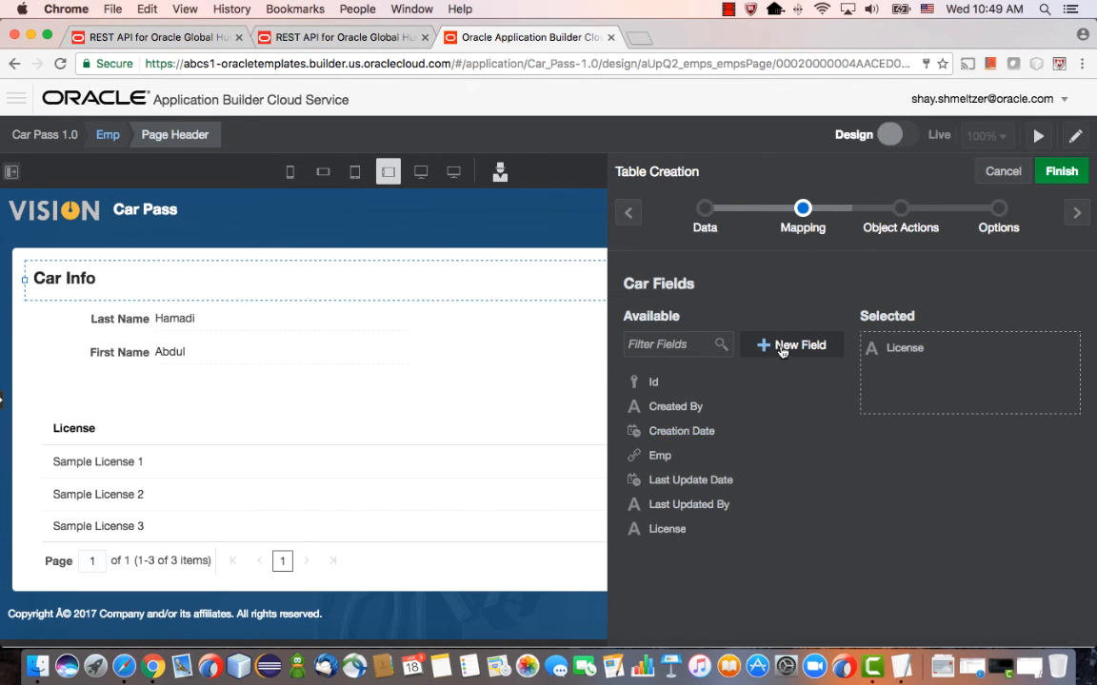
- Add a Color lookup field with values Blue, Red and Black
left_click(791, 345)
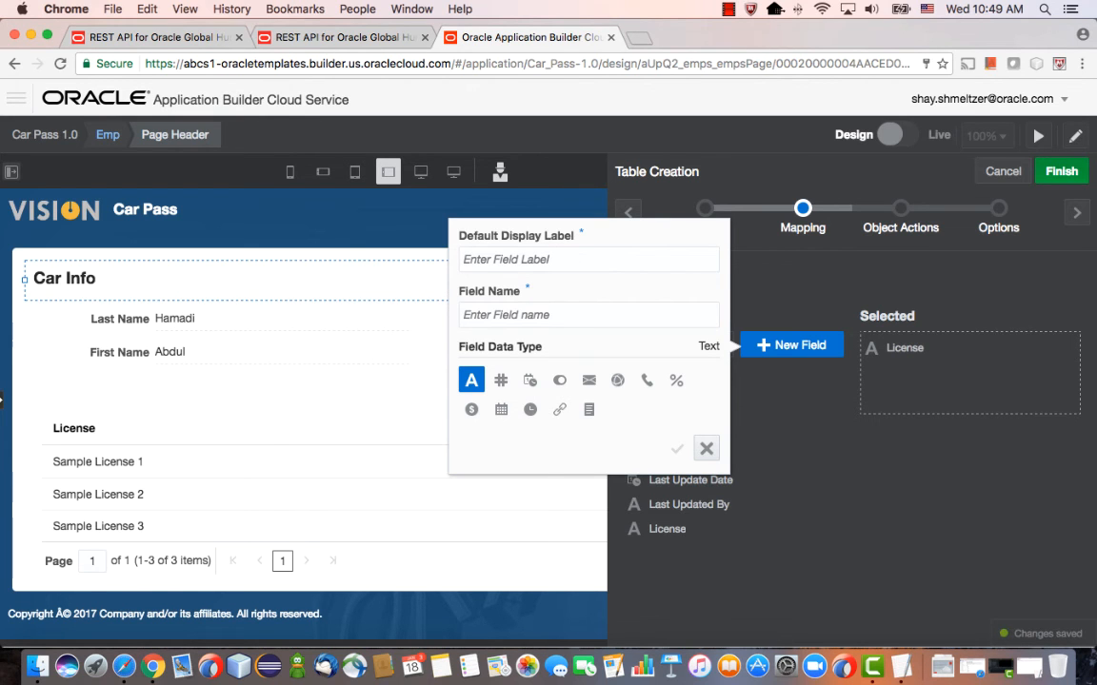
type("Color")
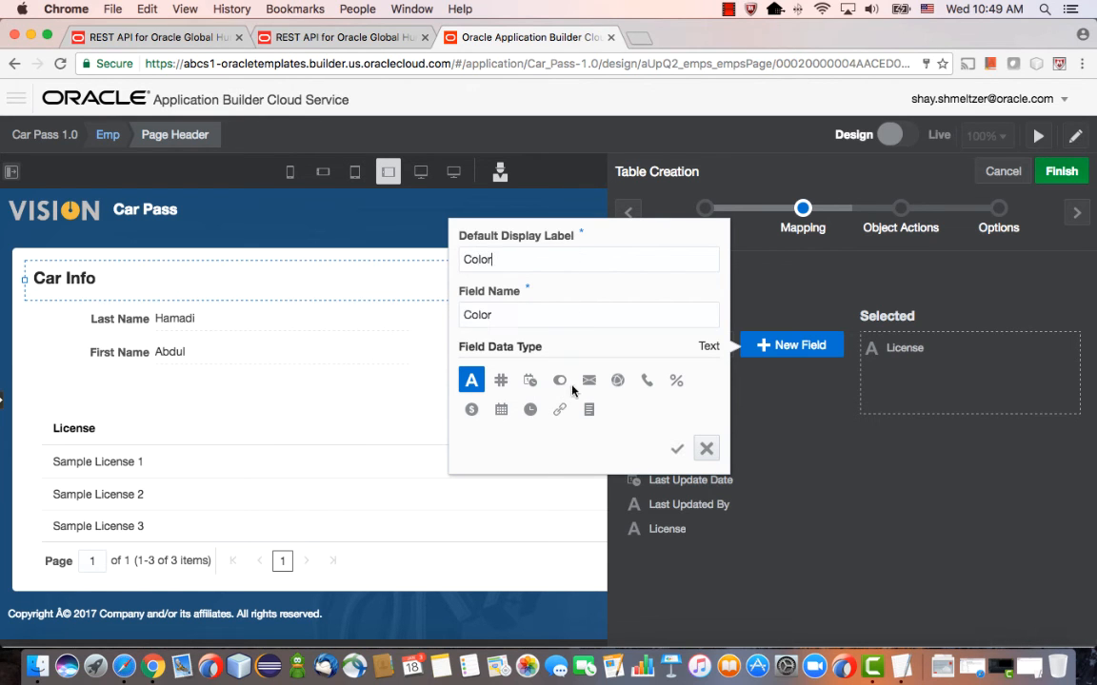
left_click(589, 409)
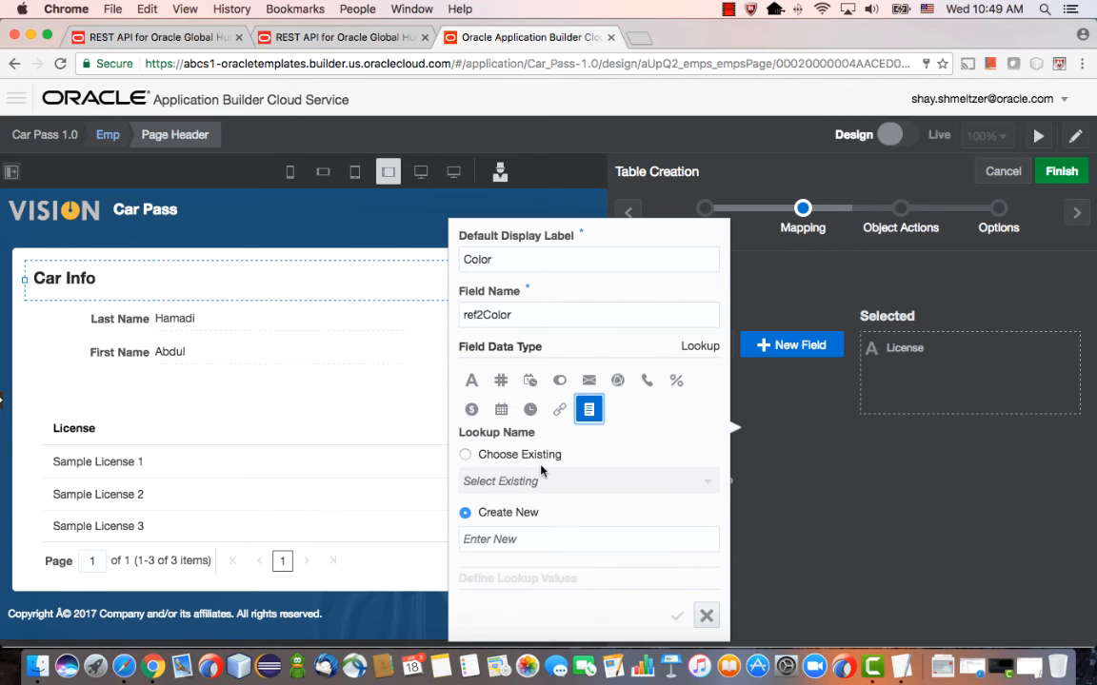
type("colo")
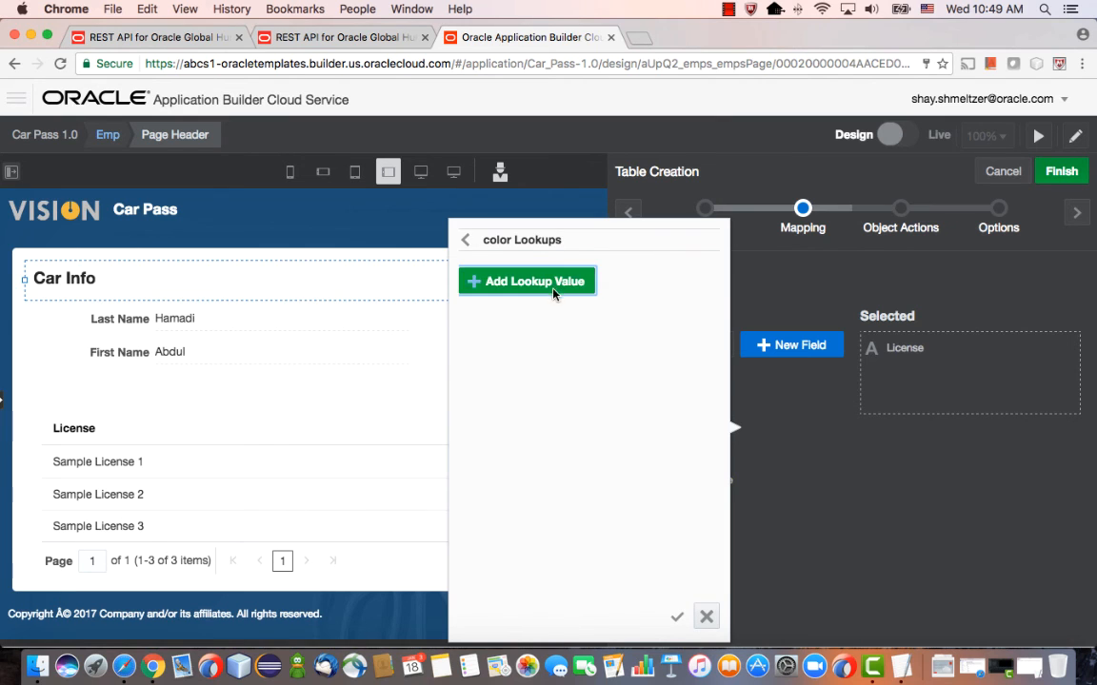
left_click(526, 280)
type("Blue")
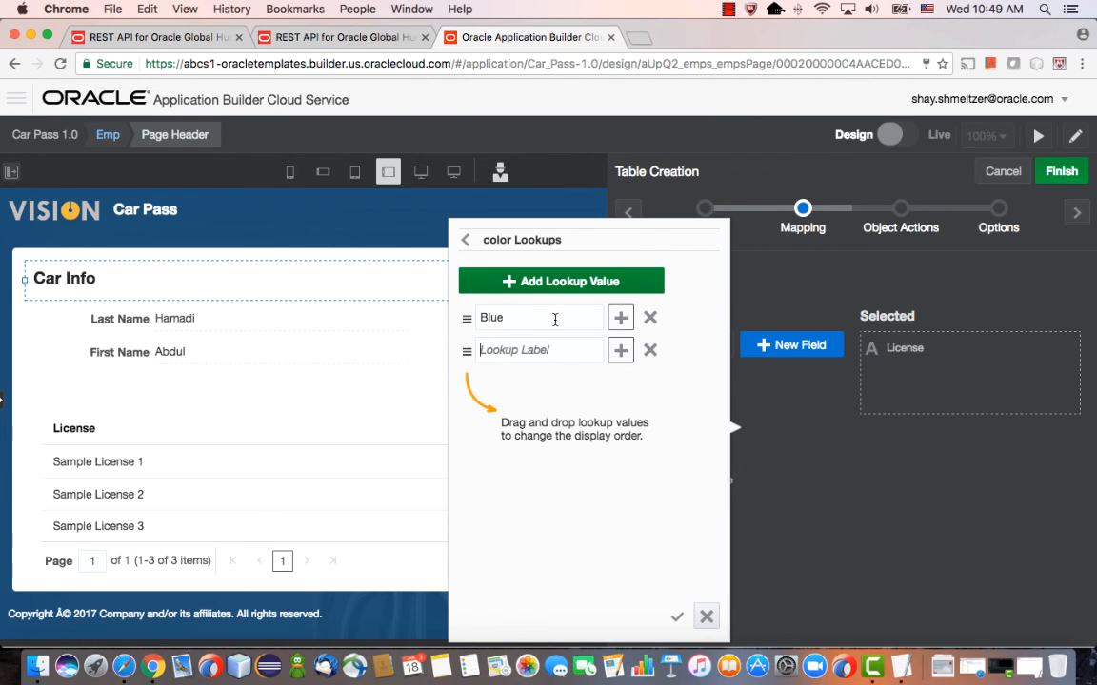
type("Red")
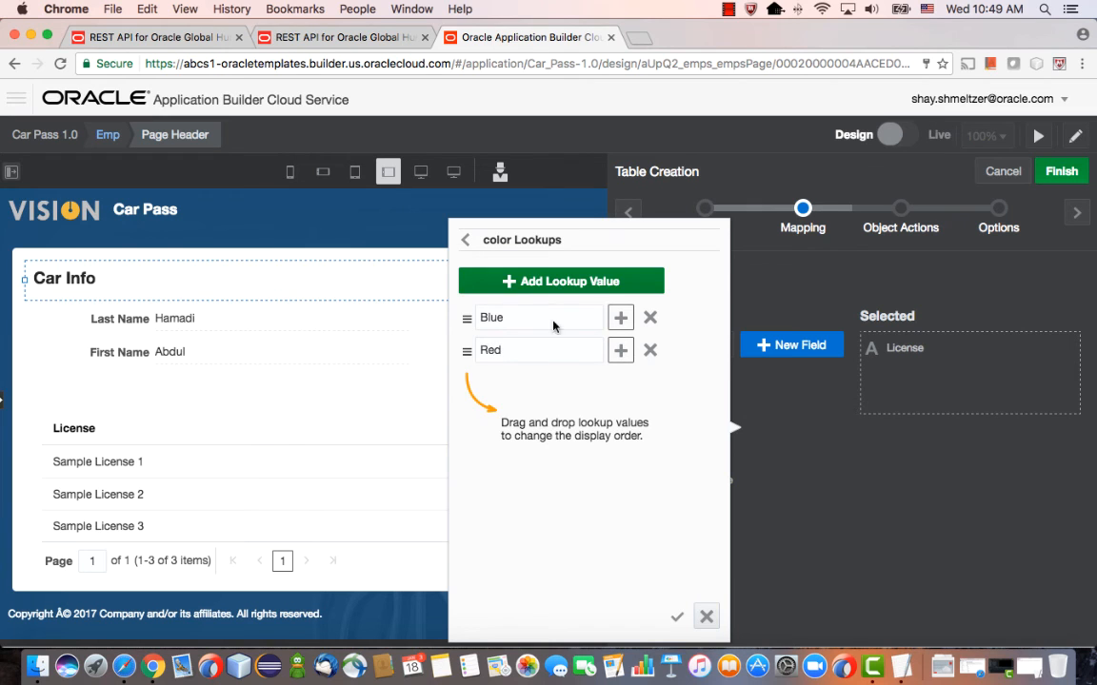
type("Black")
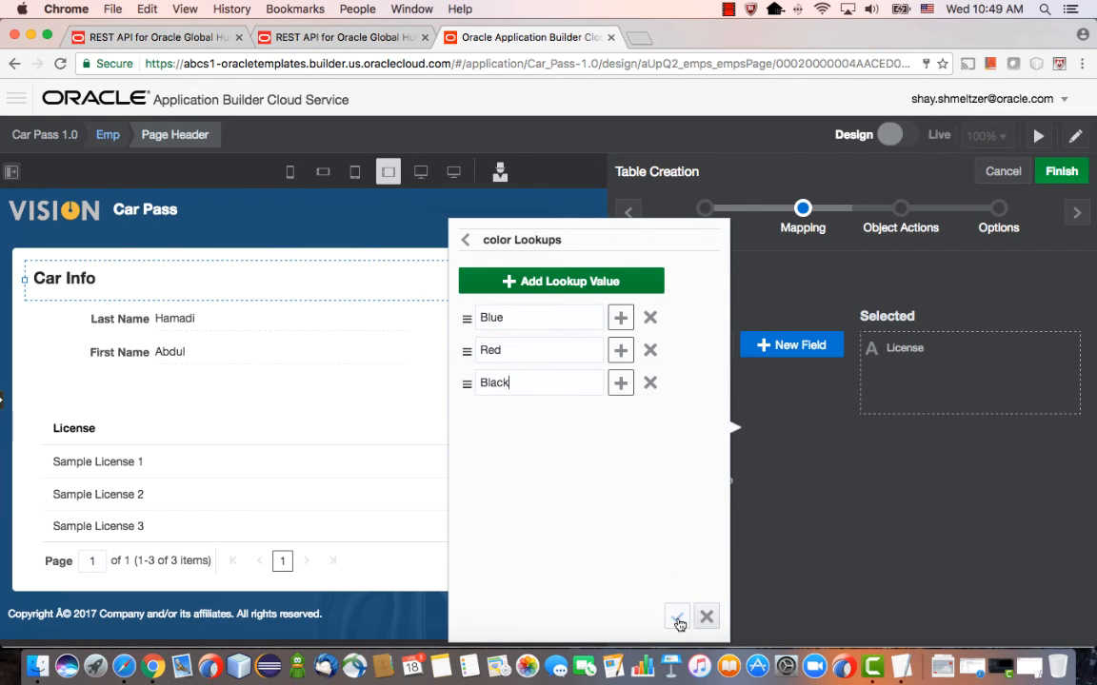
left_click(706, 617)
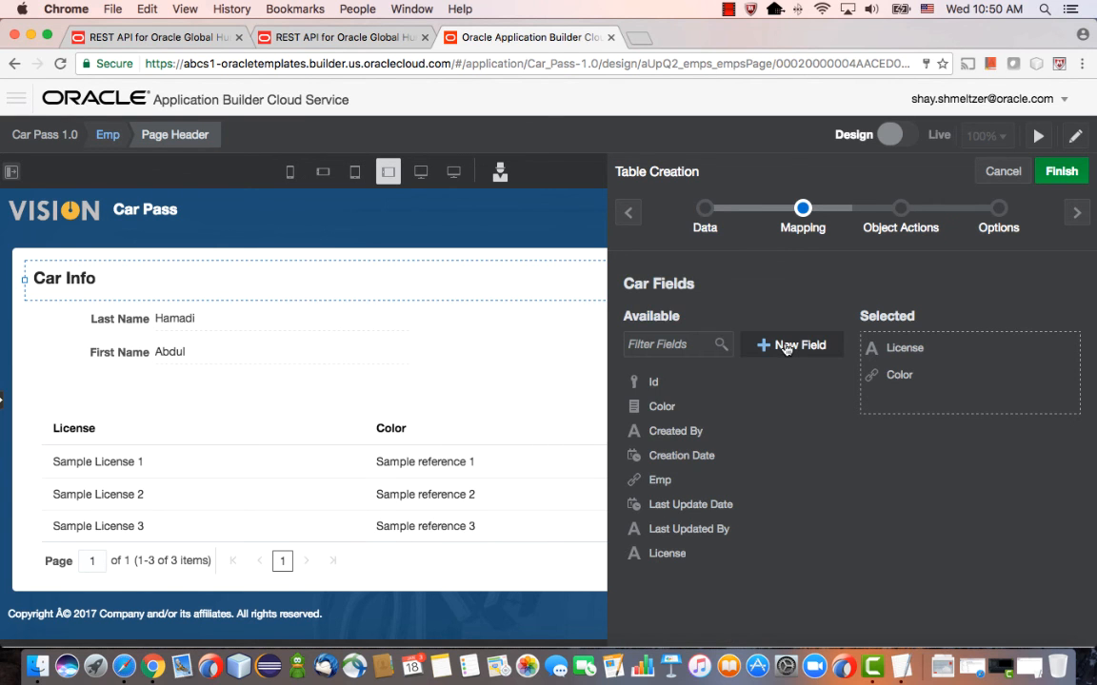
- Add a Make text field to the Car object
left_click(791, 345)
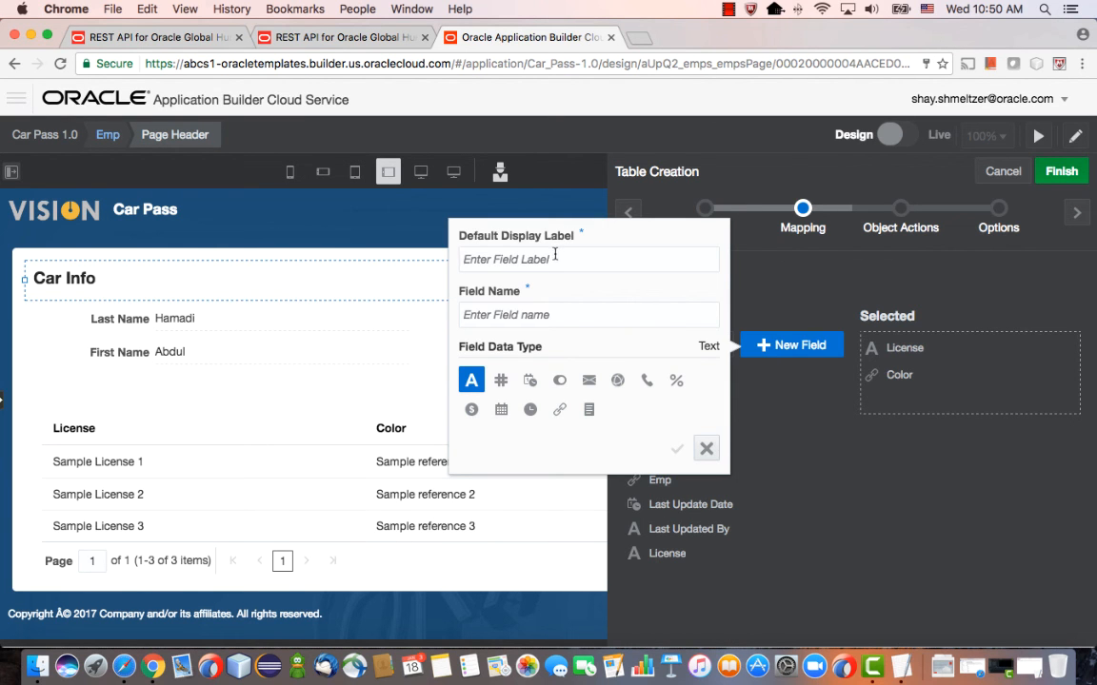
type("Make")
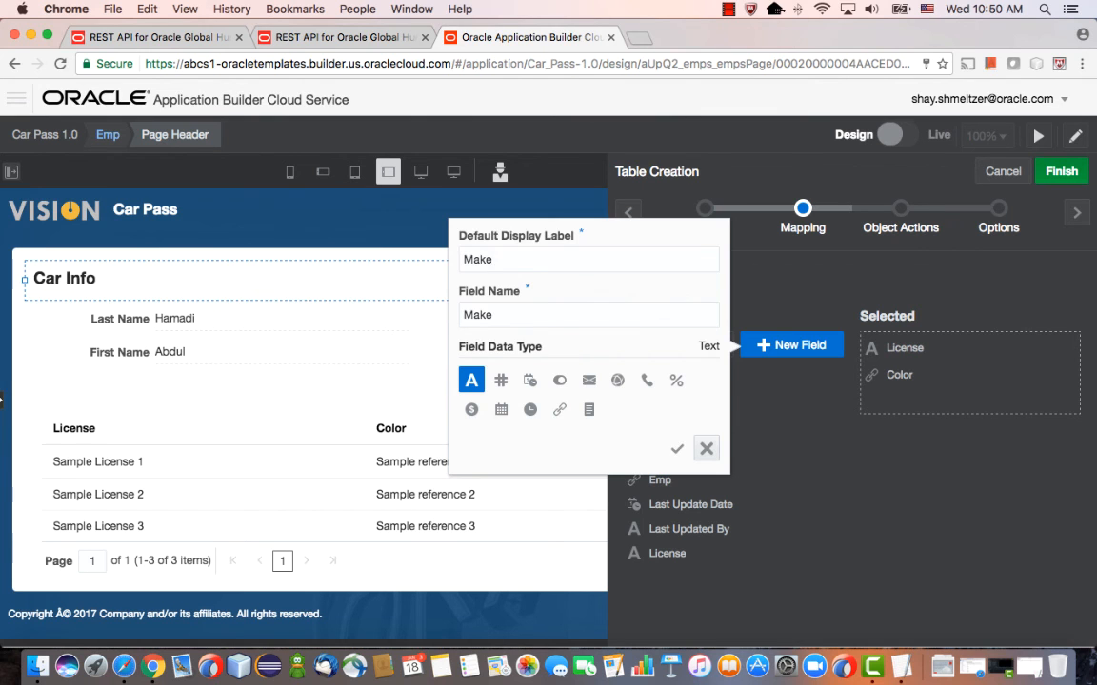
left_click(675, 449)
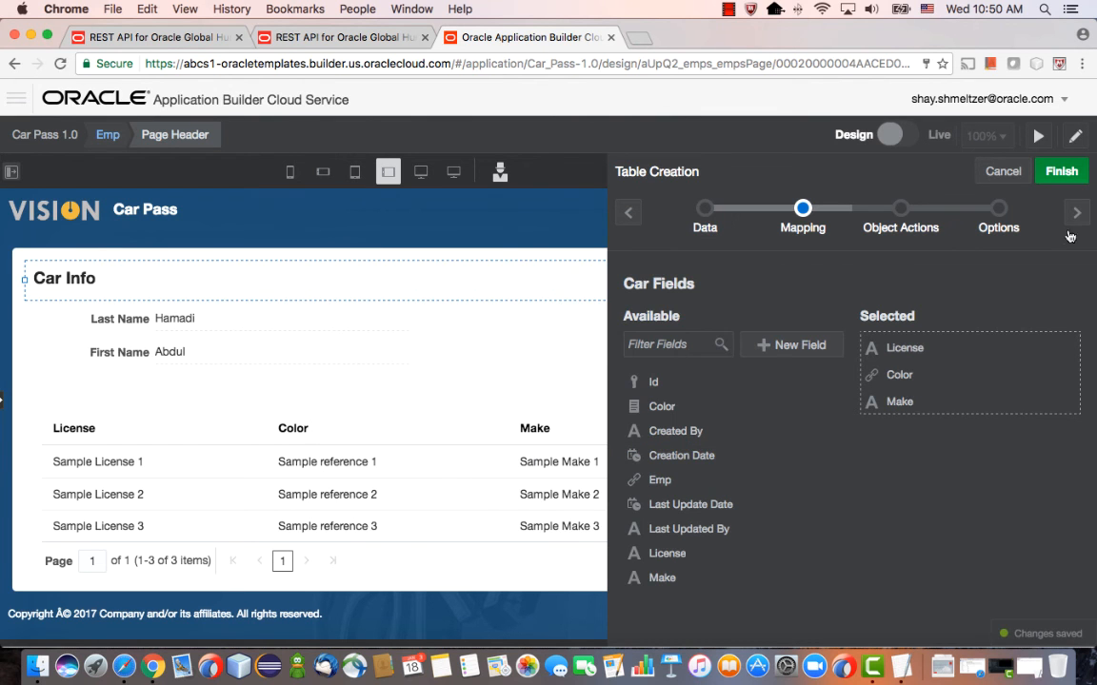
- Finish the Car table wizard with filters and sort off, then launch the app preview
left_click(1076, 212)
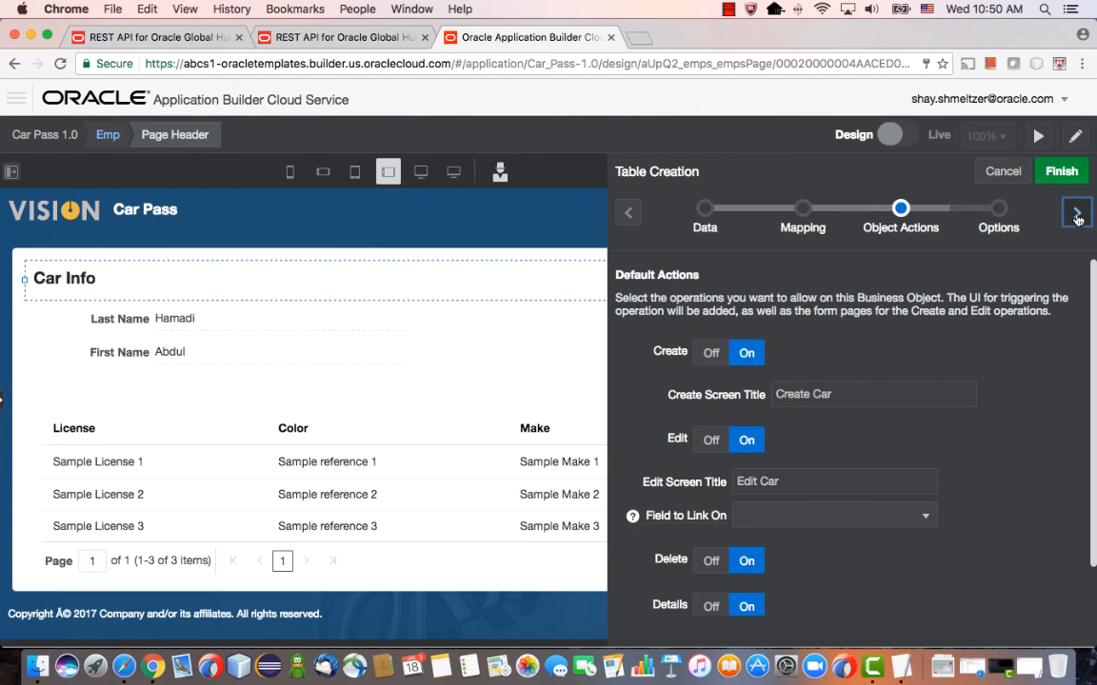
mouse_move(1002, 275)
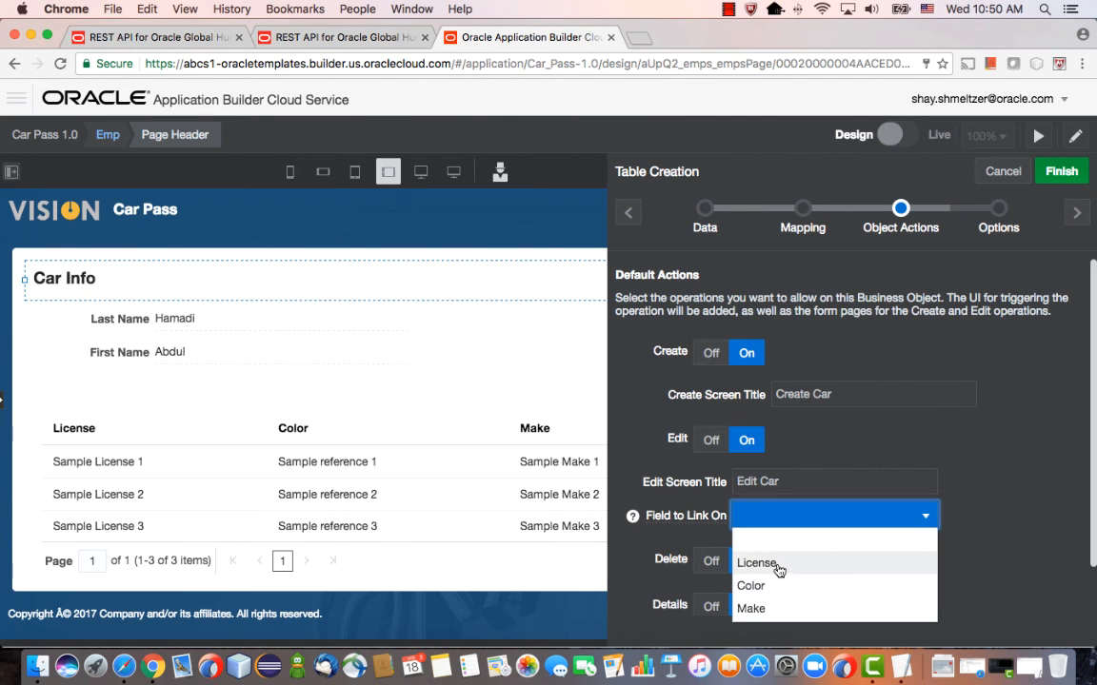
left_click(1077, 212)
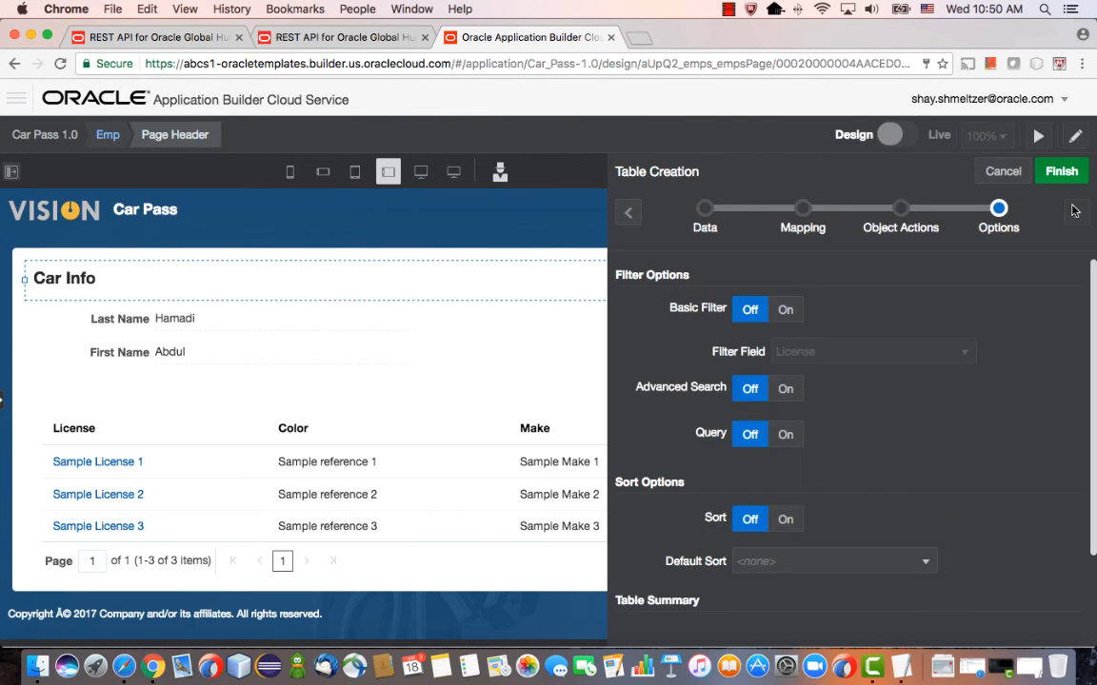
left_click(1061, 170)
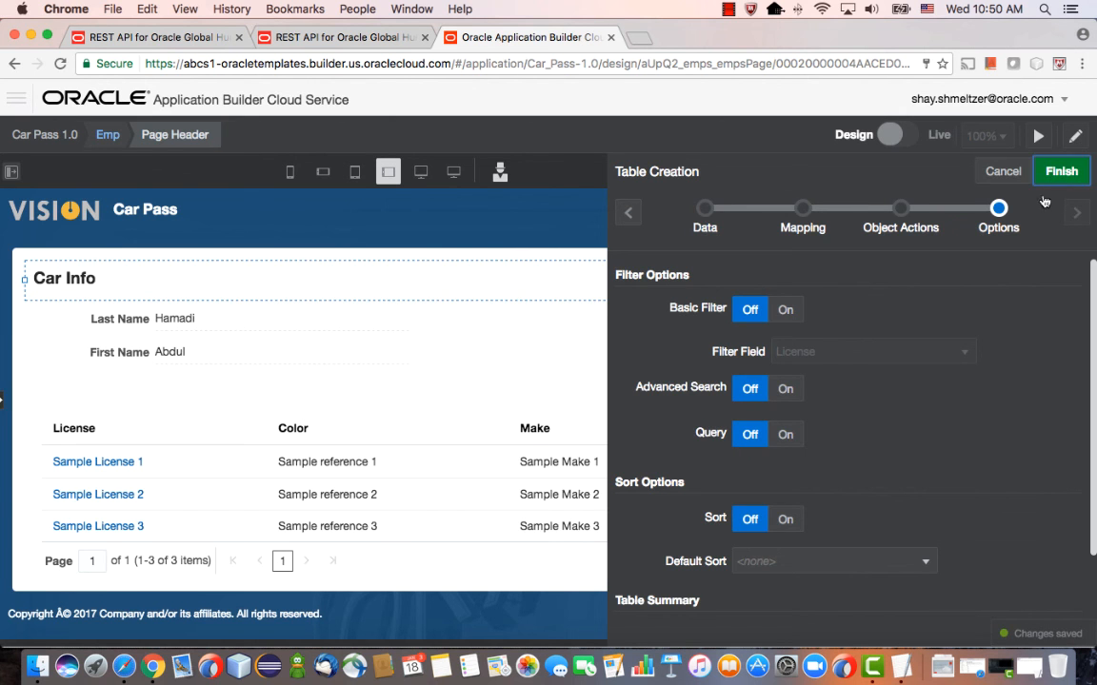
left_click(1061, 170)
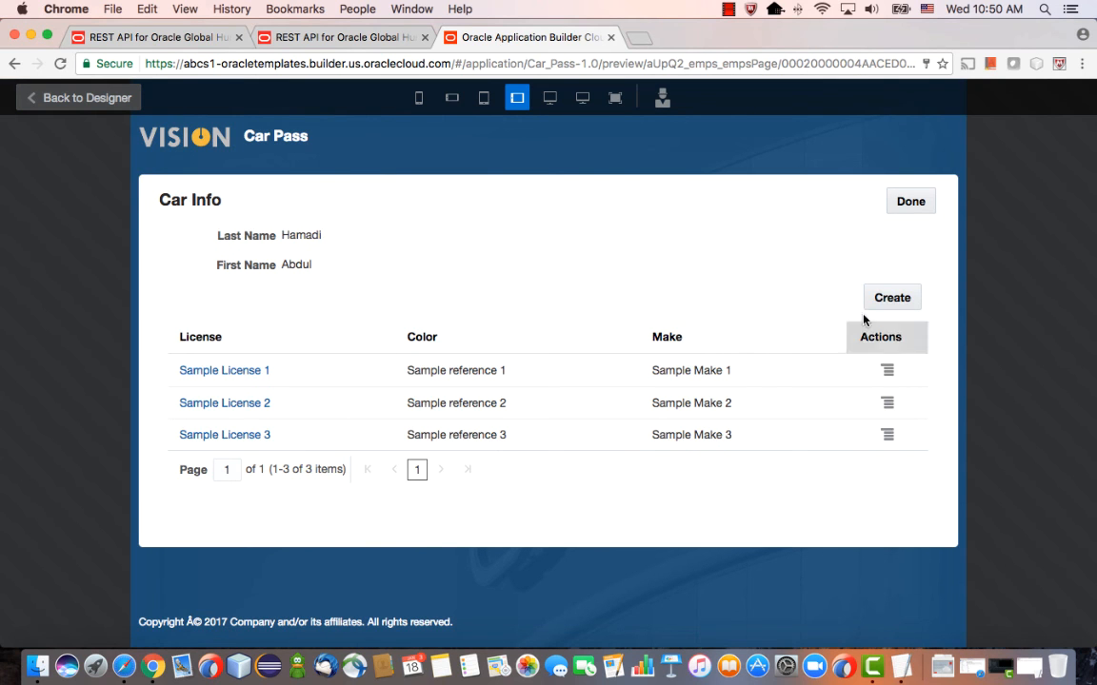
- Add a Blue Mazda car with license 'asdf' and save it
left_click(891, 297)
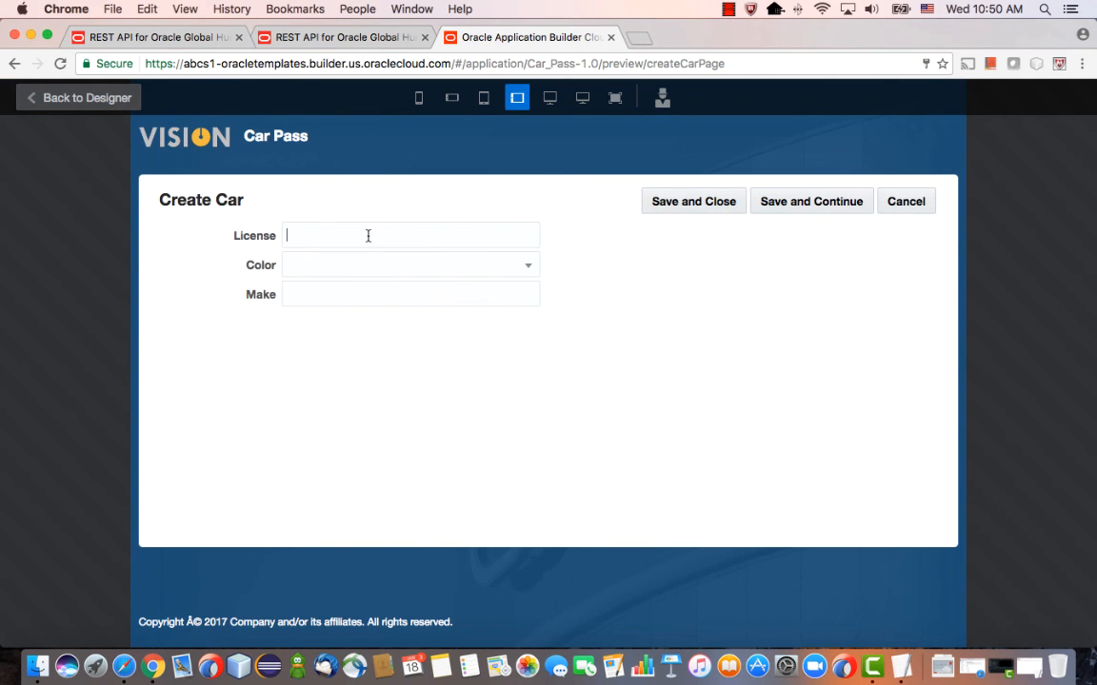
type("asdf")
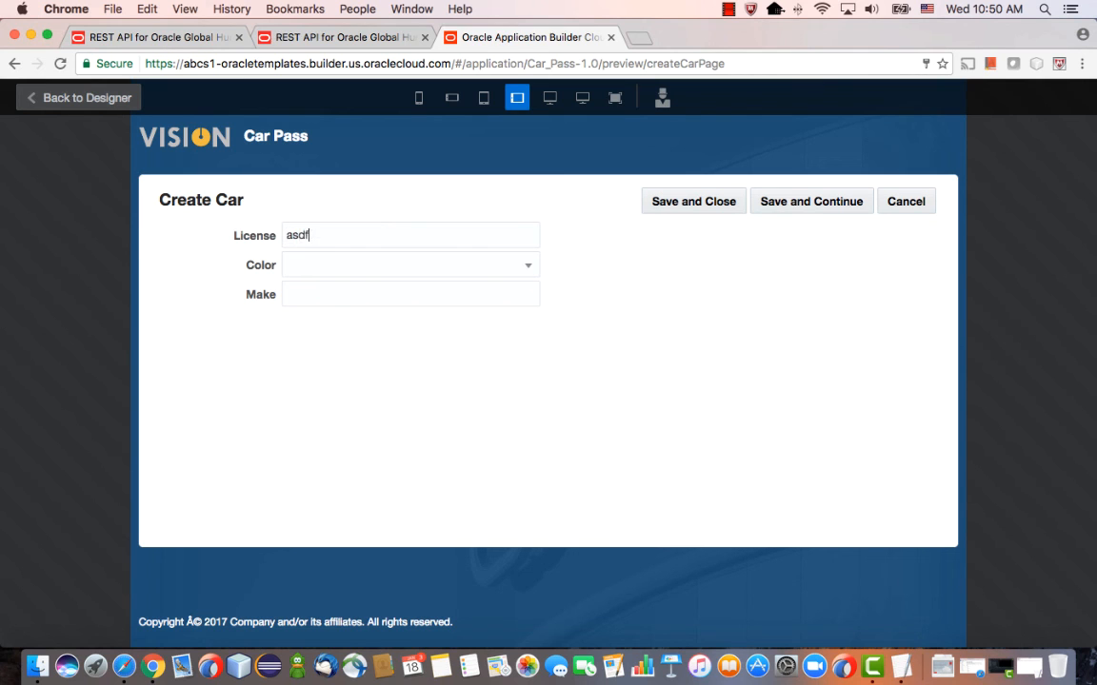
left_click(409, 265)
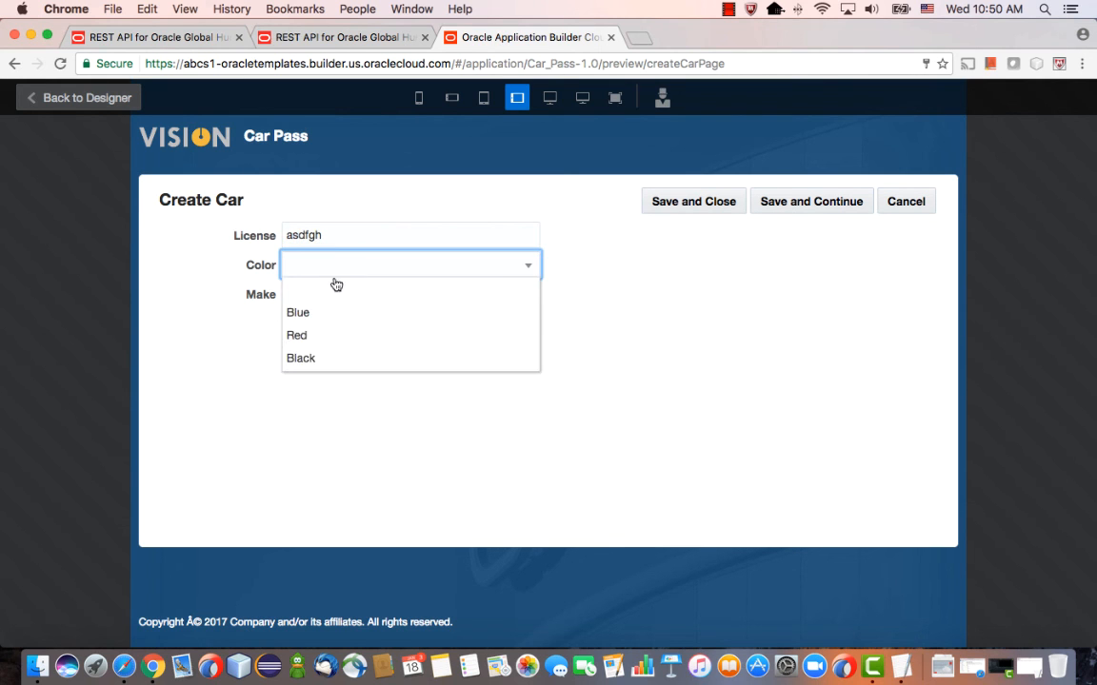
left_click(298, 312)
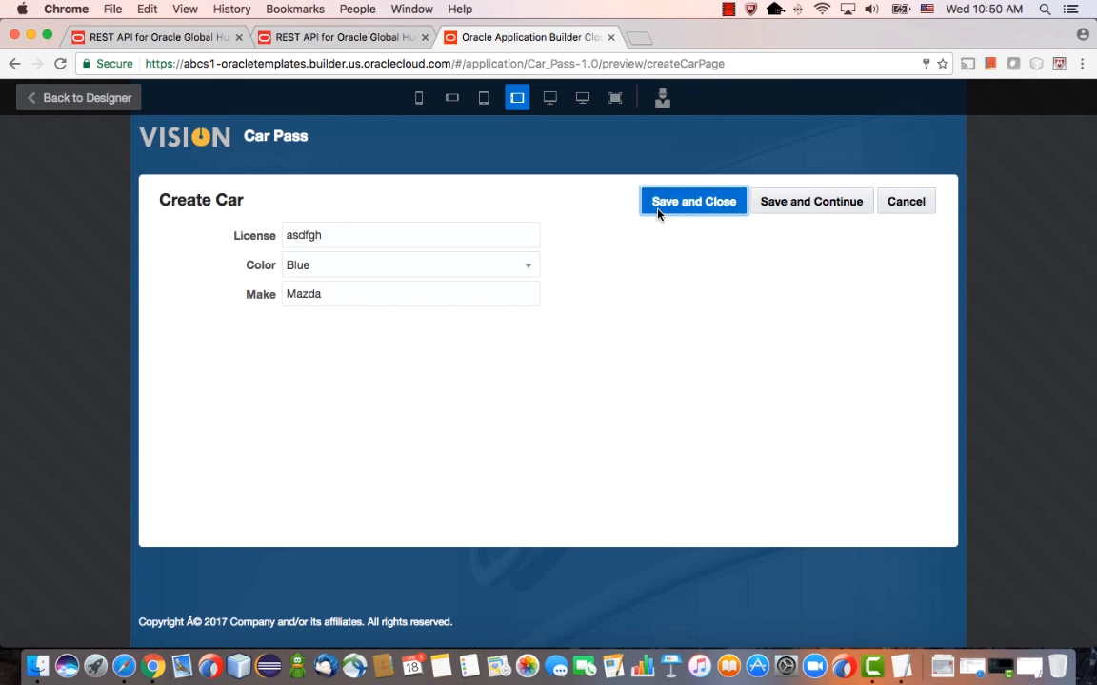
left_click(693, 201)
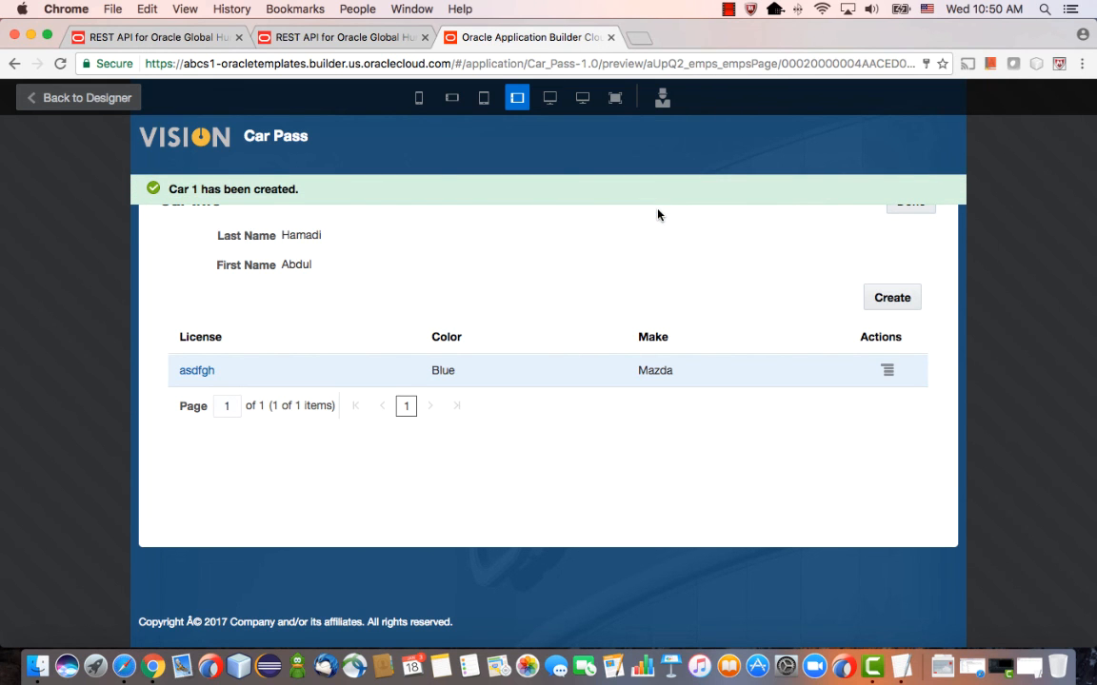
- Add a Black Toyota with license 'lkjhg', save it, and return to Employees
left_click(890, 297)
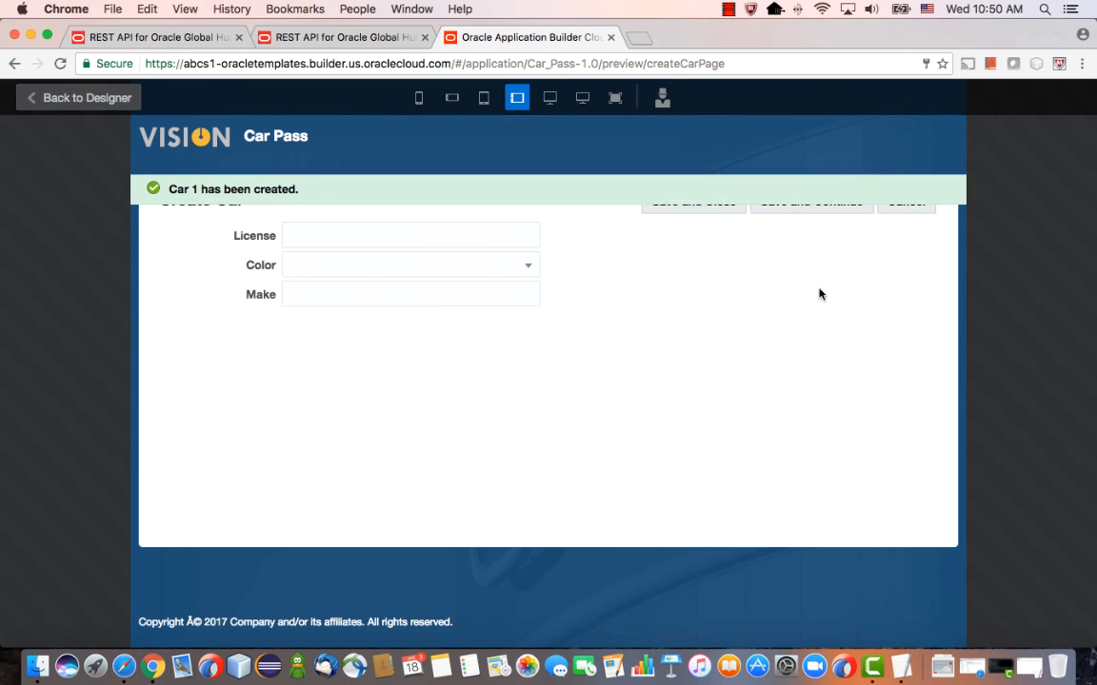
type("lk")
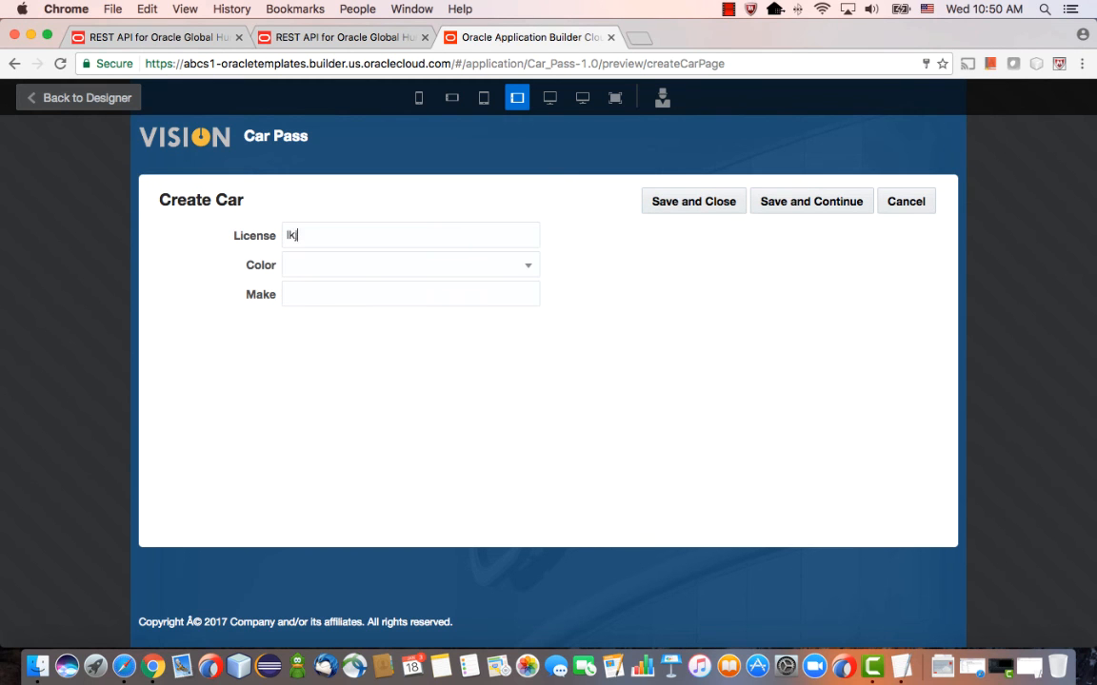
left_click(409, 265)
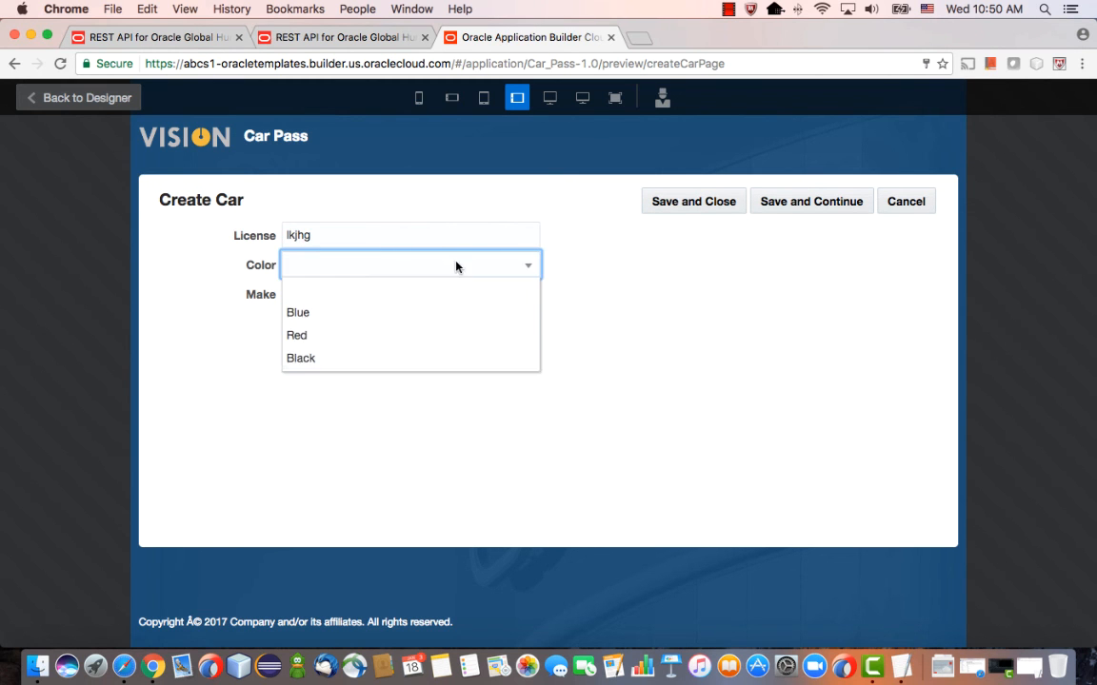
left_click(299, 358)
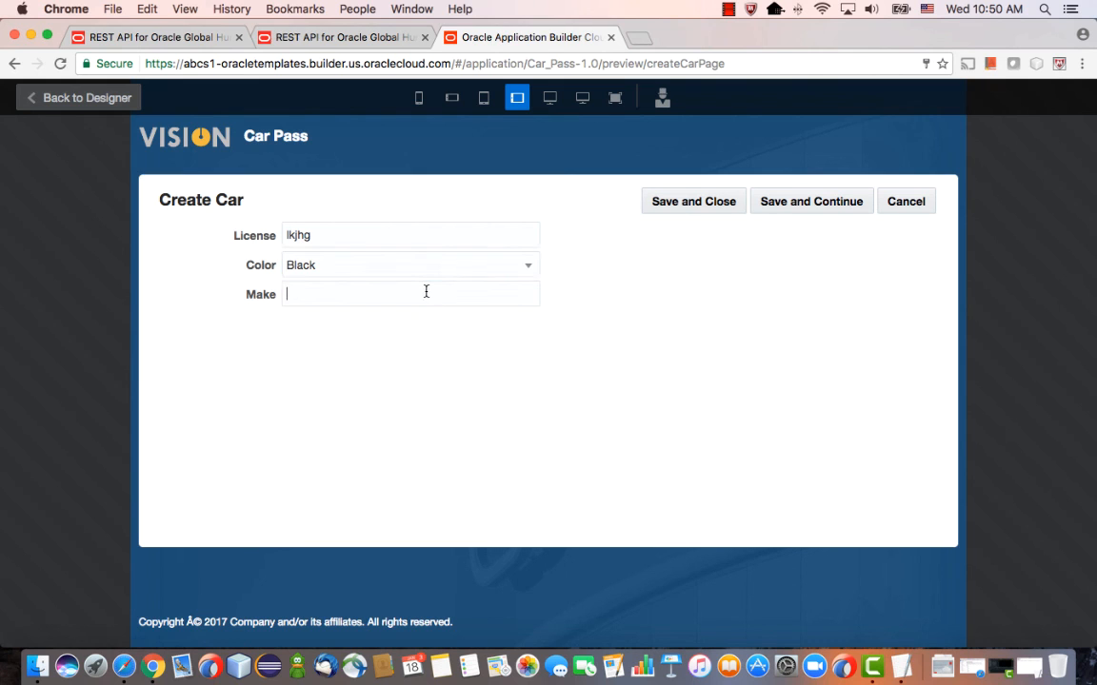
type("Toyota")
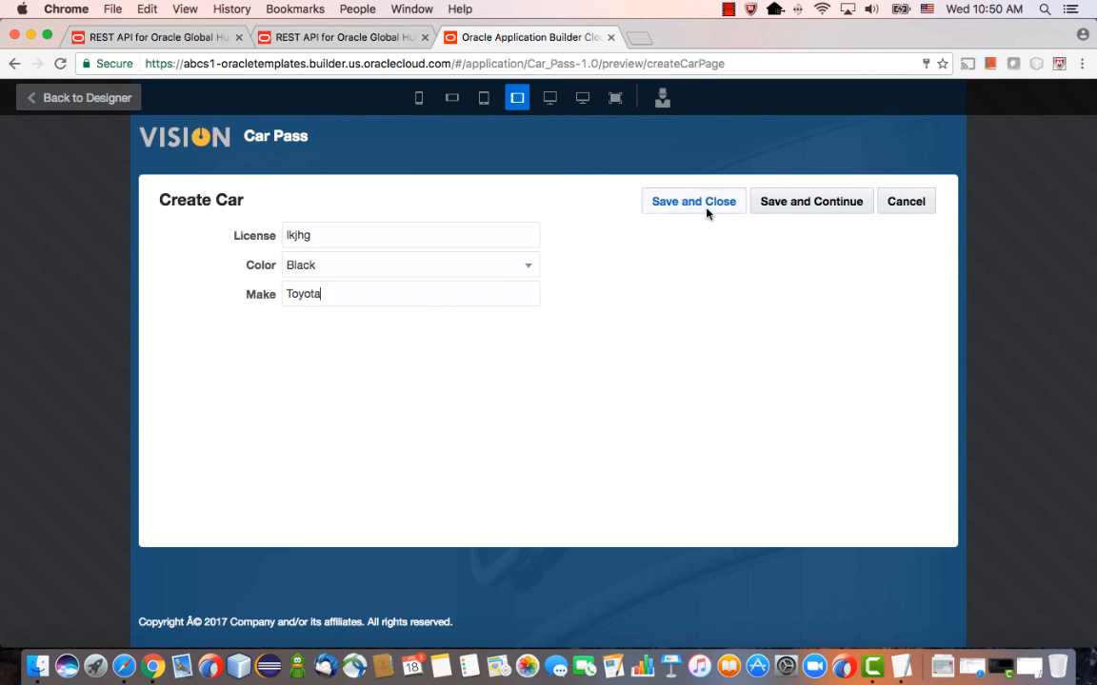
left_click(693, 201)
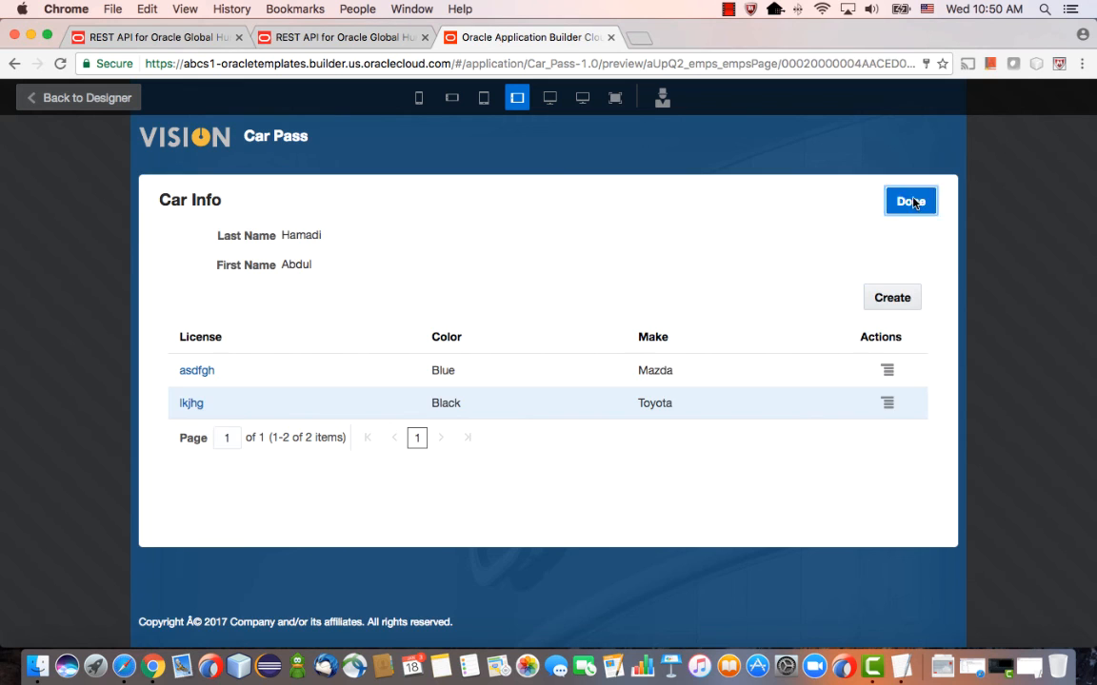
left_click(909, 201)
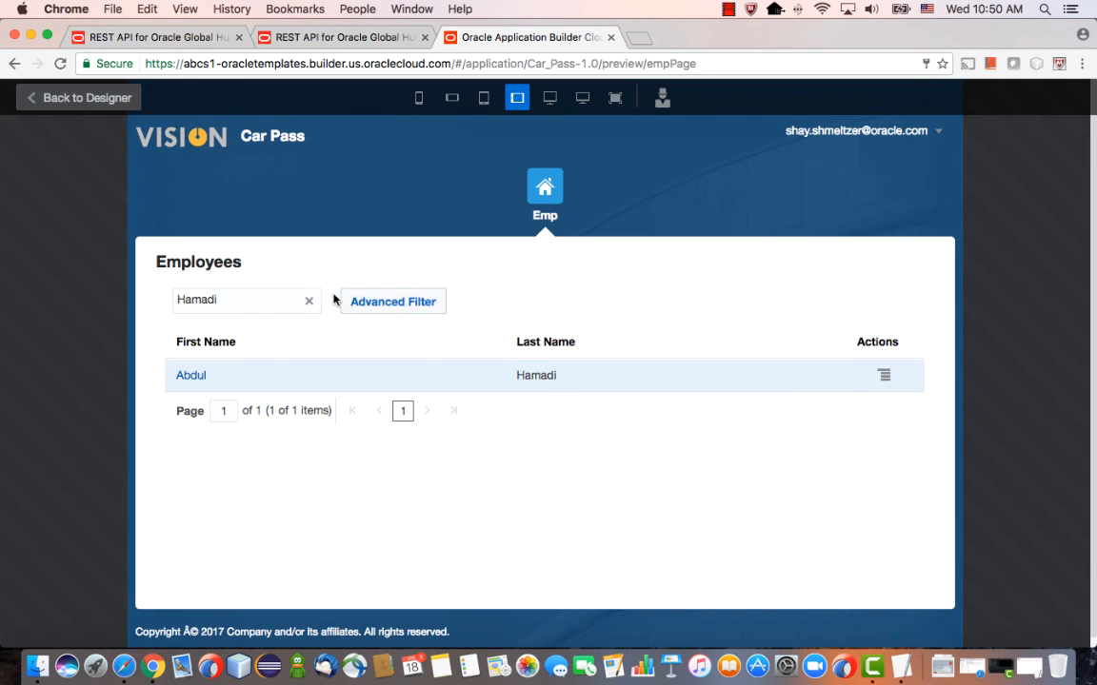
left_click(308, 300)
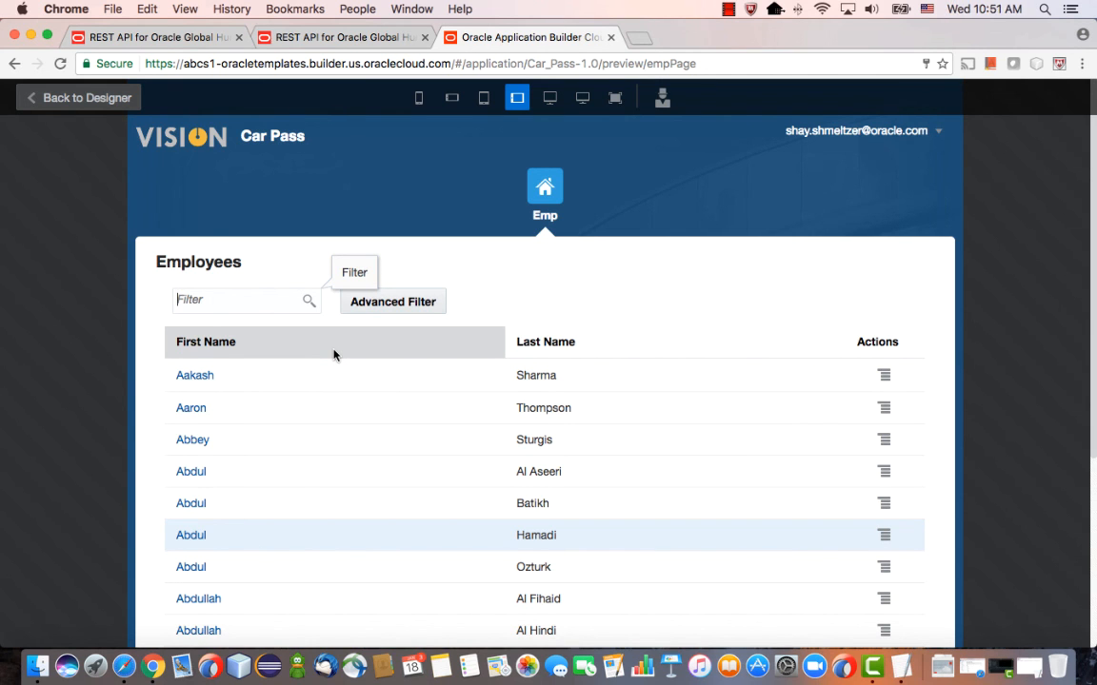
mouse_move(312, 332)
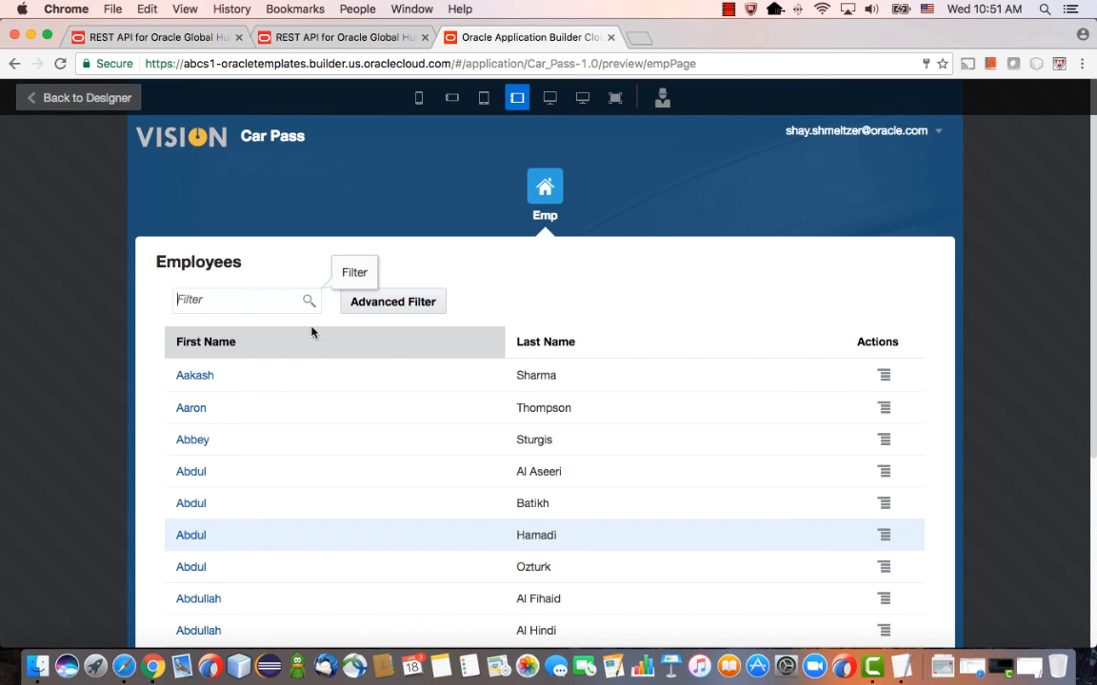
type("T")
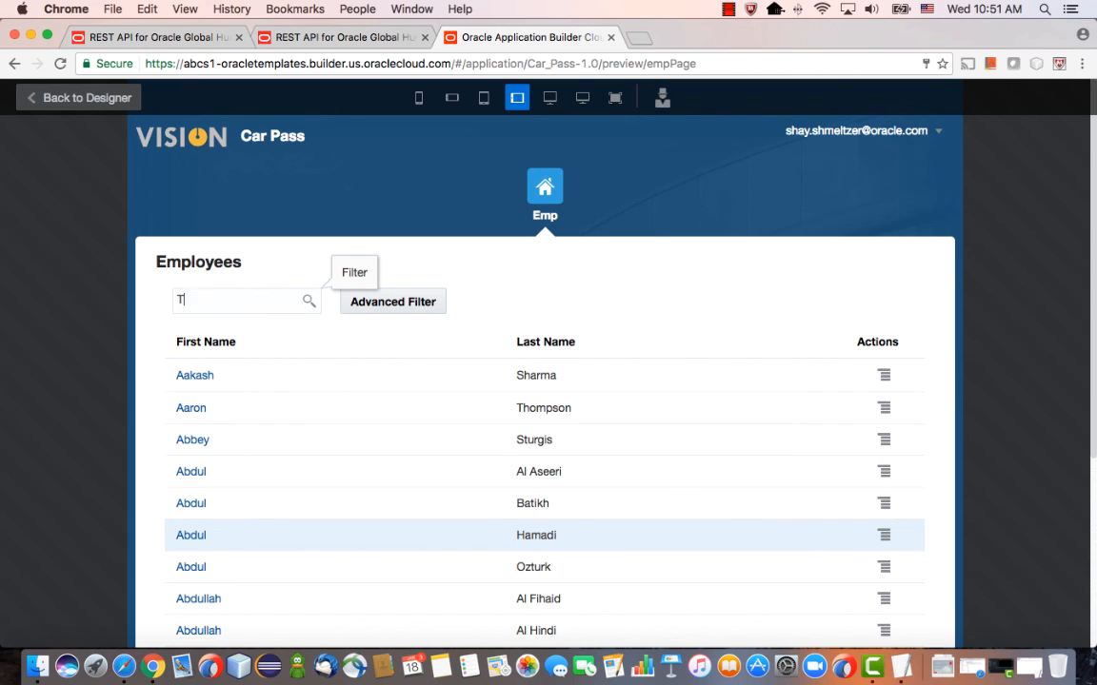
type("hom")
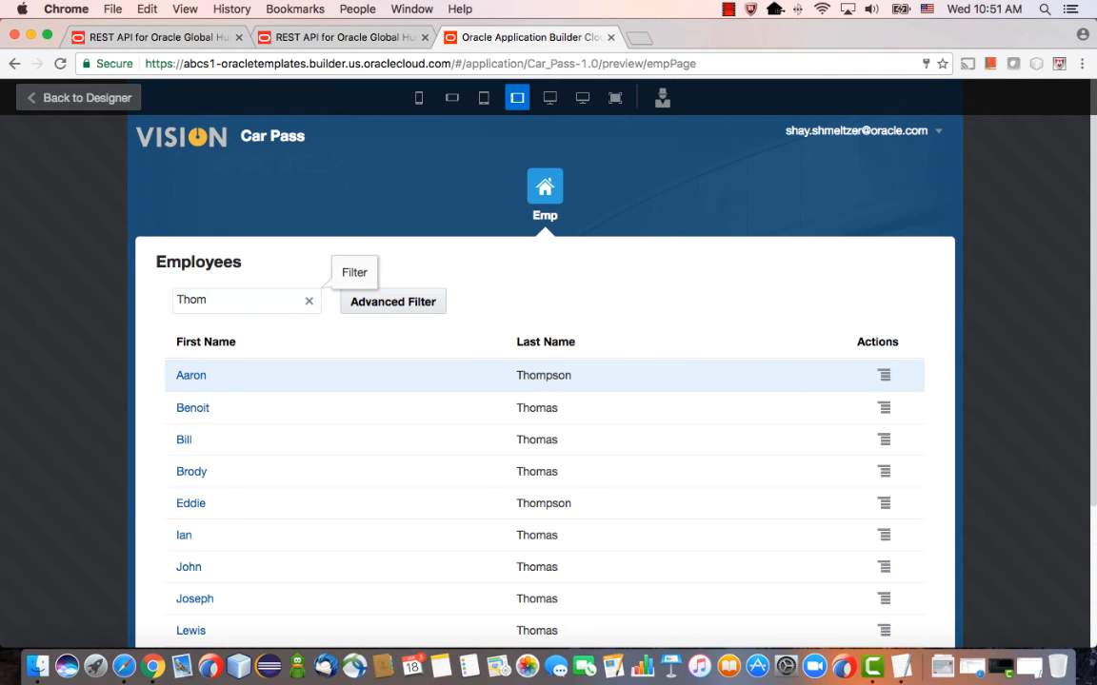
left_click(190, 375)
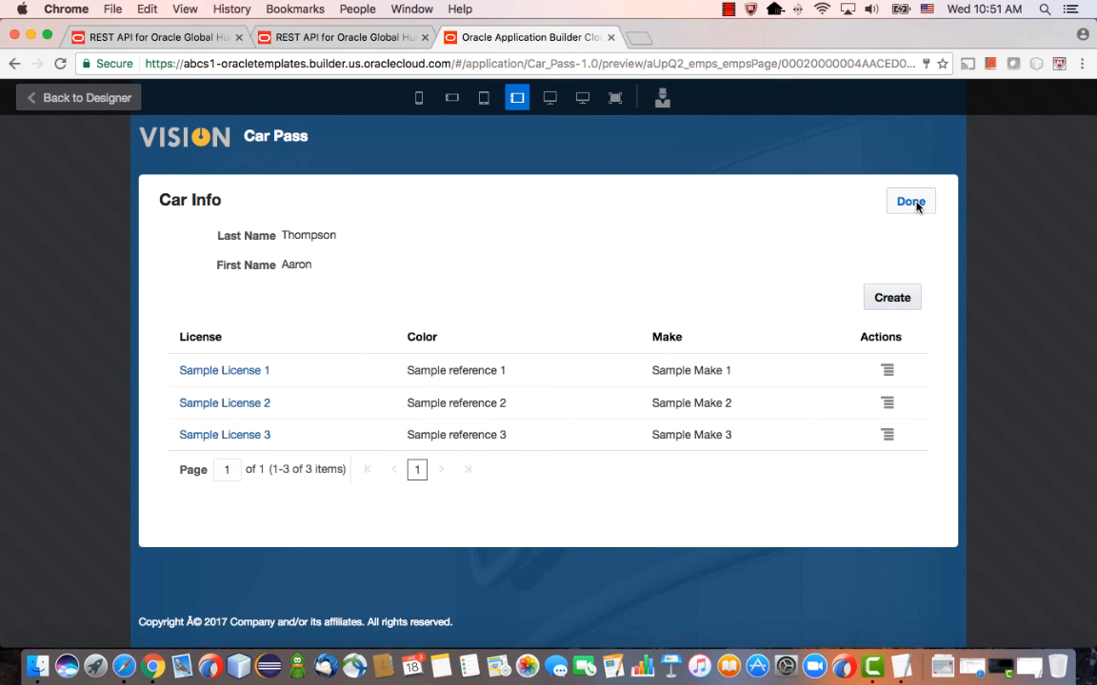
left_click(909, 202)
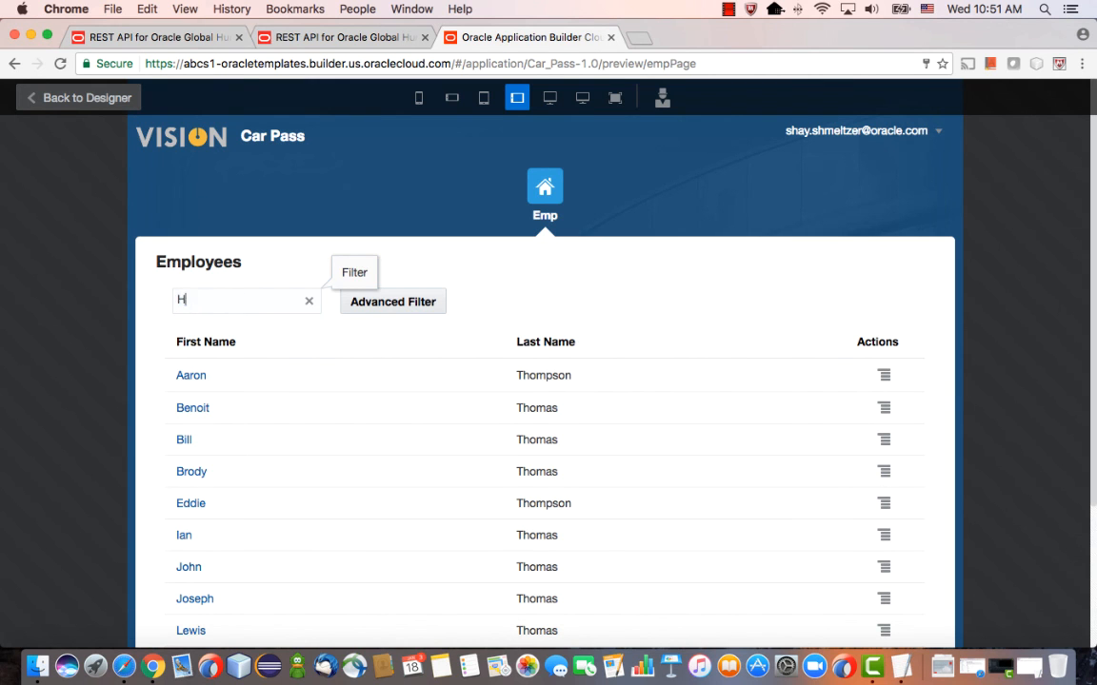
type("am")
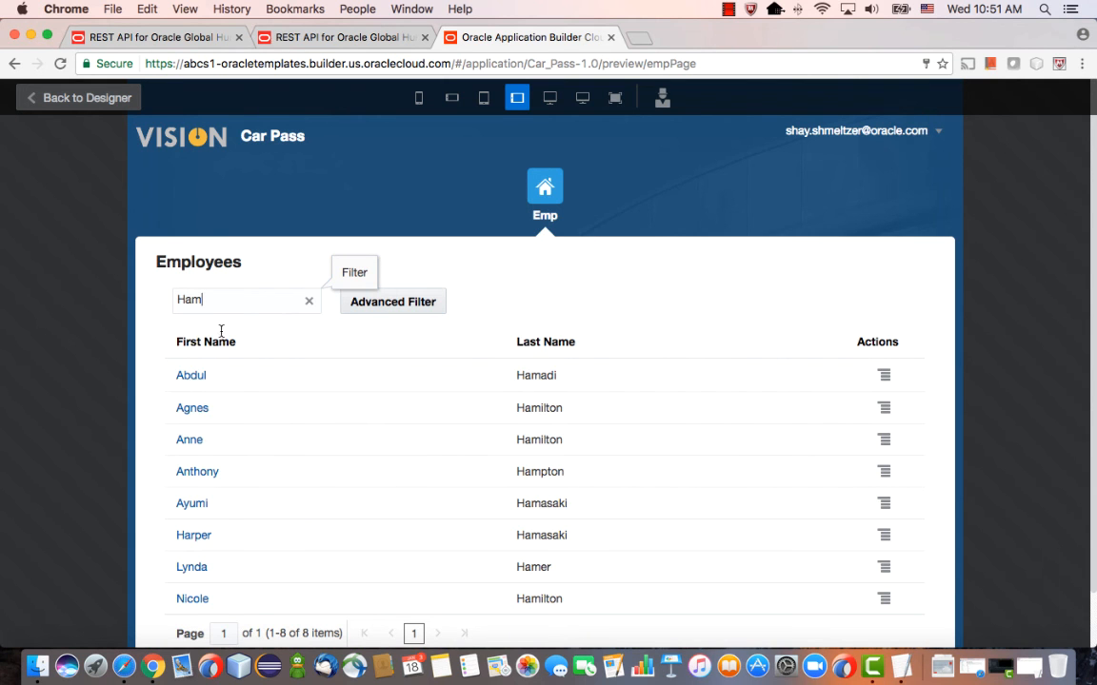
left_click(190, 375)
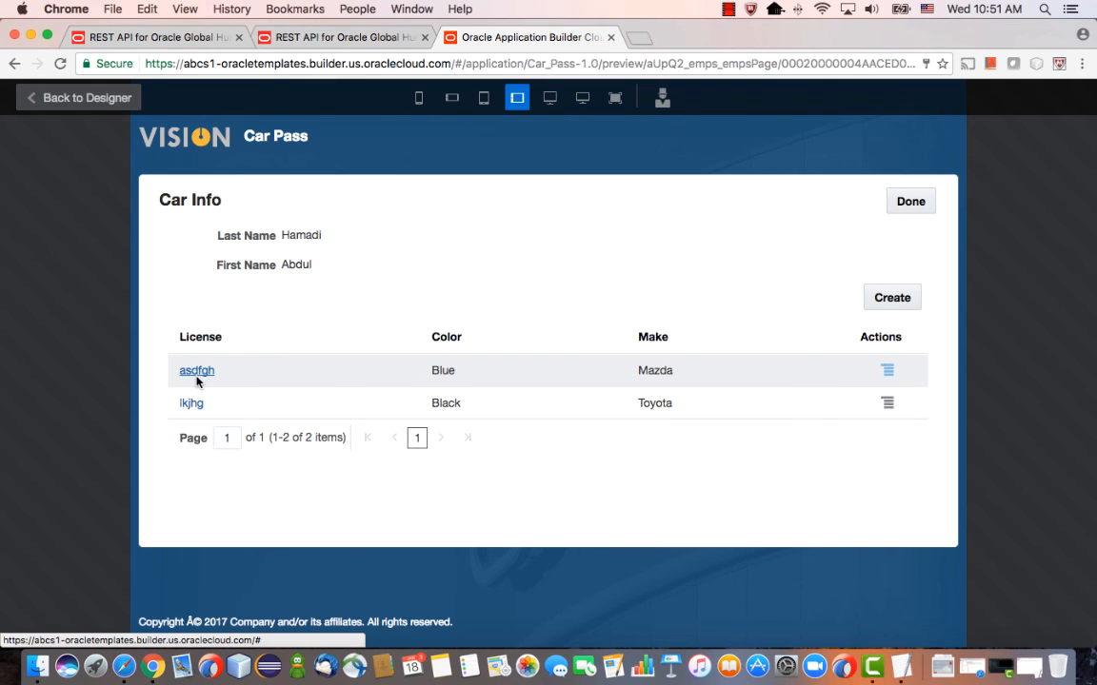
mouse_move(521, 233)
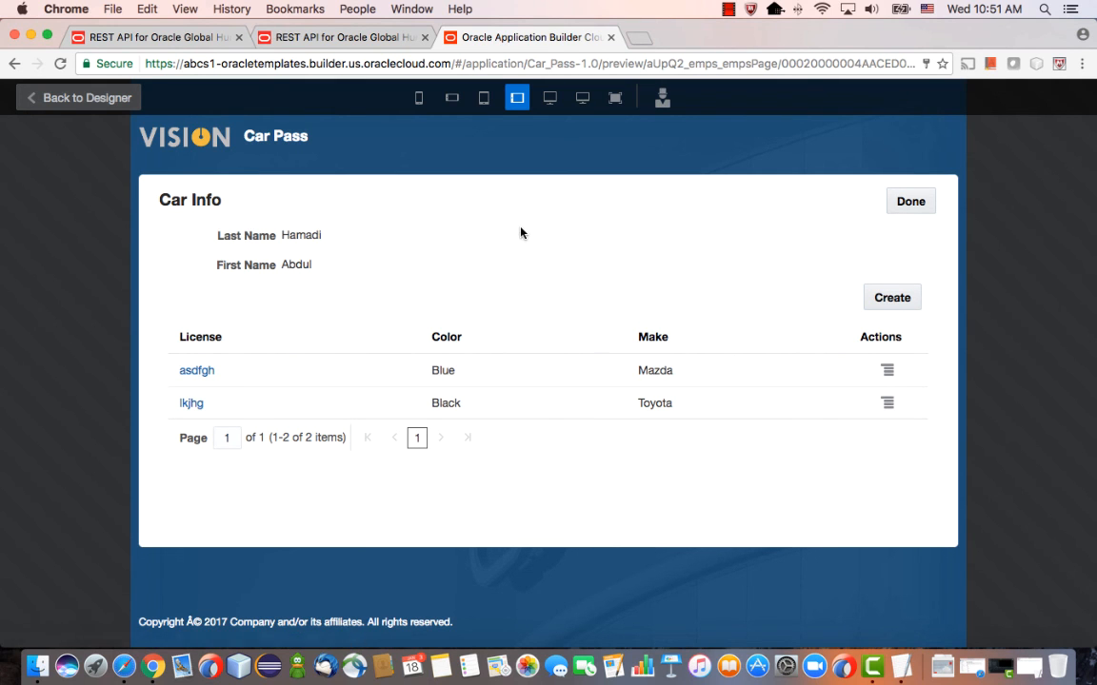
mouse_move(730, 227)
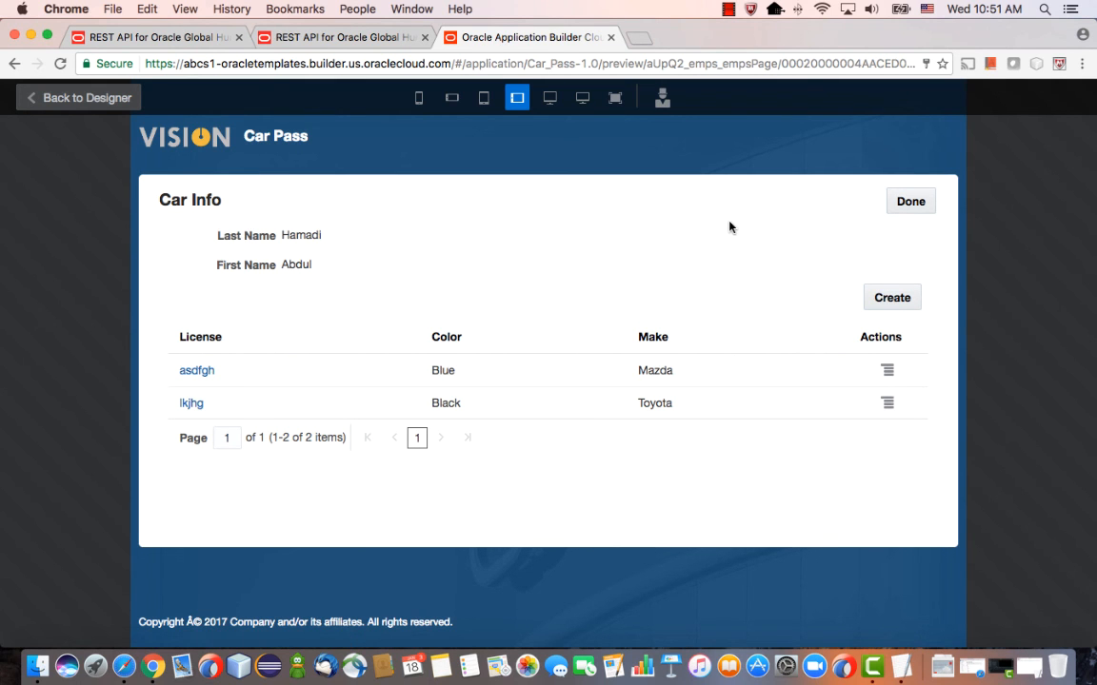